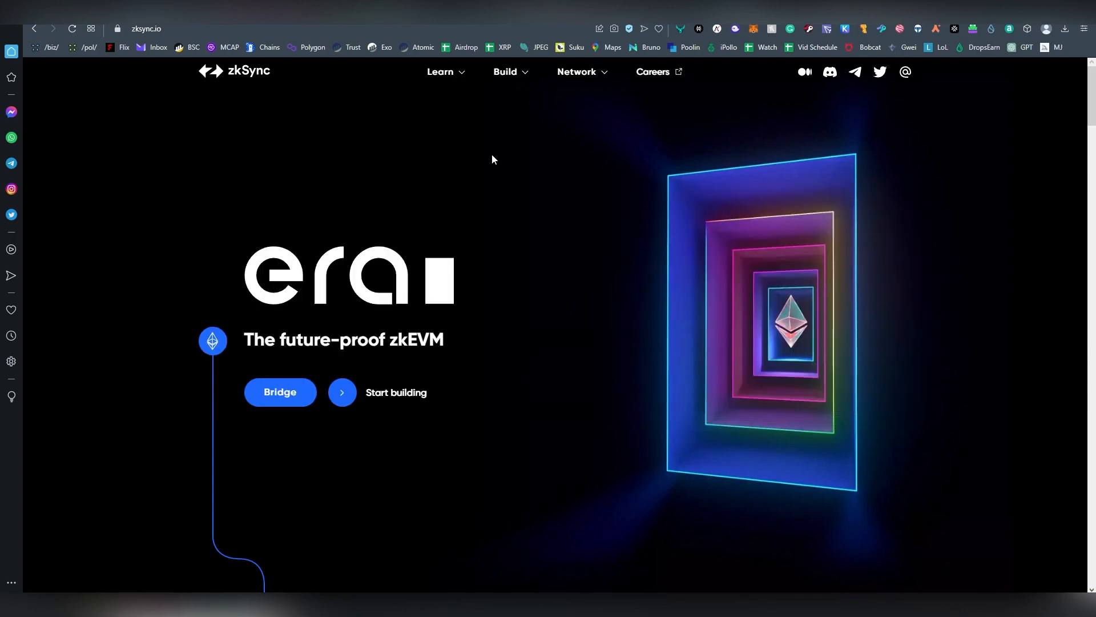
{"action": "mouse_move", "coordinate": [650, 287]}
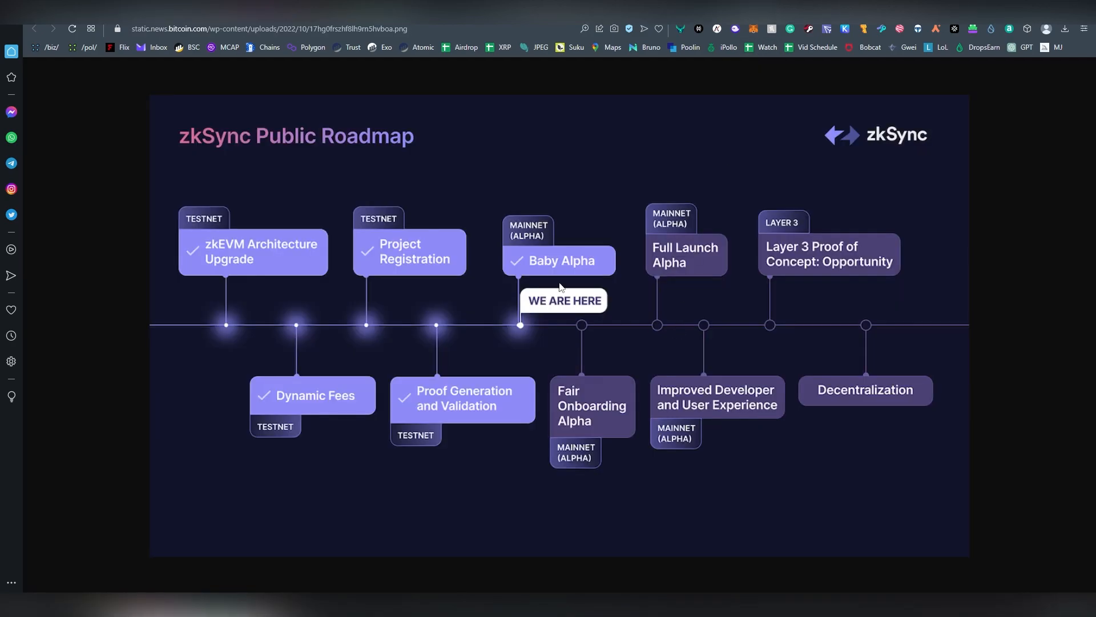
{"action": "mouse_move", "coordinate": [481, 271]}
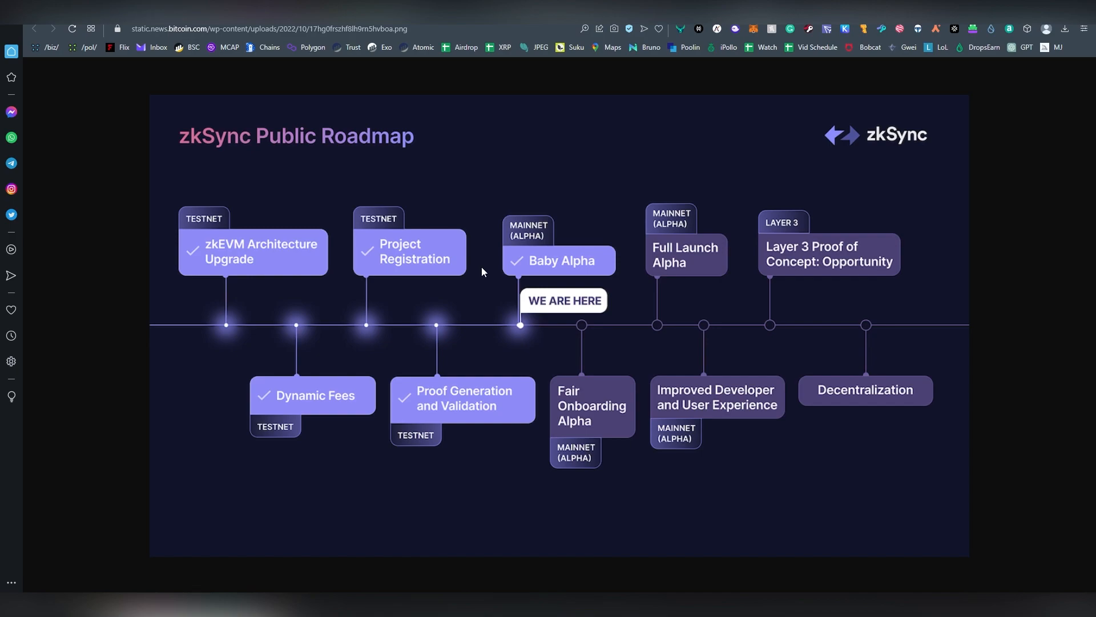
{"action": "mouse_move", "coordinate": [3, 63]}
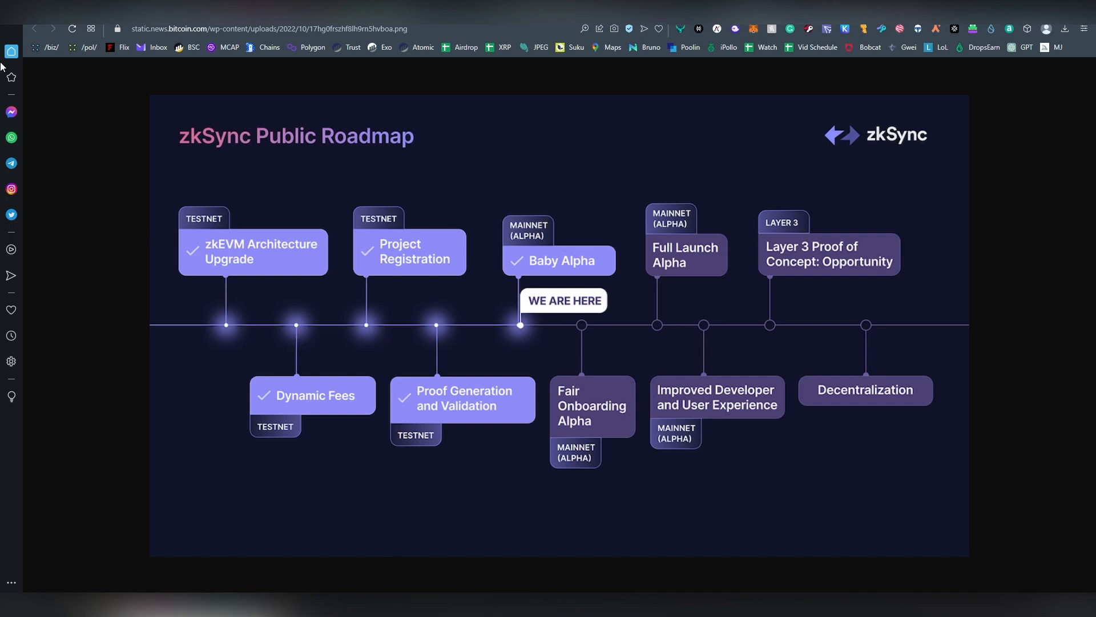
{"action": "mouse_move", "coordinate": [564, 273]}
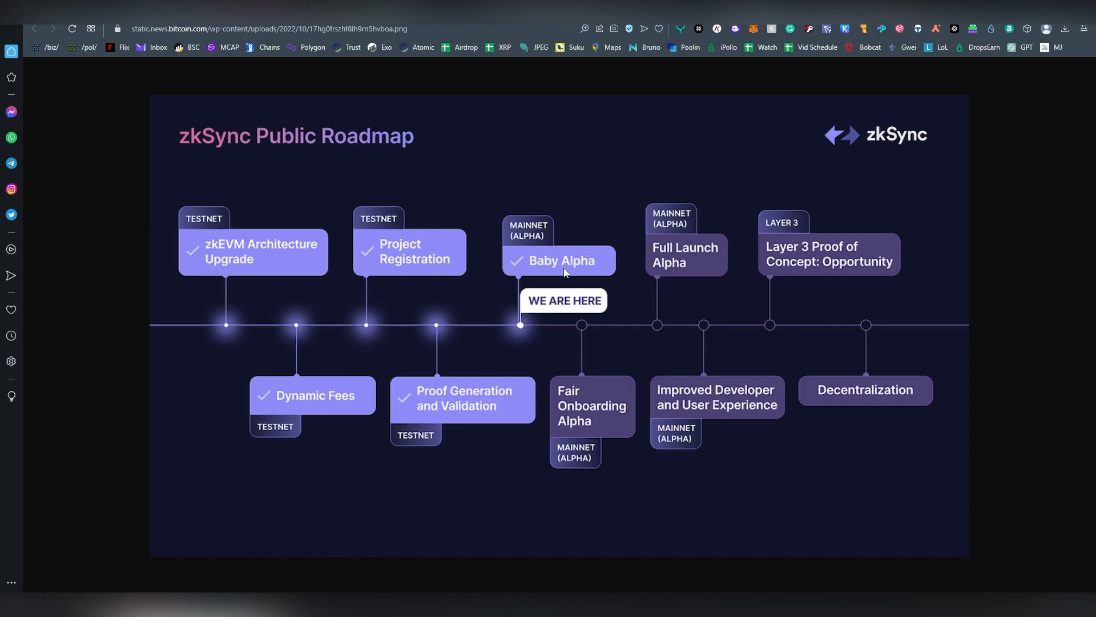
{"action": "mouse_move", "coordinate": [605, 341]}
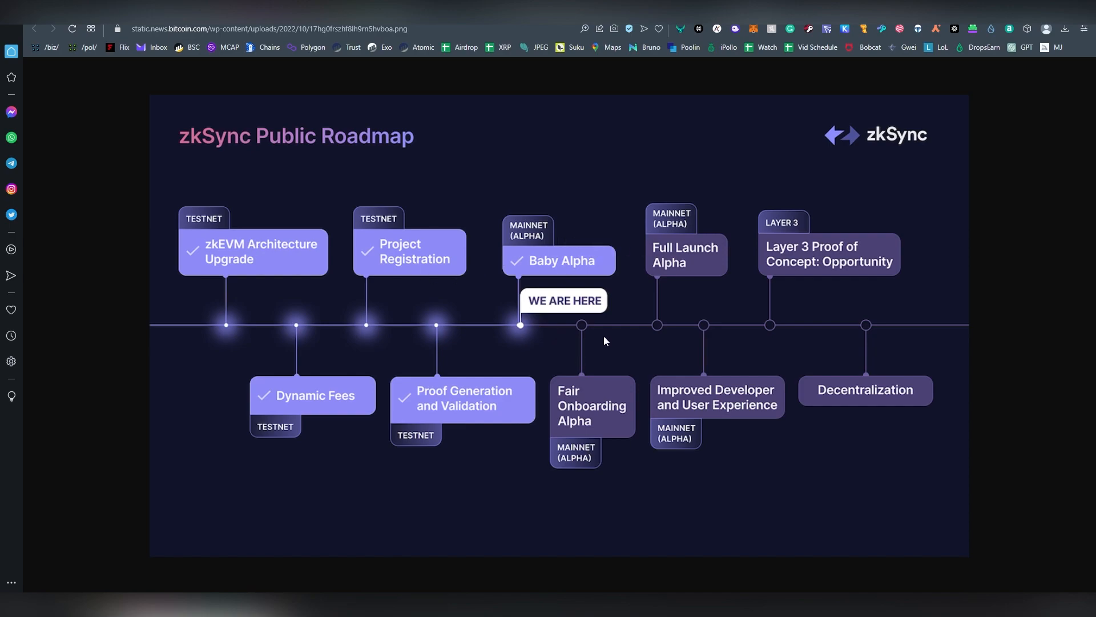
{"action": "mouse_move", "coordinate": [754, 293]}
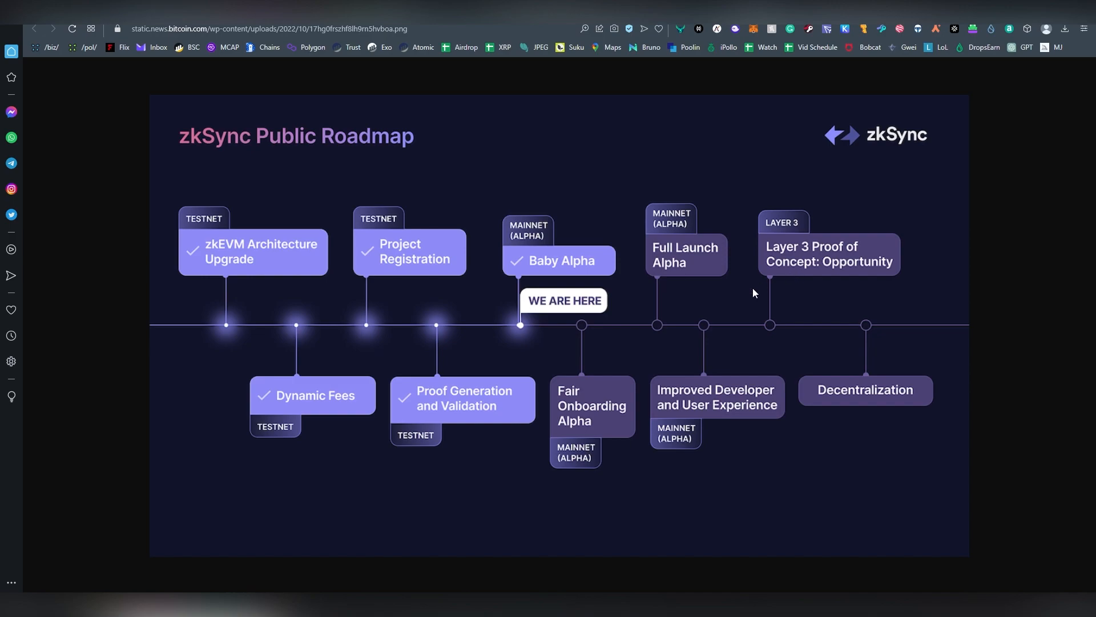
{"action": "mouse_move", "coordinate": [711, 412]}
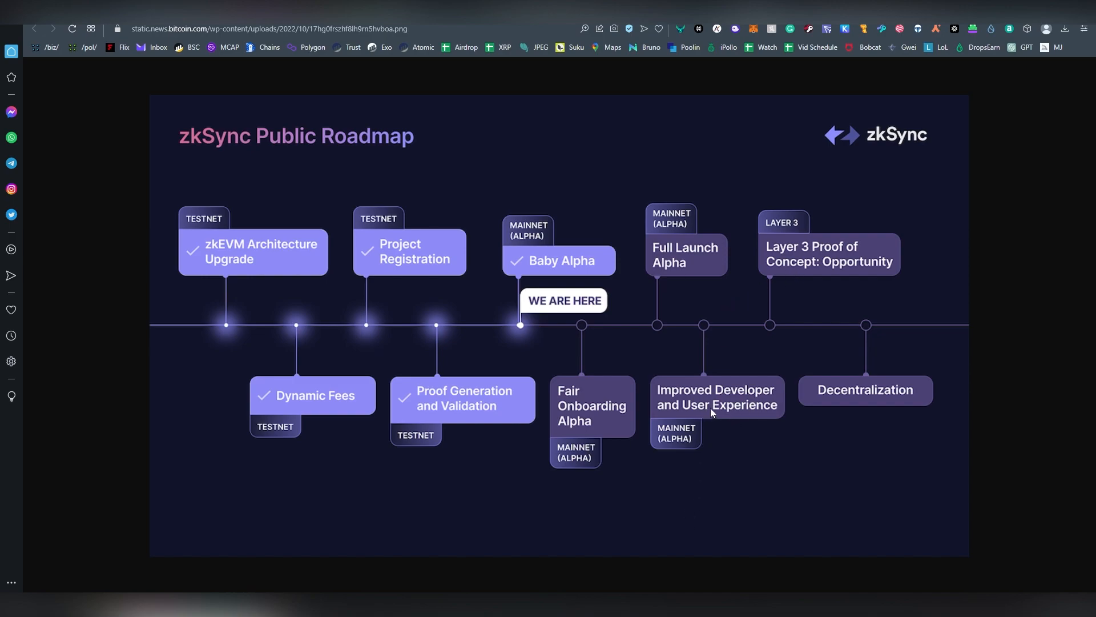
{"action": "mouse_move", "coordinate": [890, 420]}
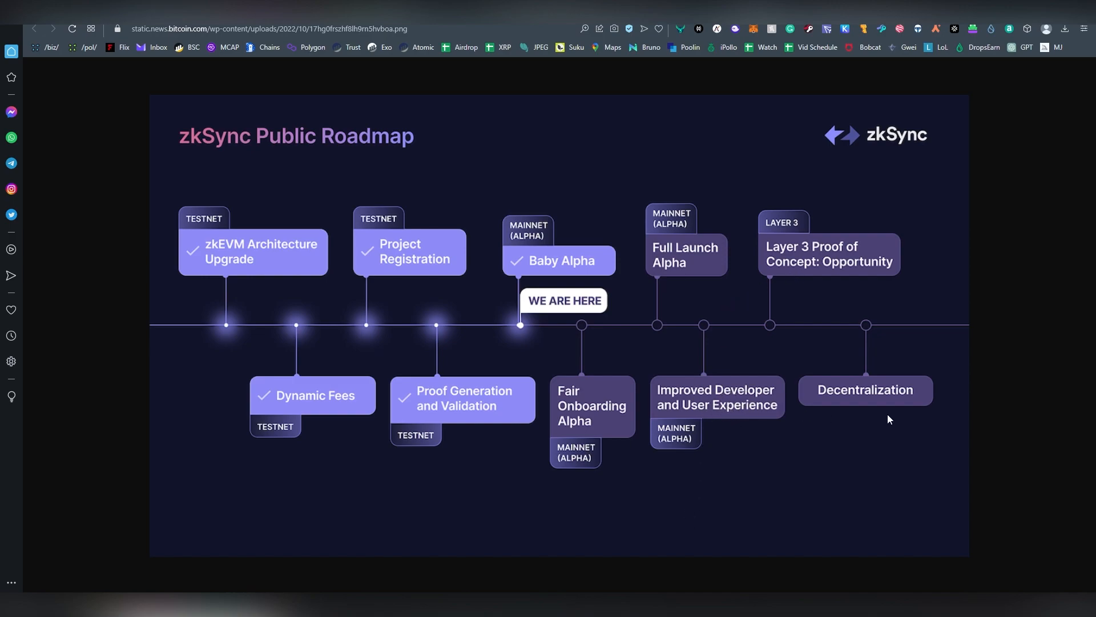
{"action": "mouse_move", "coordinate": [869, 401]}
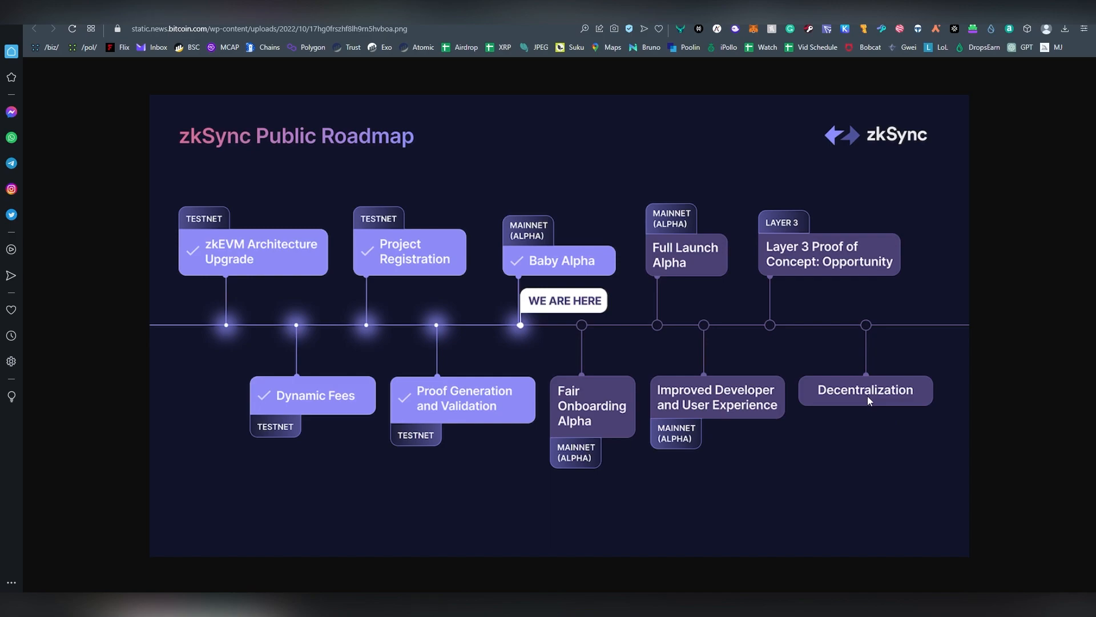
{"action": "mouse_move", "coordinate": [862, 407]}
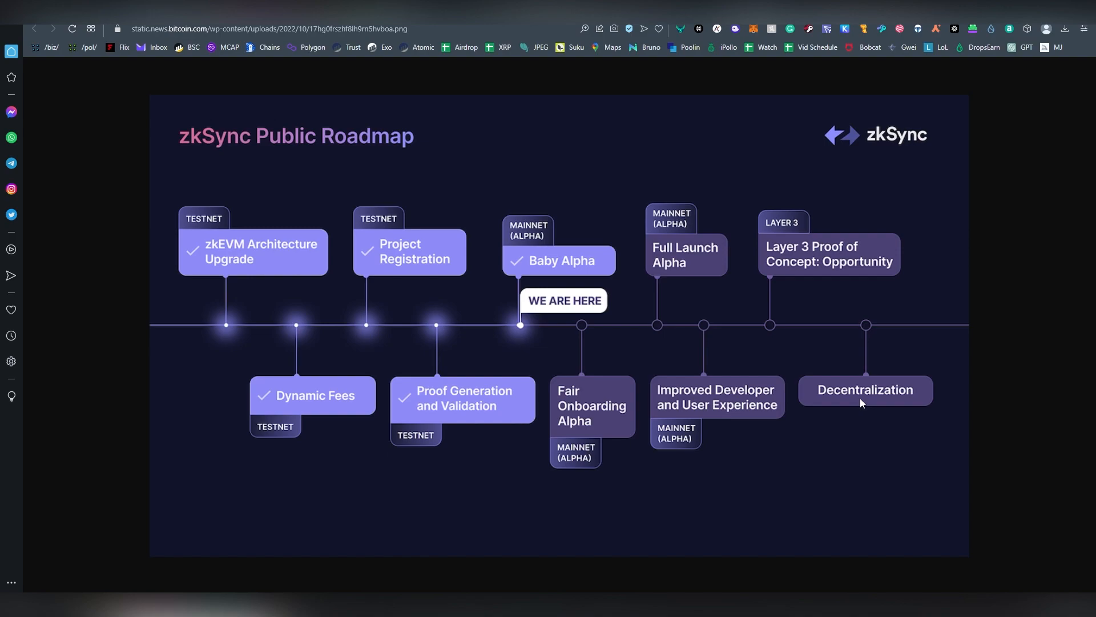
{"action": "mouse_move", "coordinate": [961, 421]}
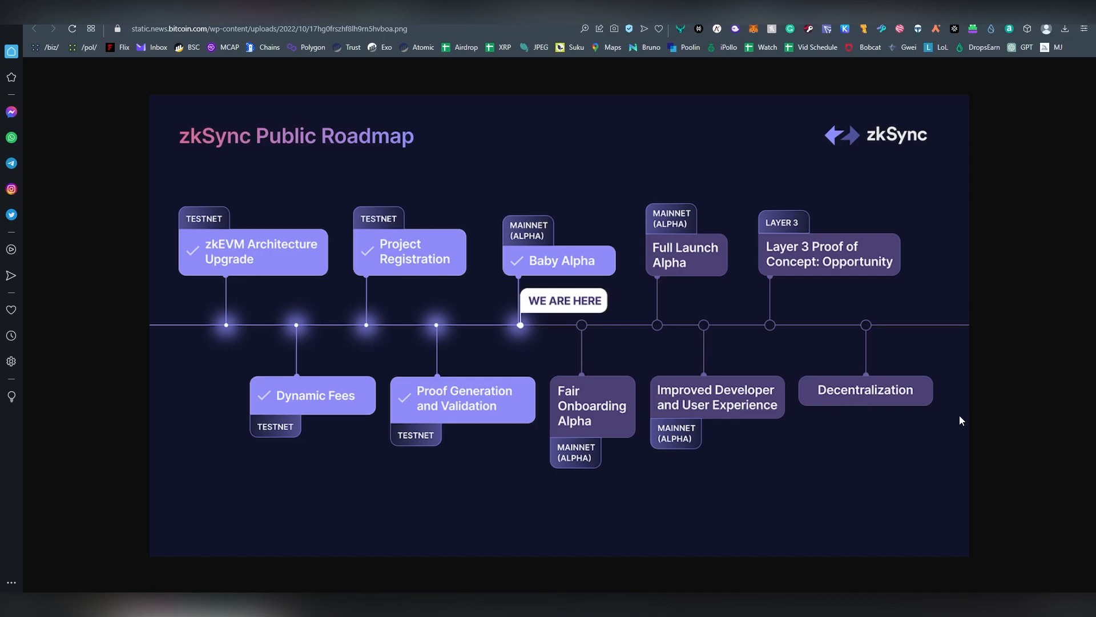
{"action": "mouse_move", "coordinate": [714, 65]}
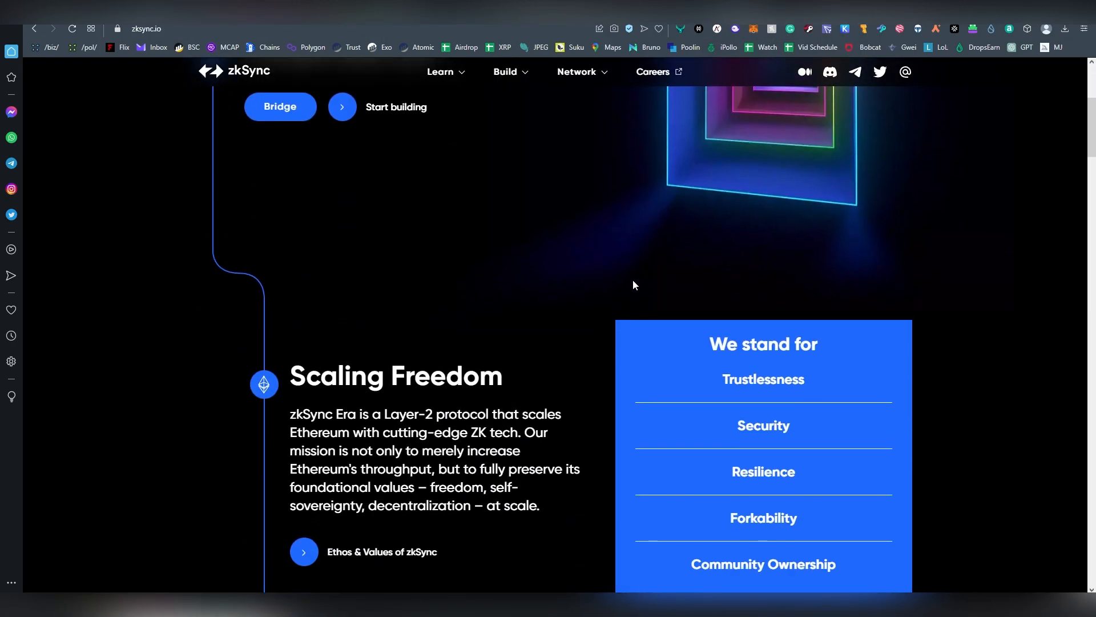
Scroll down the zksync.io homepage past Scaling Freedom and Hyperscalability to Security++
{"action": "scroll", "scroll_direction": "down", "scroll_amount": 3}
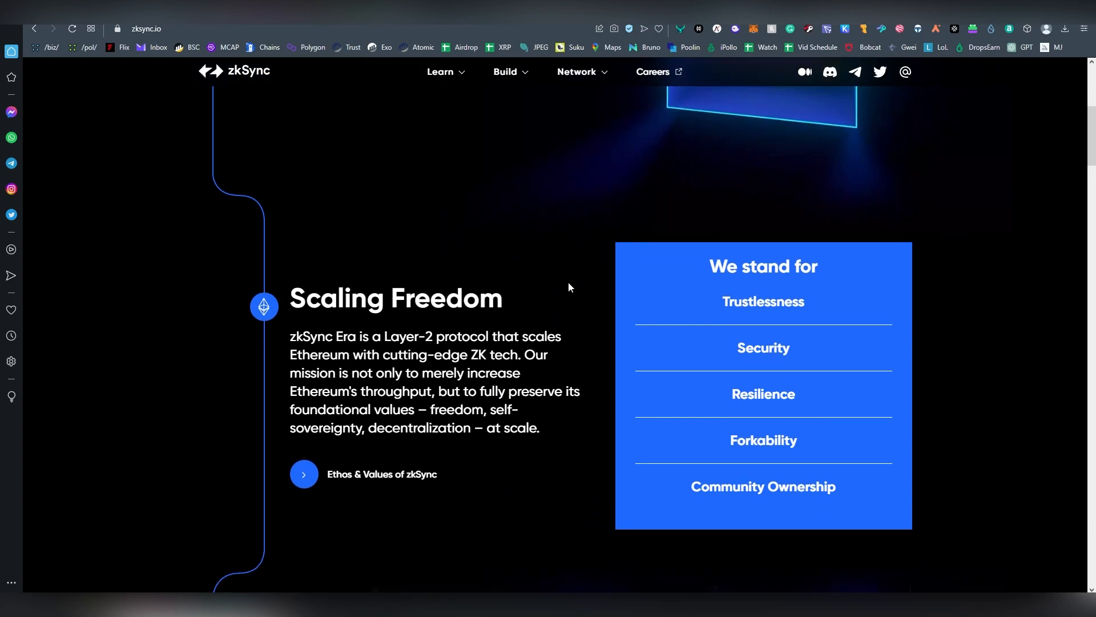
{"action": "scroll", "scroll_direction": "down", "scroll_amount": 3}
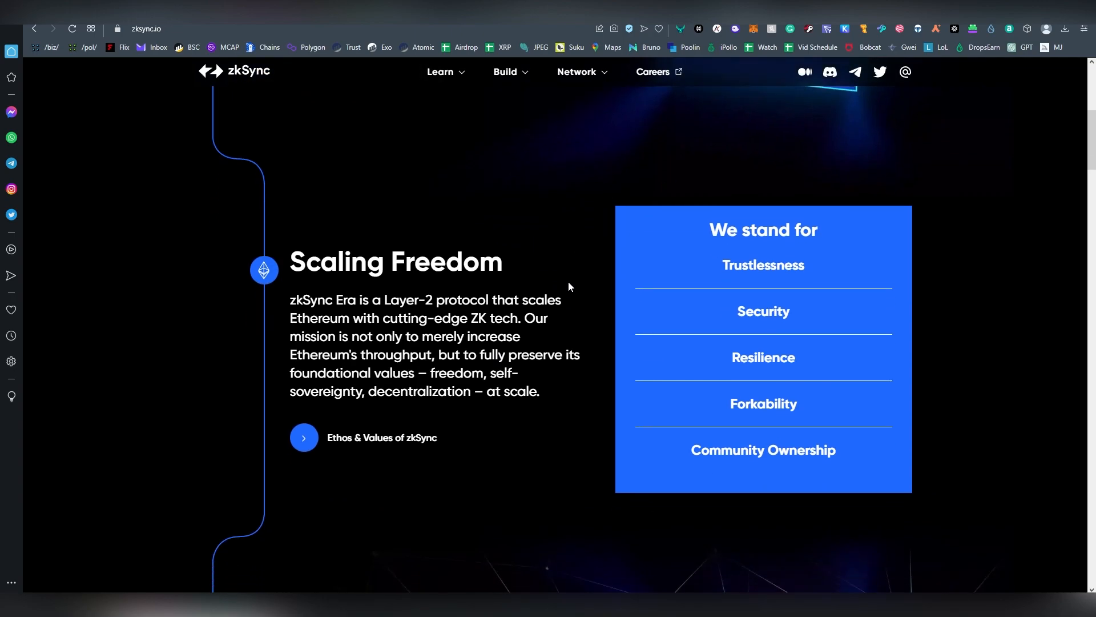
{"action": "scroll", "scroll_direction": "down", "scroll_amount": 3}
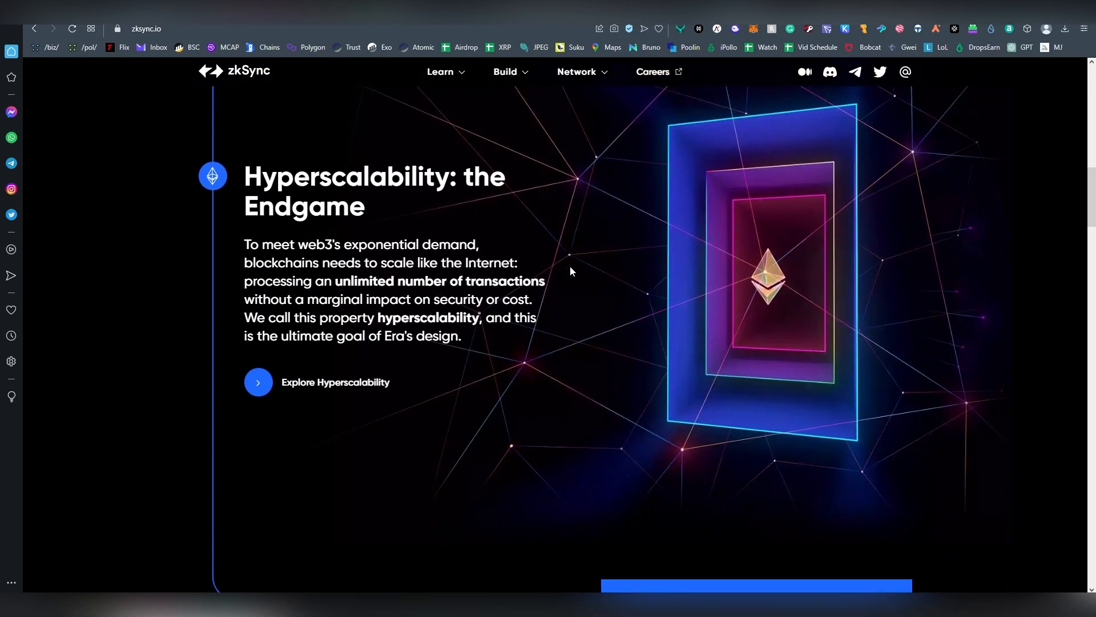
{"action": "scroll", "scroll_direction": "down", "scroll_amount": 3}
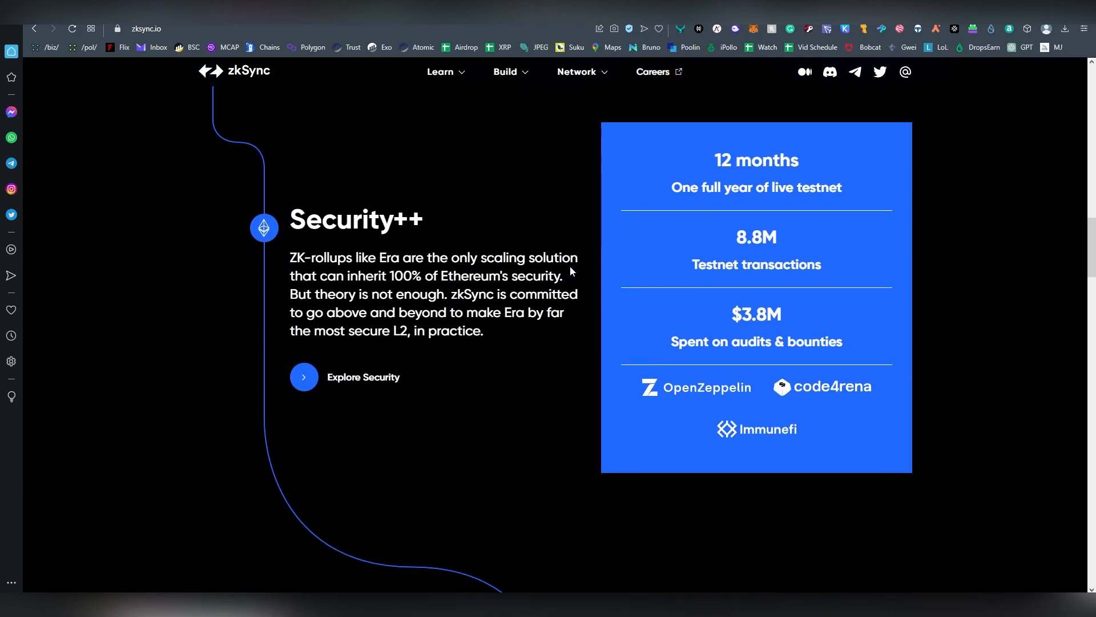
{"action": "scroll", "scroll_direction": "down", "scroll_amount": 3}
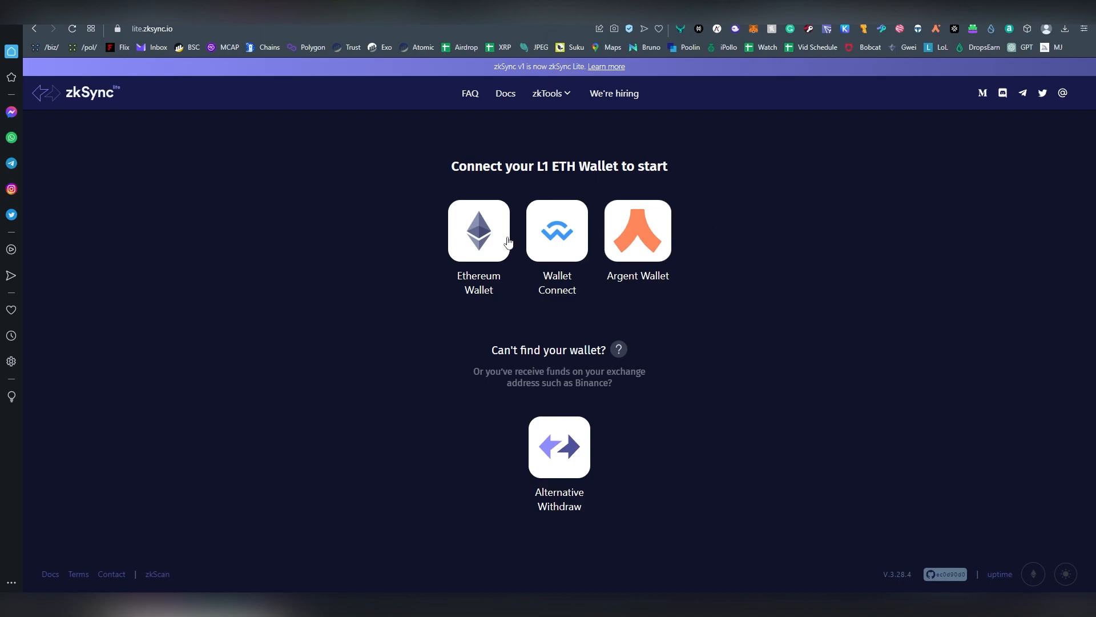
Connect the MetaMask wallet via Ethereum Wallet and show ETH, USDC, USDT and ZZ L2 balances
{"action": "left_click", "coordinate": [479, 231]}
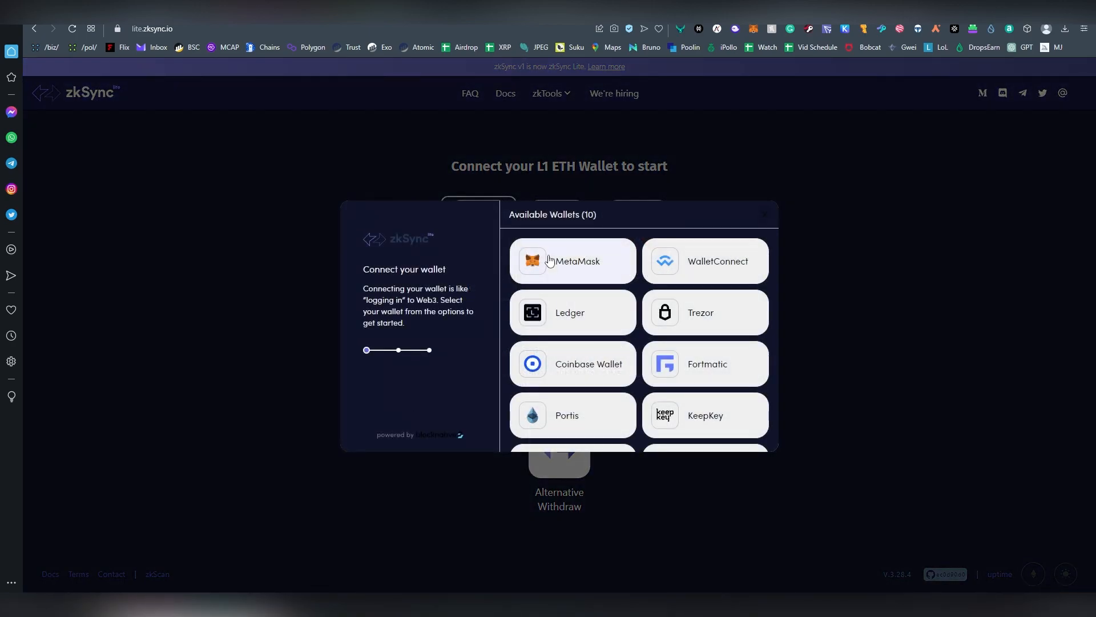
{"action": "left_click", "coordinate": [572, 261]}
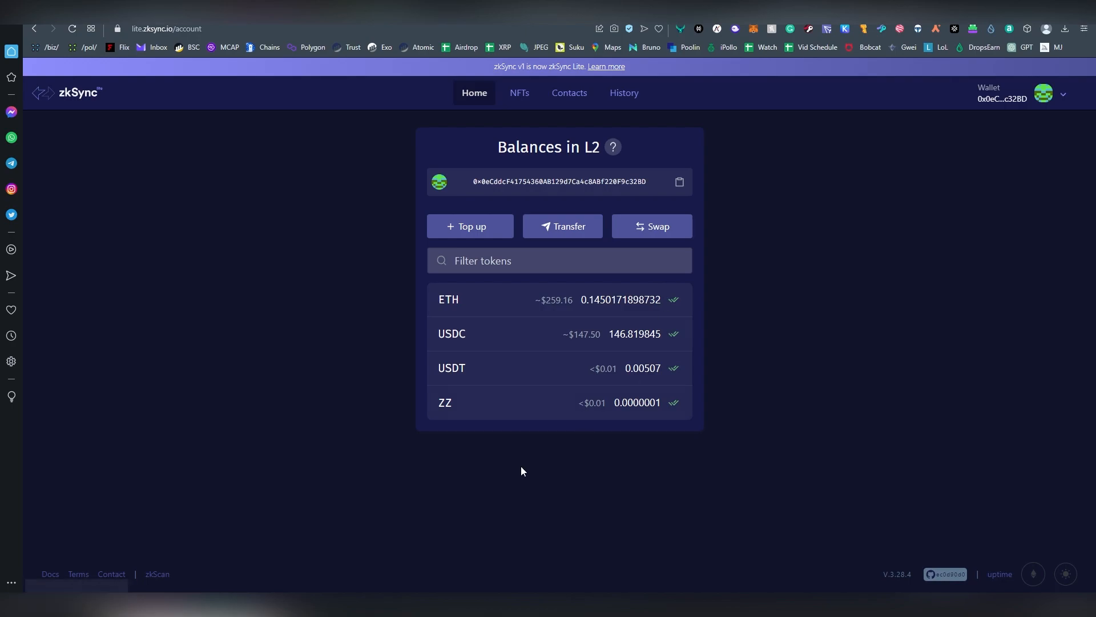
{"action": "mouse_move", "coordinate": [577, 427]}
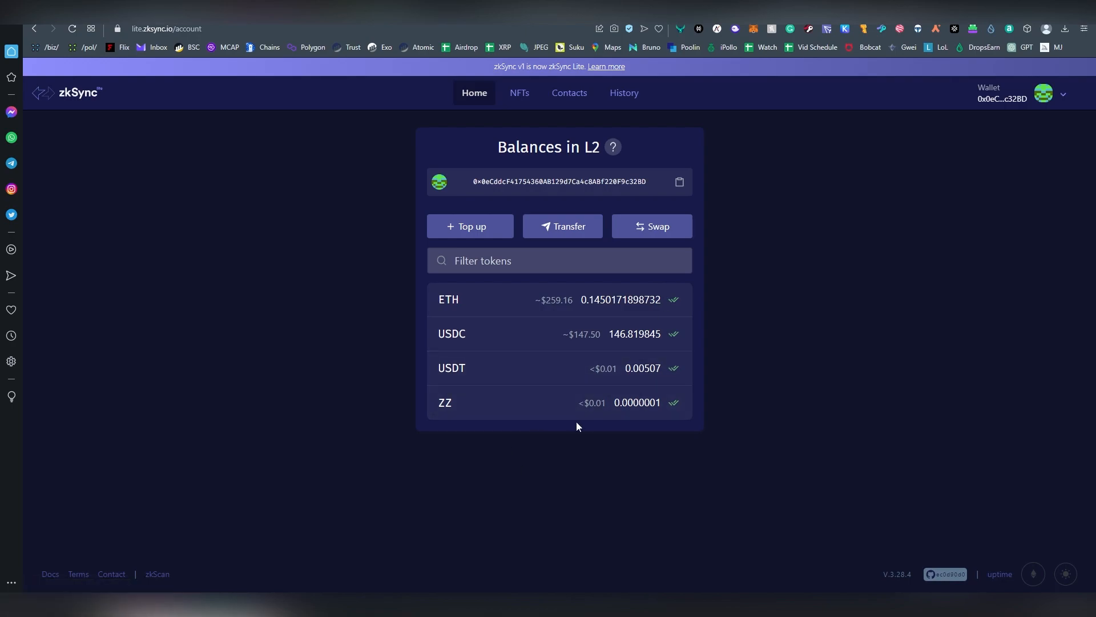
{"action": "mouse_move", "coordinate": [568, 411]}
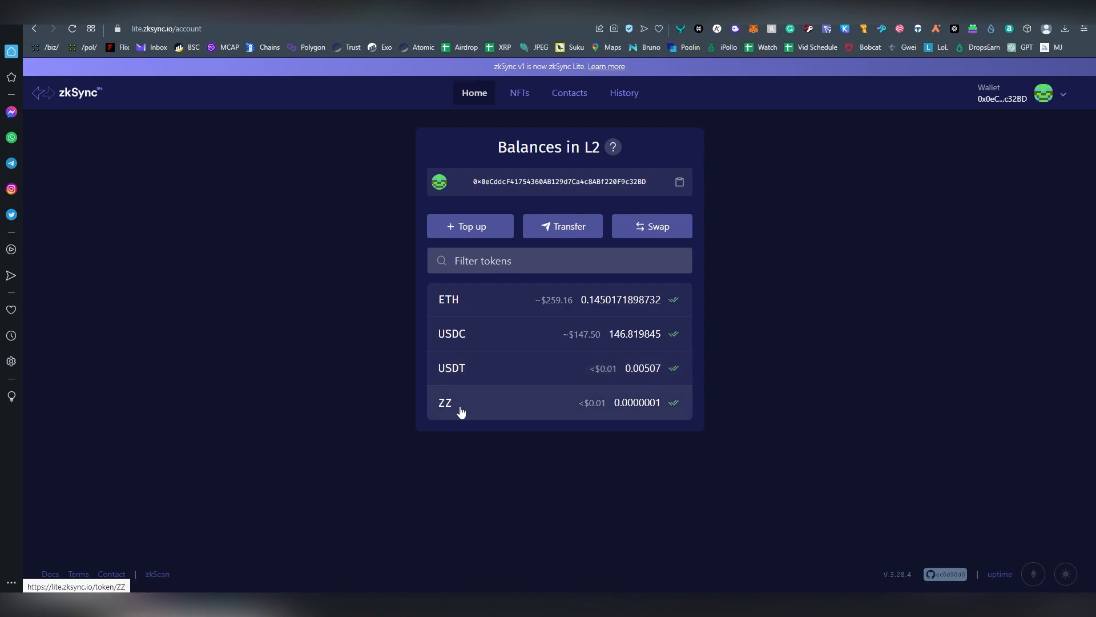
{"action": "mouse_move", "coordinate": [353, 344]}
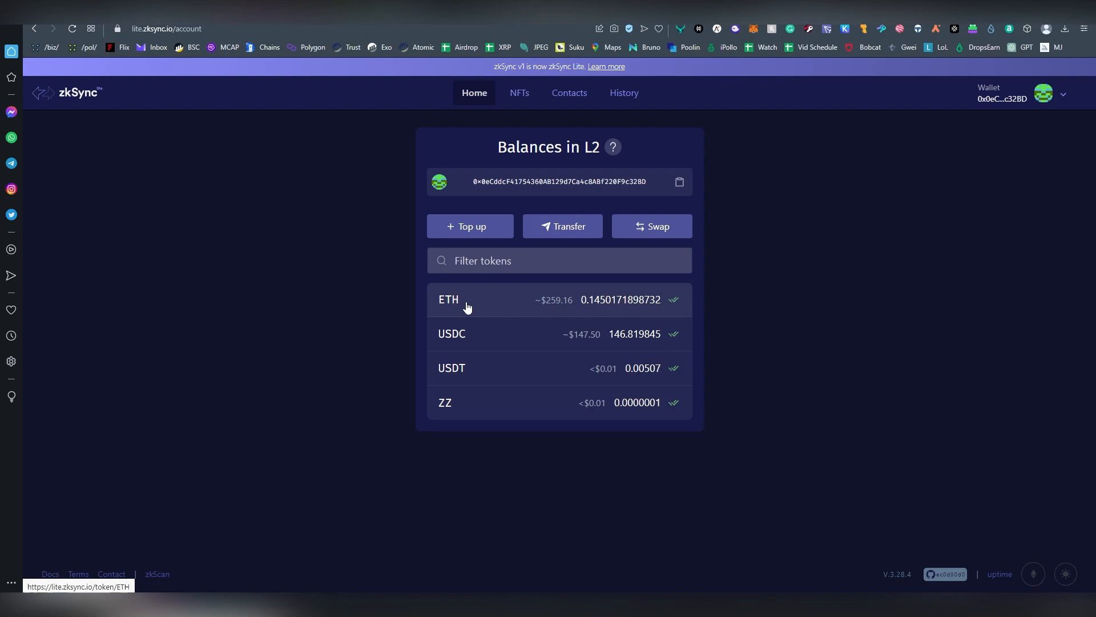
{"action": "mouse_move", "coordinate": [511, 337]}
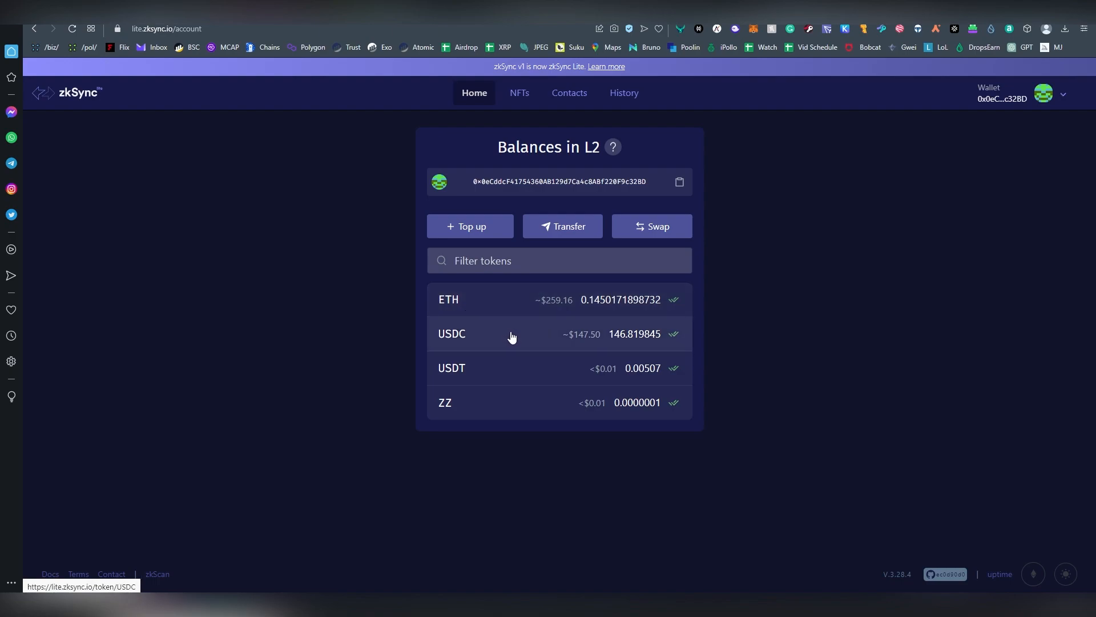
{"action": "mouse_move", "coordinate": [521, 328]}
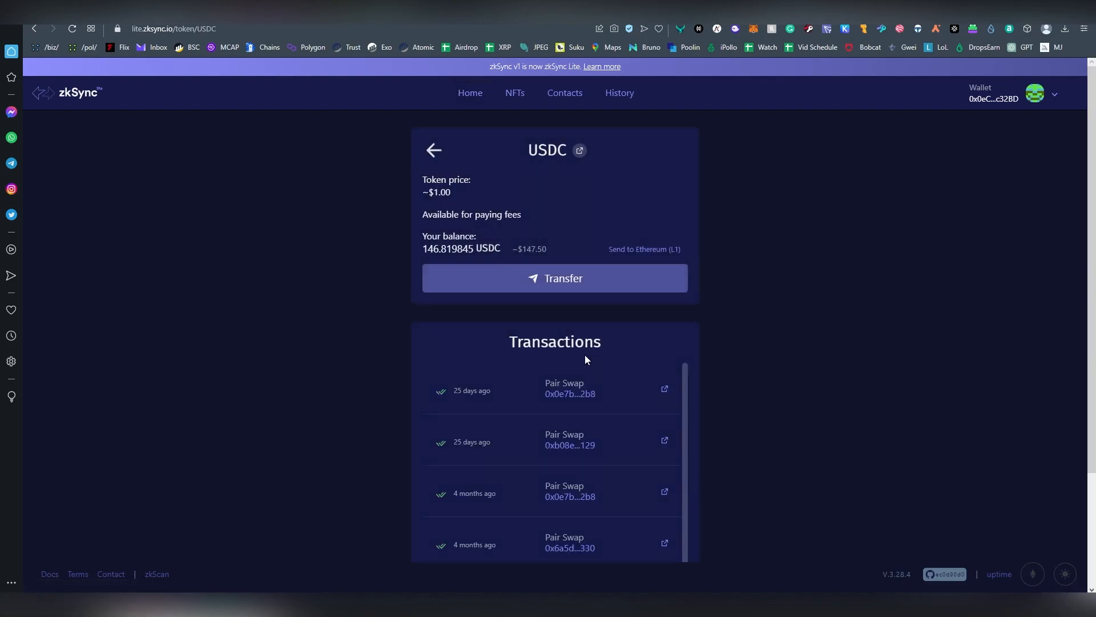
{"action": "mouse_move", "coordinate": [455, 284]}
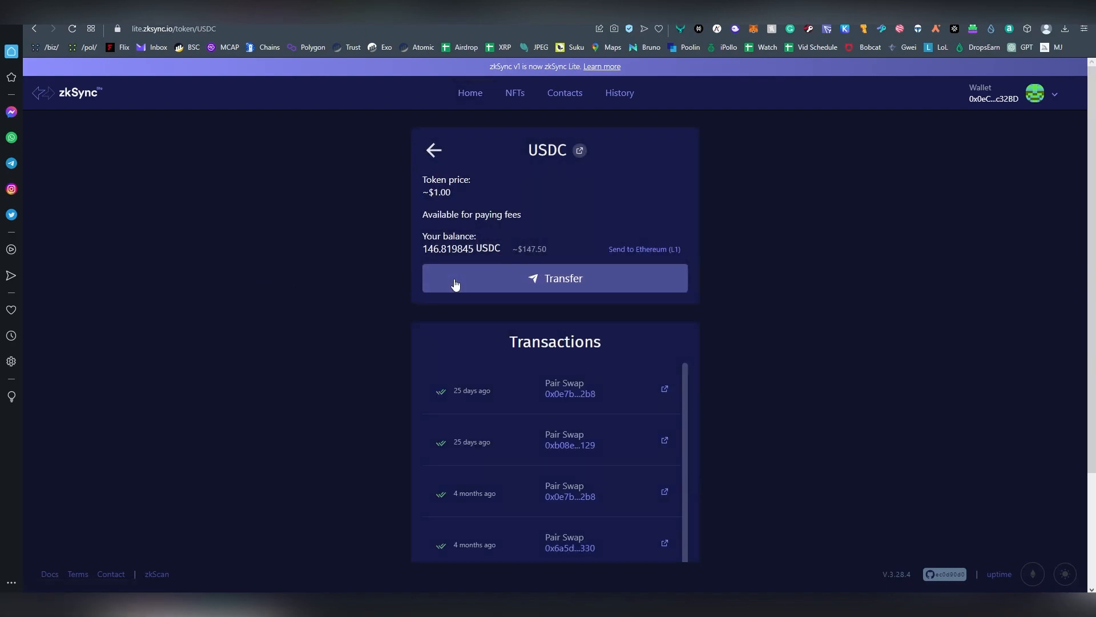
Start a USDC send to your own account address and authorize zkSync account access in MetaMask
{"action": "left_click", "coordinate": [554, 278]}
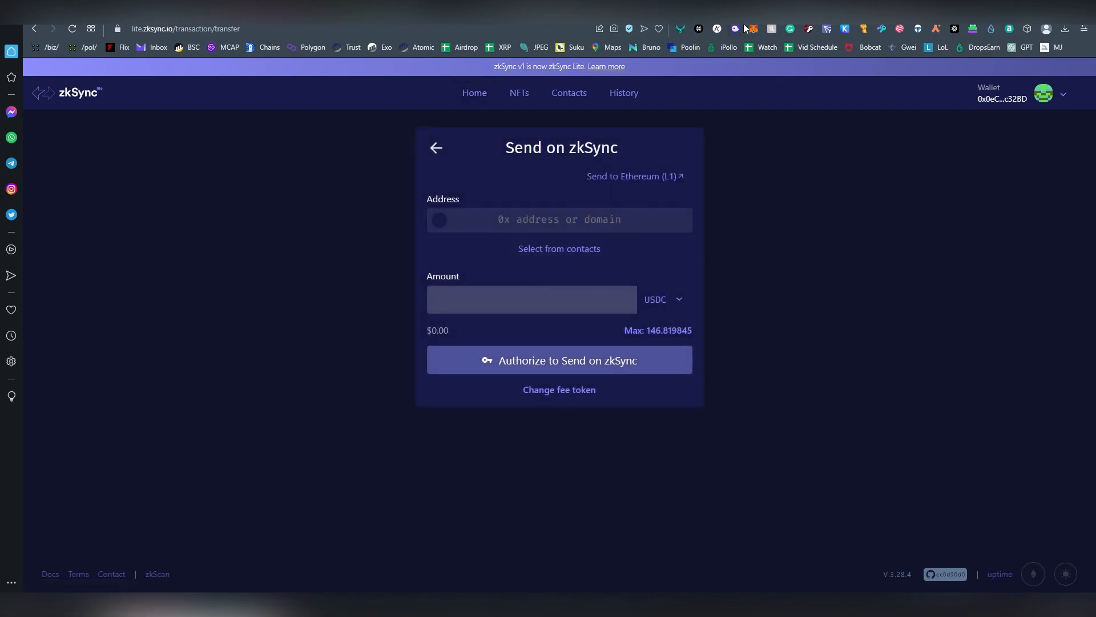
{"action": "left_click", "coordinate": [754, 29]}
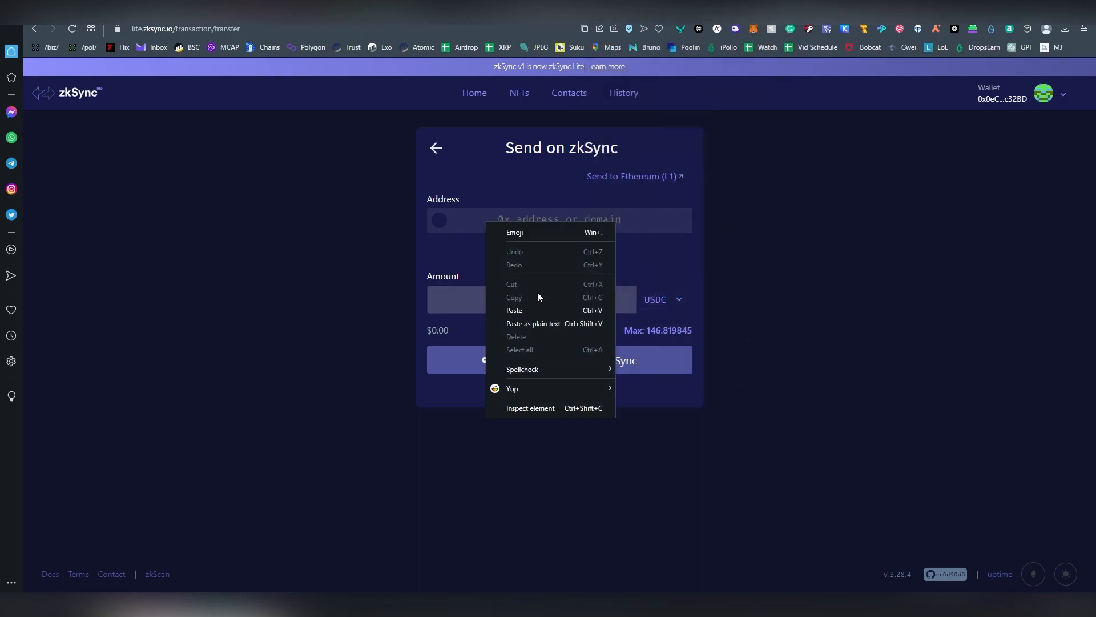
{"action": "left_click", "coordinate": [514, 311]}
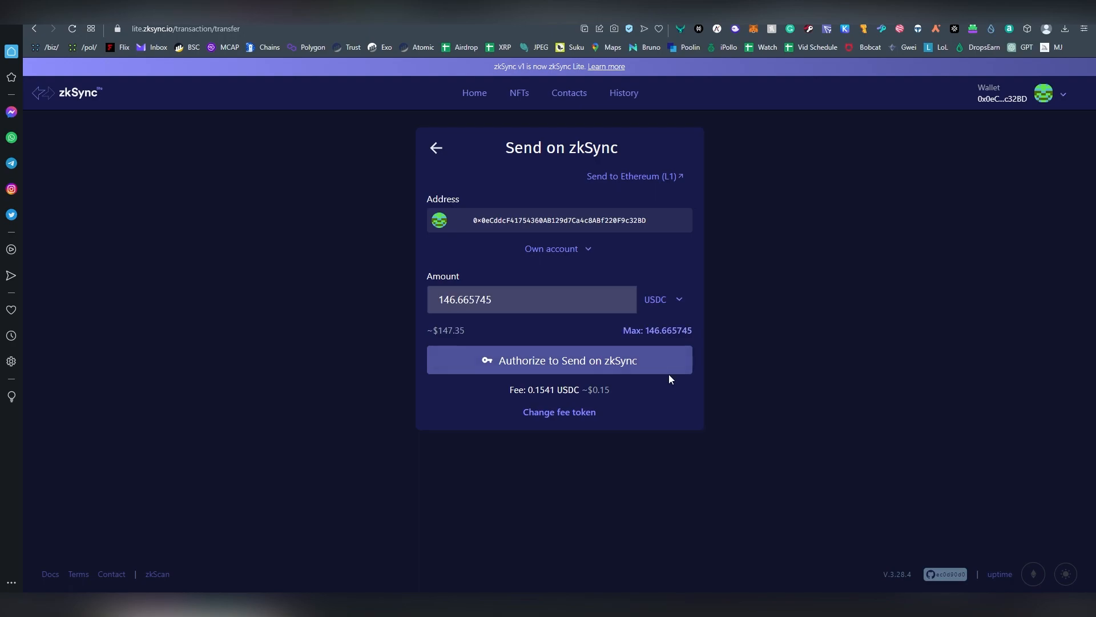
{"action": "mouse_move", "coordinate": [623, 376]}
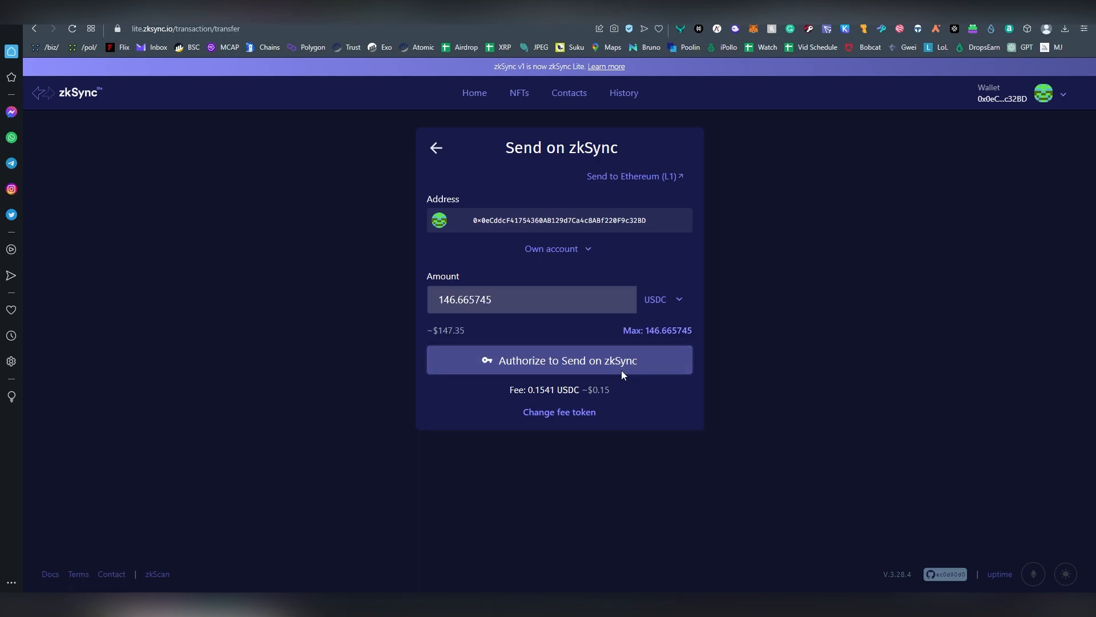
{"action": "left_click", "coordinate": [560, 361]}
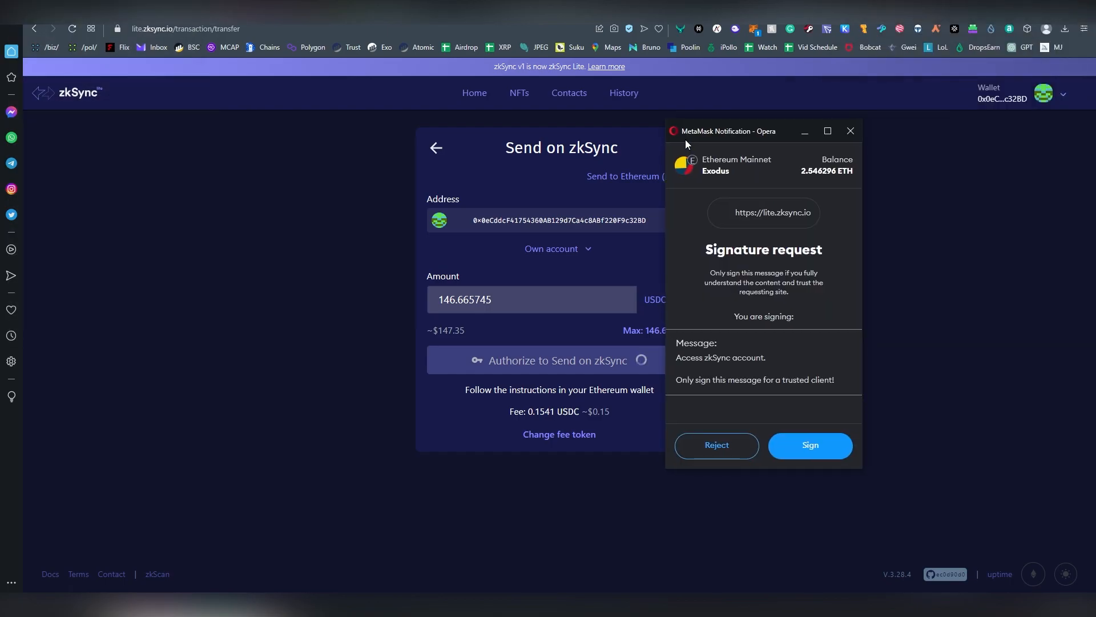
{"action": "left_click", "coordinate": [809, 446]}
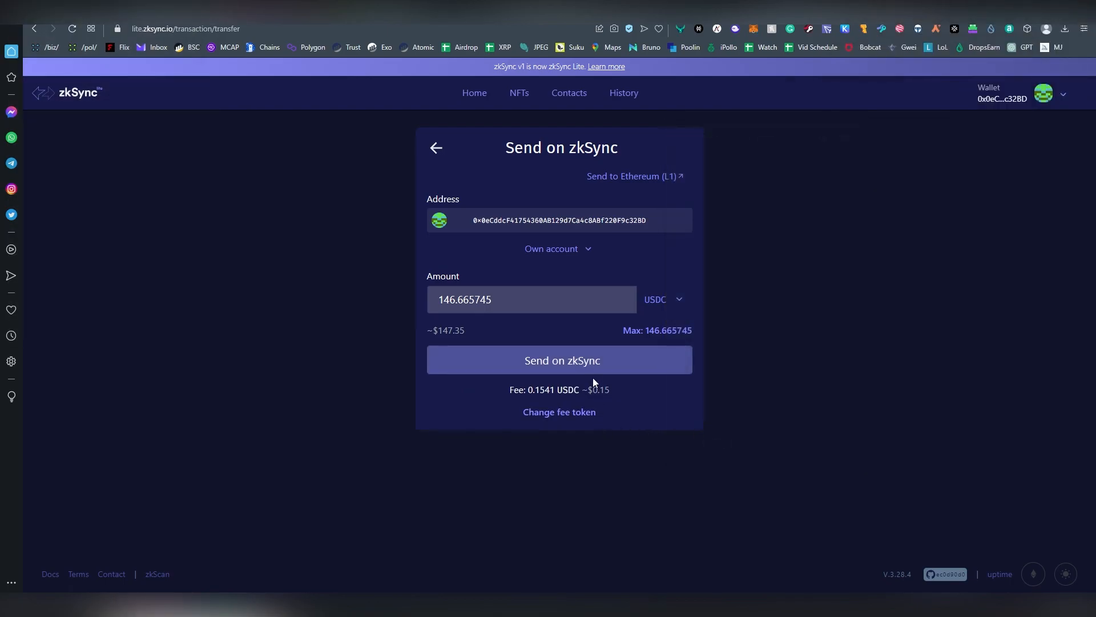
Send the full 146.665745 USDC to your own account, sign it, and close the summary
{"action": "left_click", "coordinate": [559, 361]}
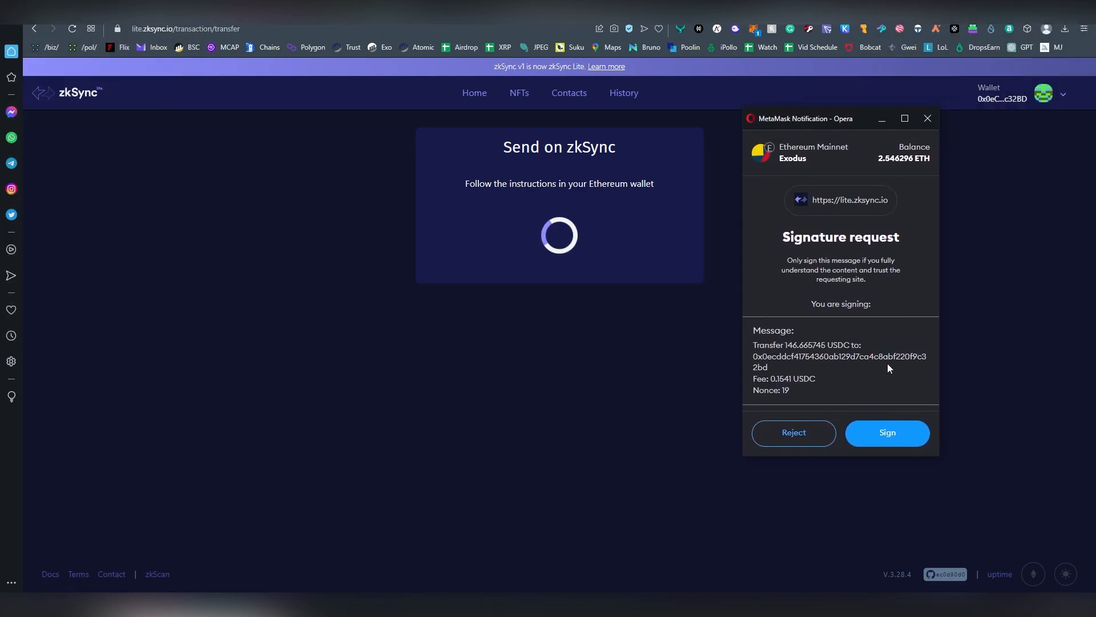
{"action": "left_click", "coordinate": [886, 432]}
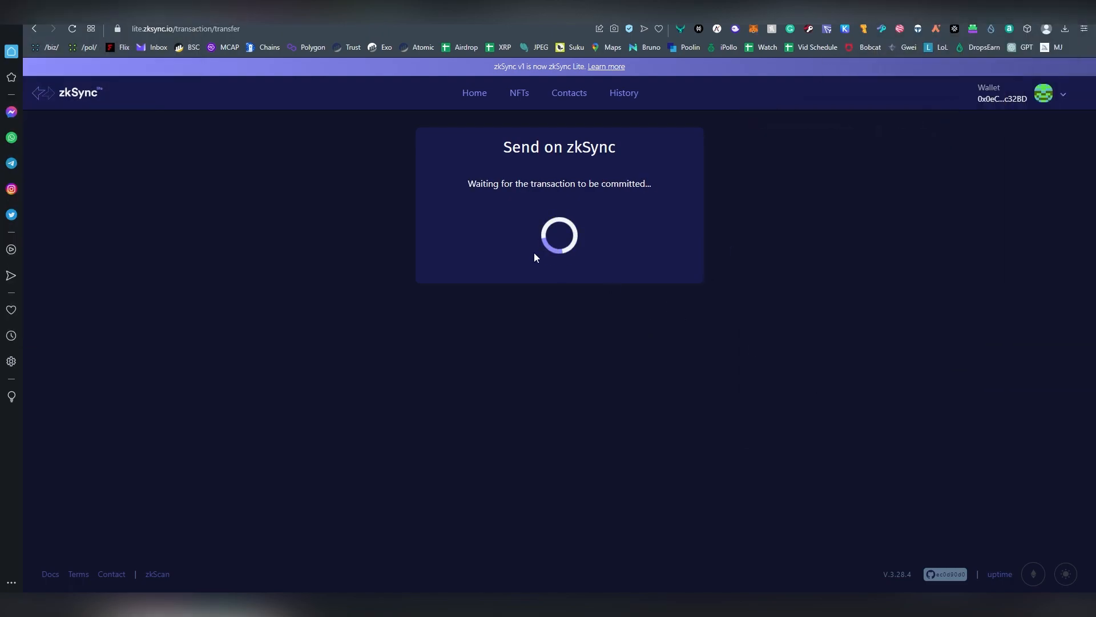
{"action": "mouse_move", "coordinate": [720, 258]}
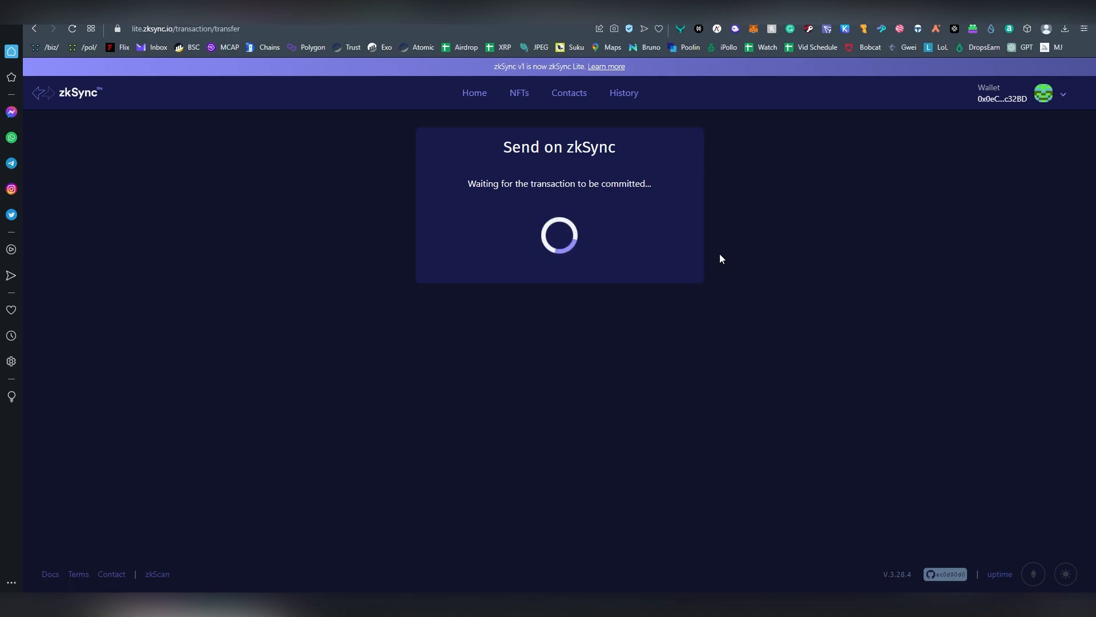
{"action": "mouse_move", "coordinate": [524, 265]}
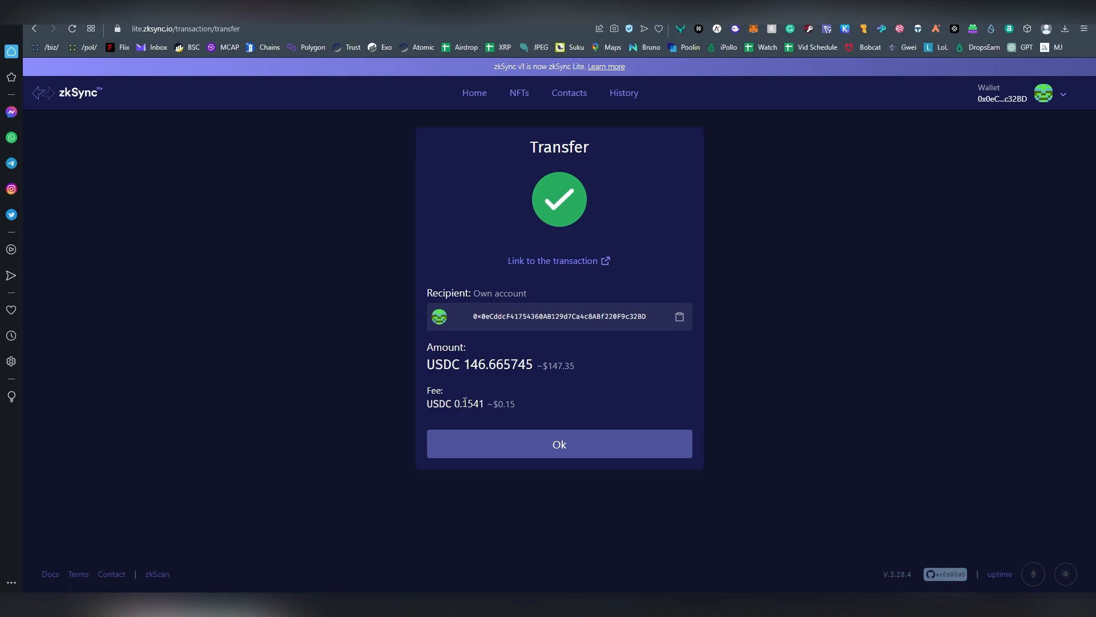
{"action": "left_click", "coordinate": [558, 444]}
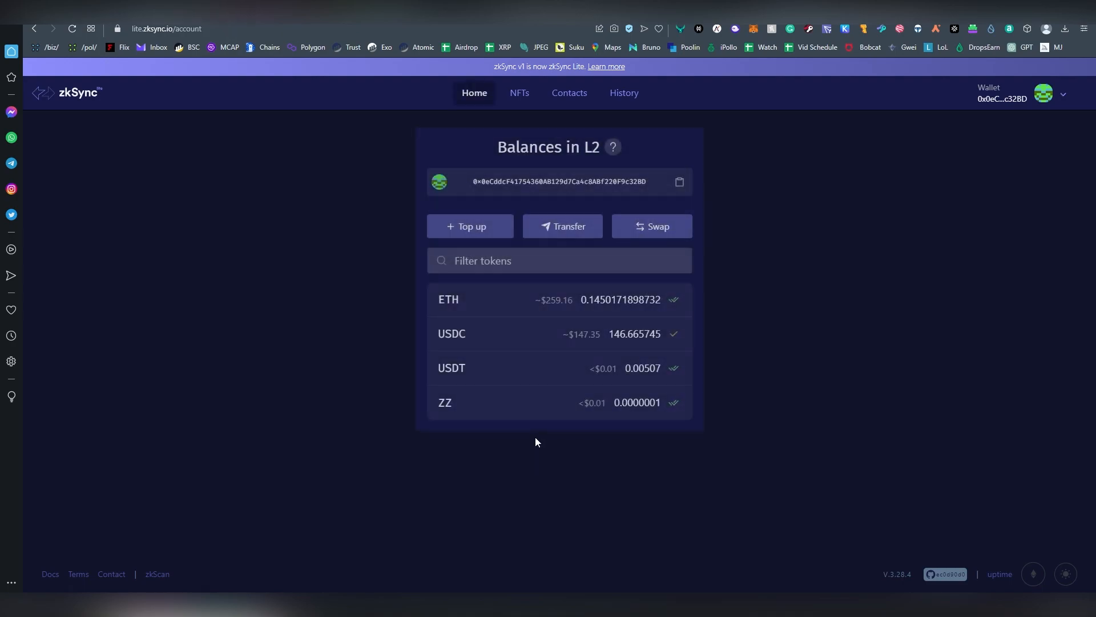
Begin a new transfer from the balances, then land on the NFT-222542 token page
{"action": "left_click", "coordinate": [447, 299]}
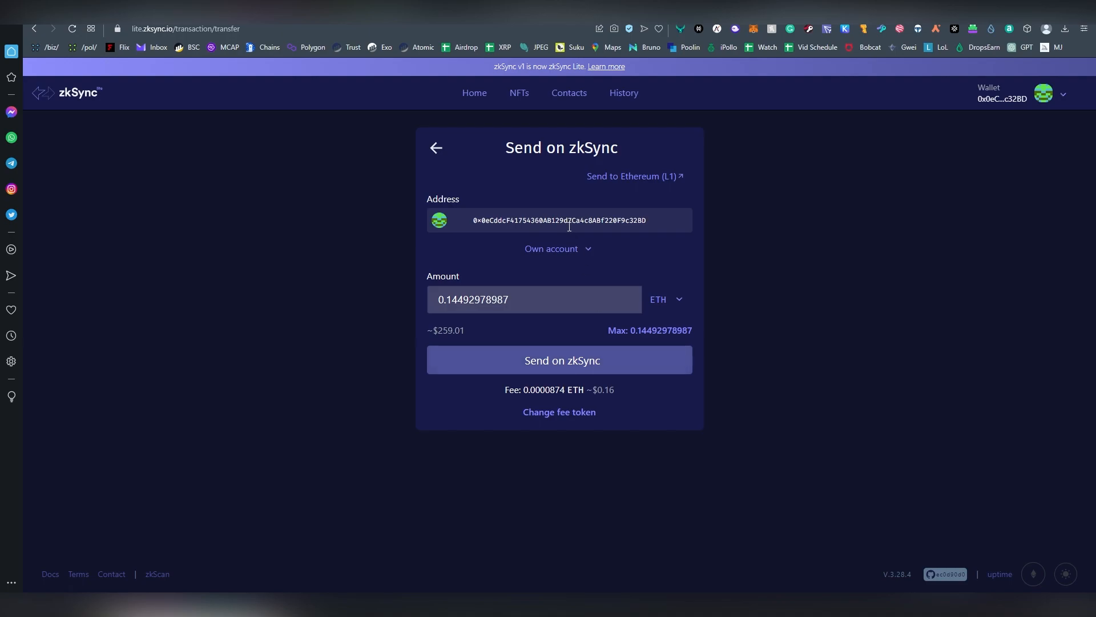
{"action": "left_click", "coordinate": [519, 93]}
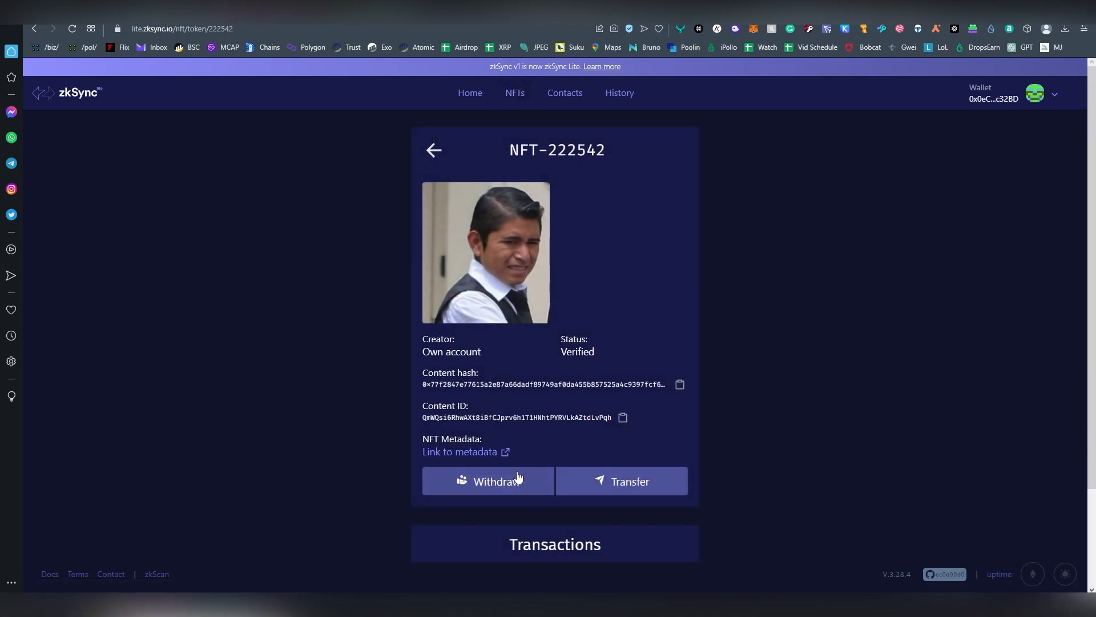
{"action": "mouse_move", "coordinate": [526, 473]}
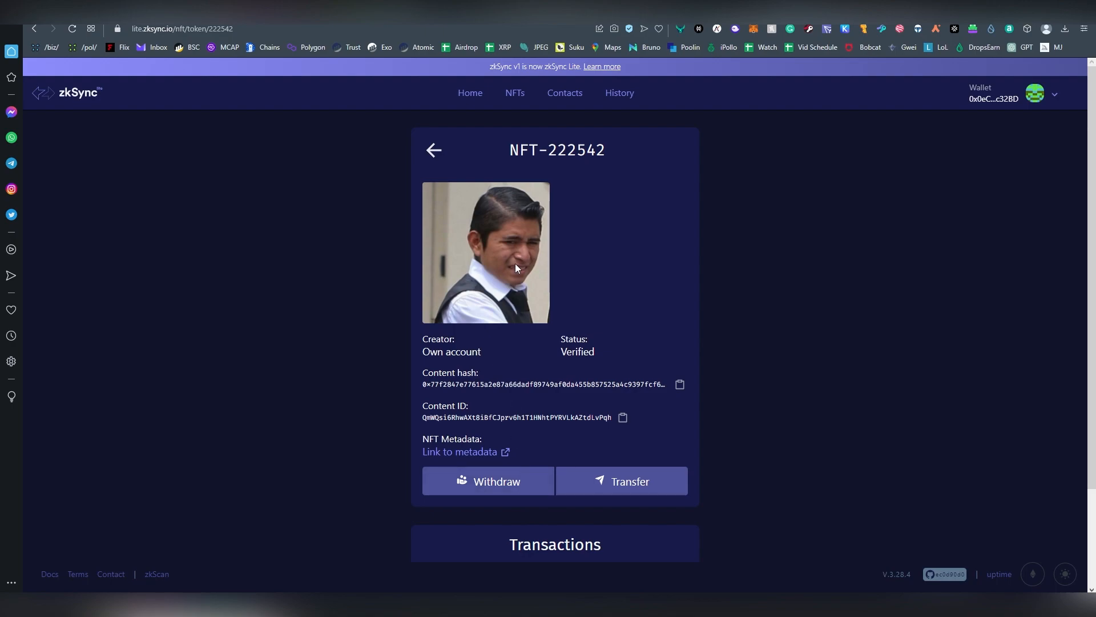
{"action": "mouse_move", "coordinate": [433, 150]}
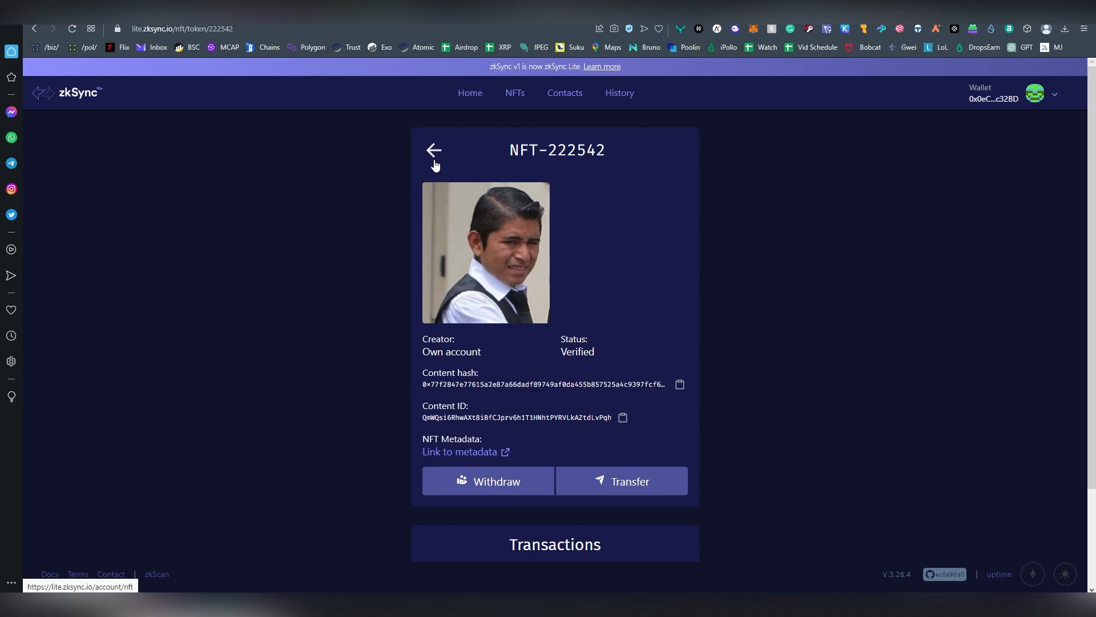
Withdraw NFT-222542 to Ethereum and sign the withdrawal in MetaMask
{"action": "double_click", "coordinate": [557, 150]}
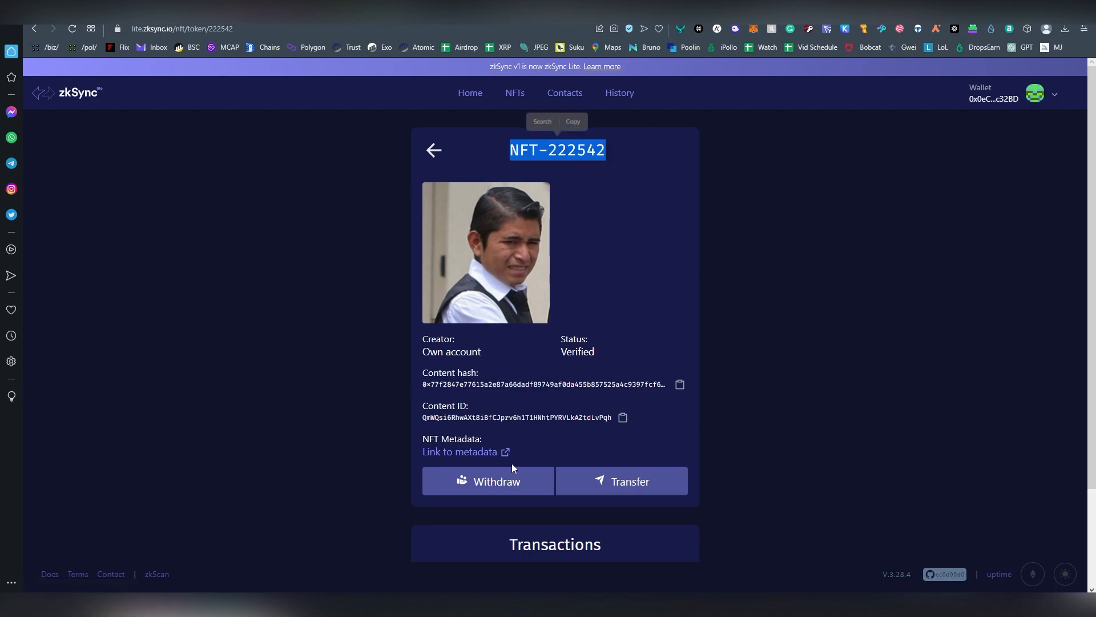
{"action": "left_click", "coordinate": [489, 481]}
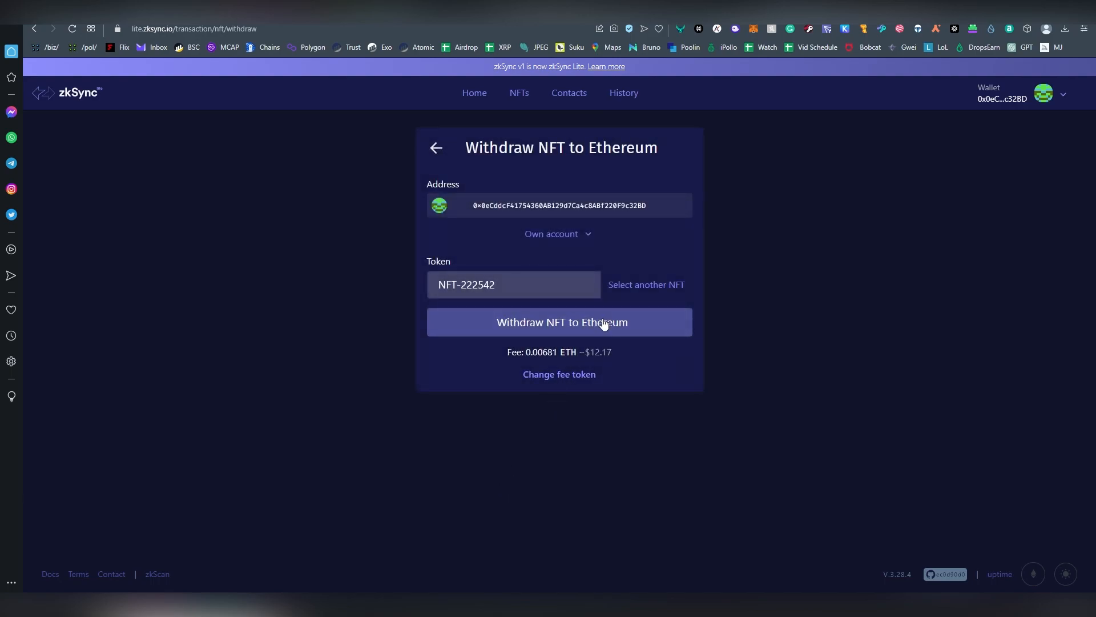
{"action": "left_click", "coordinate": [559, 322]}
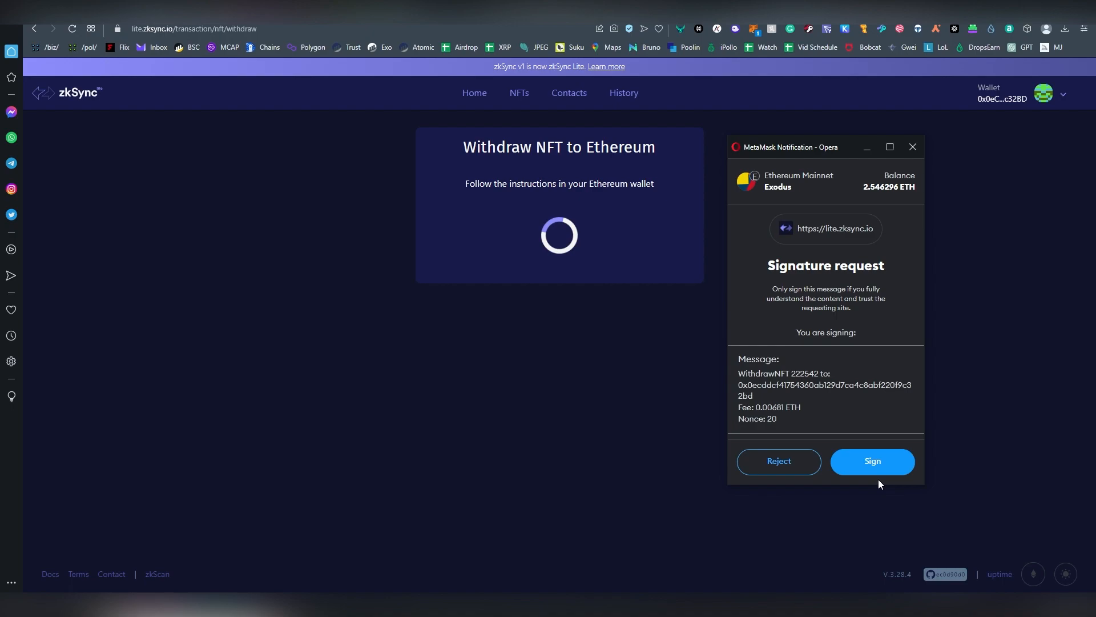
{"action": "left_click", "coordinate": [872, 461]}
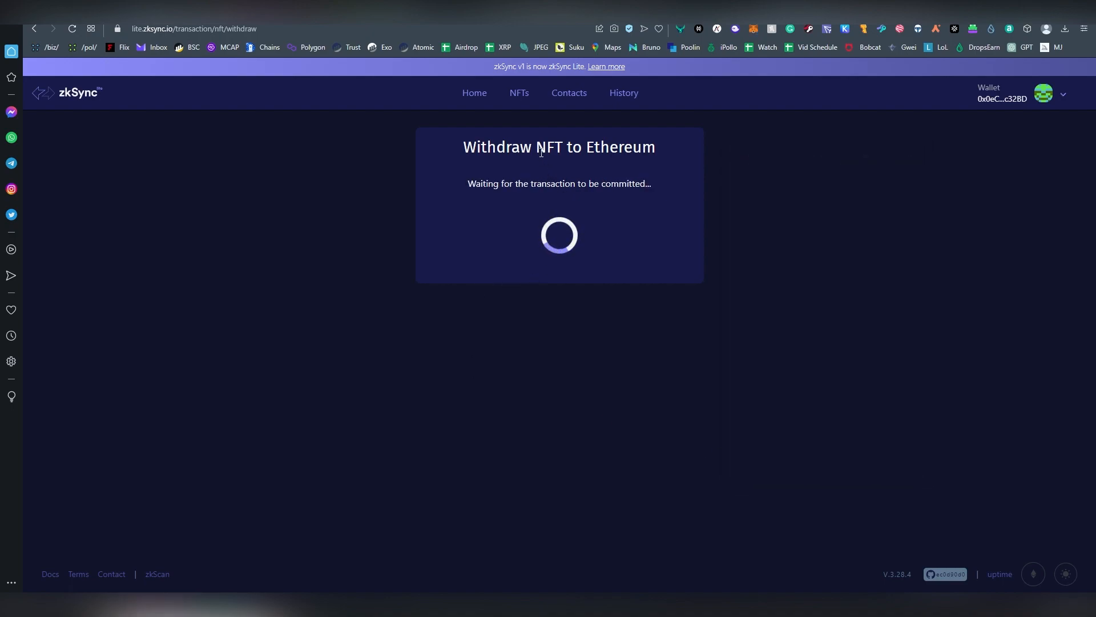
{"action": "mouse_move", "coordinate": [541, 109]}
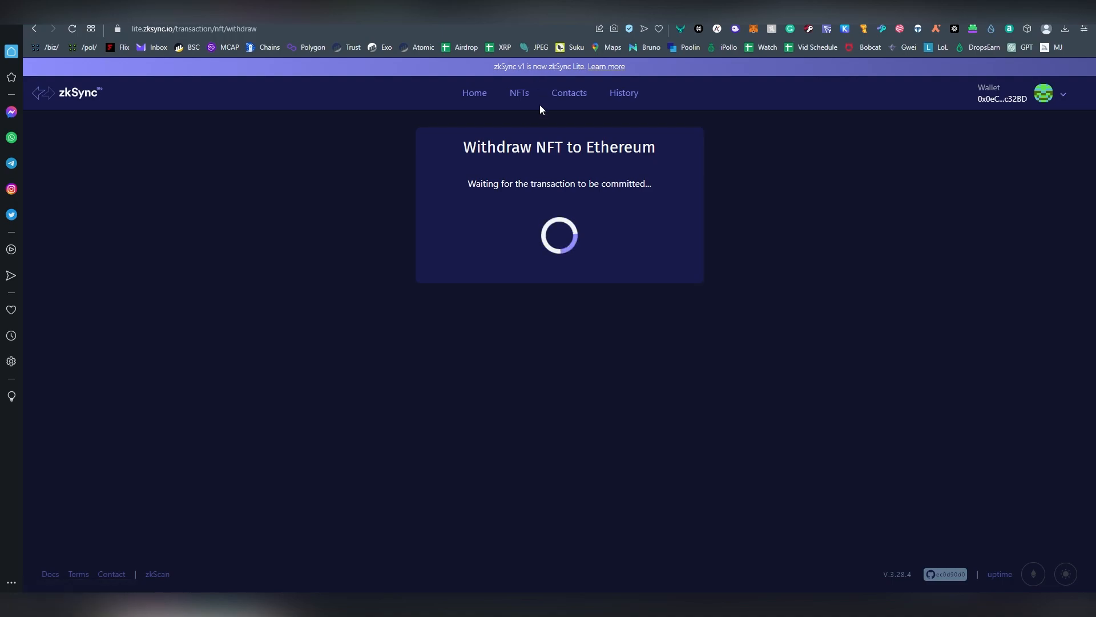
{"action": "mouse_move", "coordinate": [519, 92]}
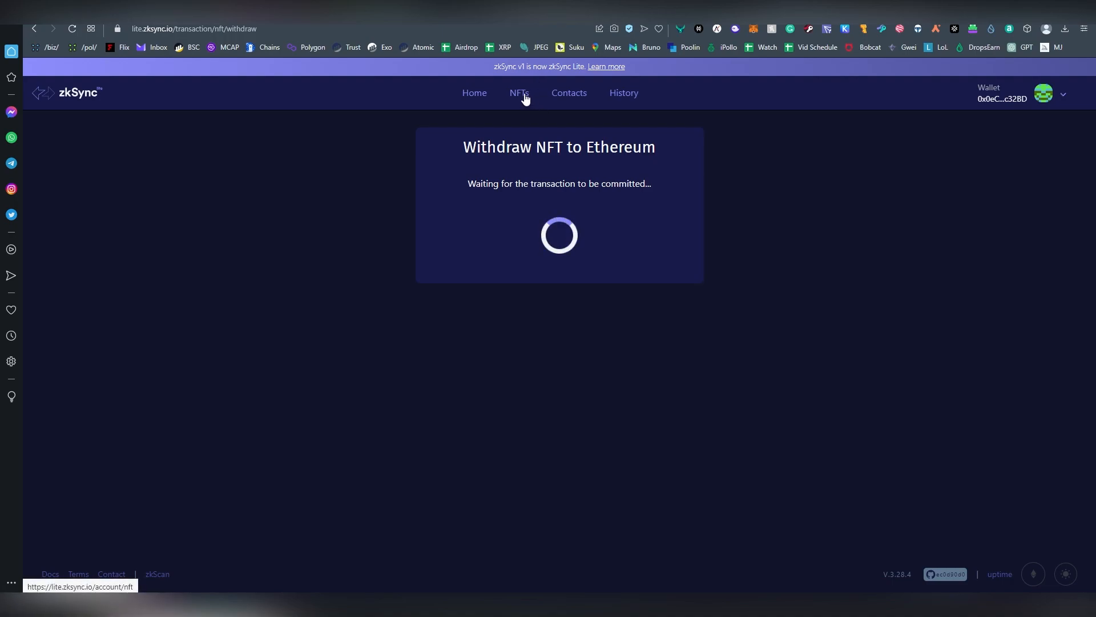
Go back through the NFTs list to the L2 balances overview
{"action": "left_click", "coordinate": [519, 92]}
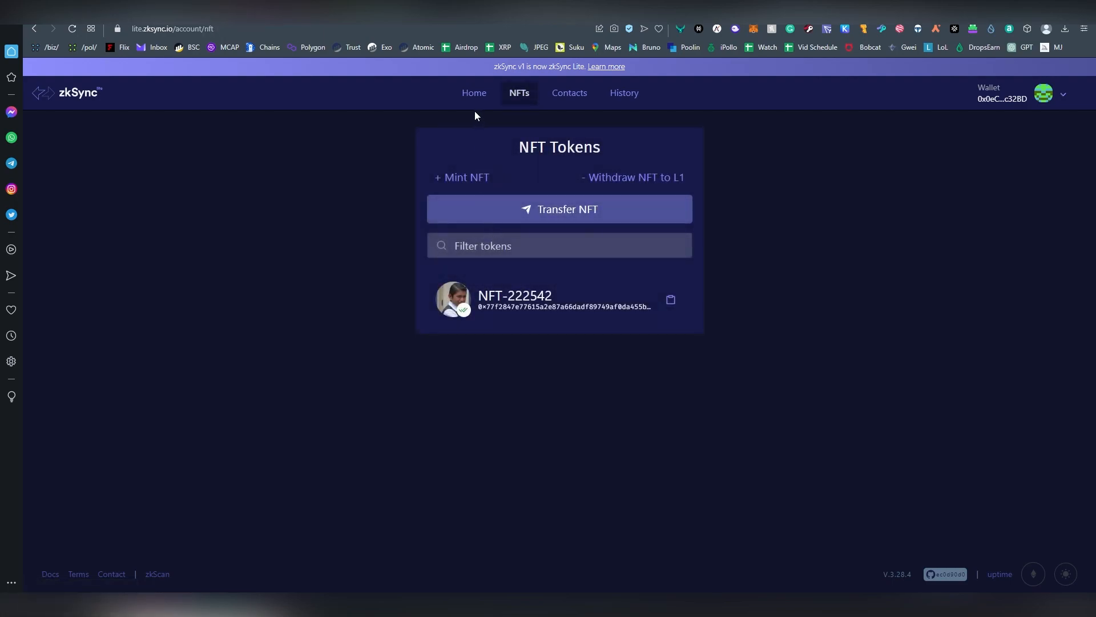
{"action": "left_click", "coordinate": [474, 92]}
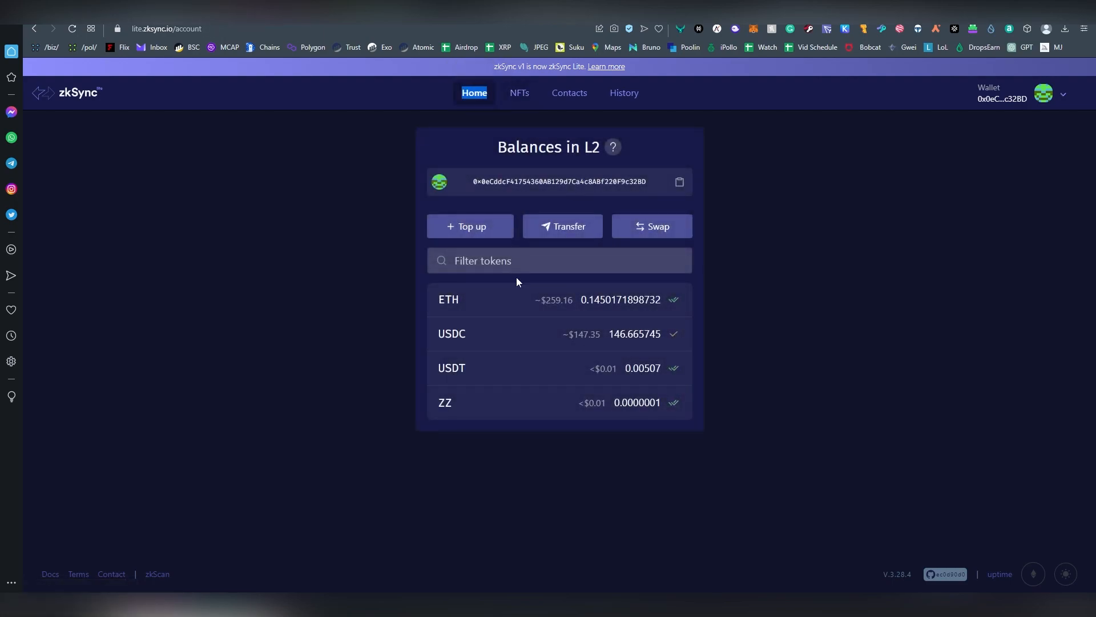
Send 0.144 ETH to your own pasted address on zkSync
{"action": "left_click", "coordinate": [562, 226]}
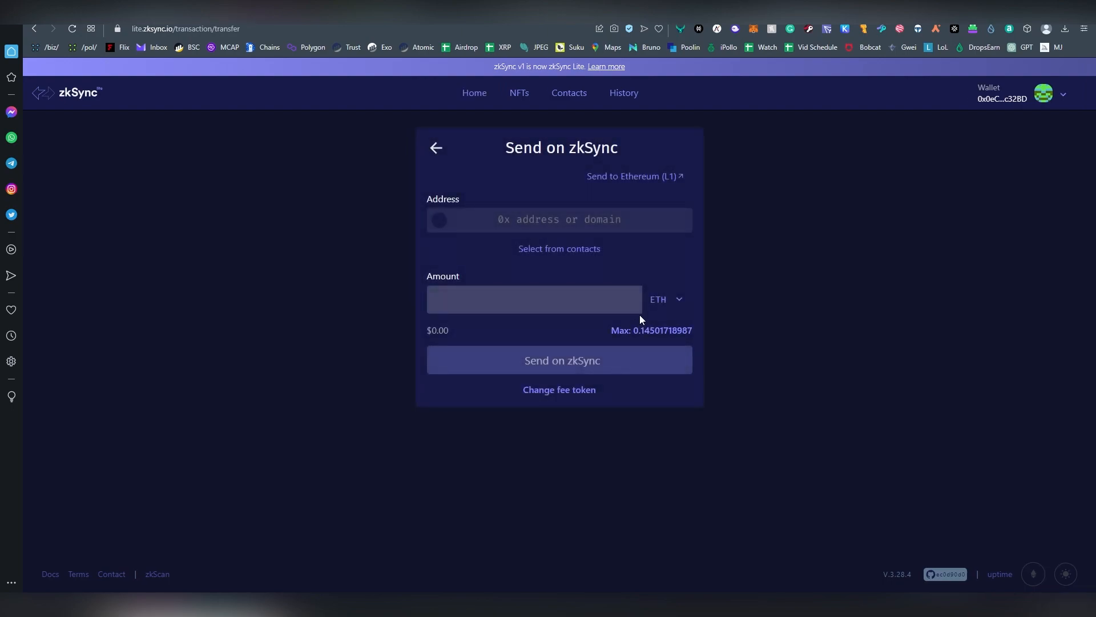
{"action": "right_click", "coordinate": [535, 299]}
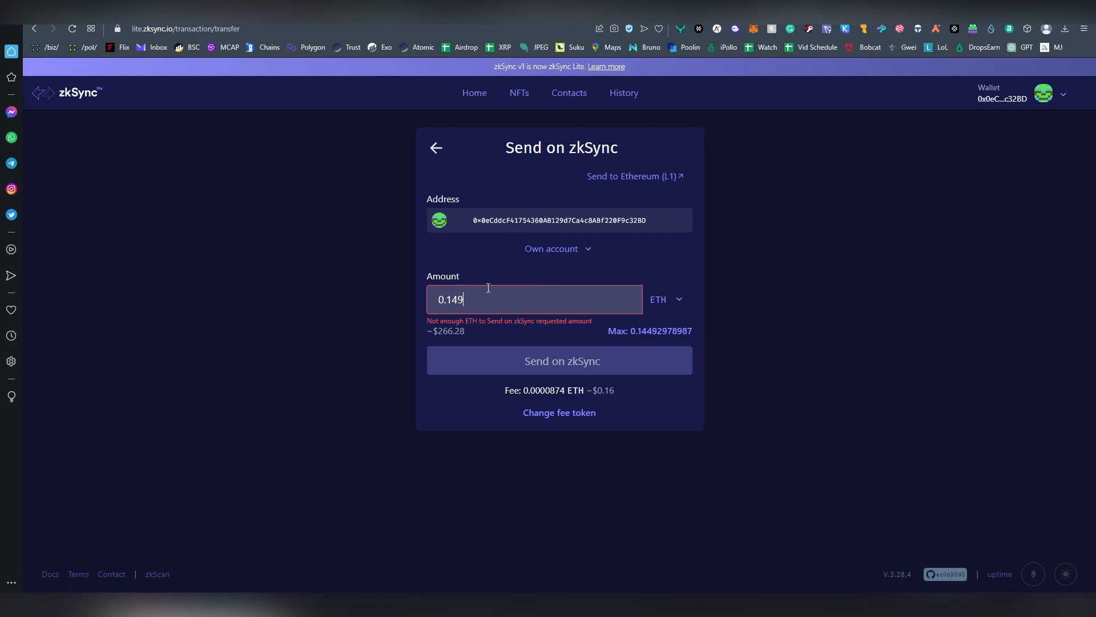
{"action": "type", "text": "0.144"}
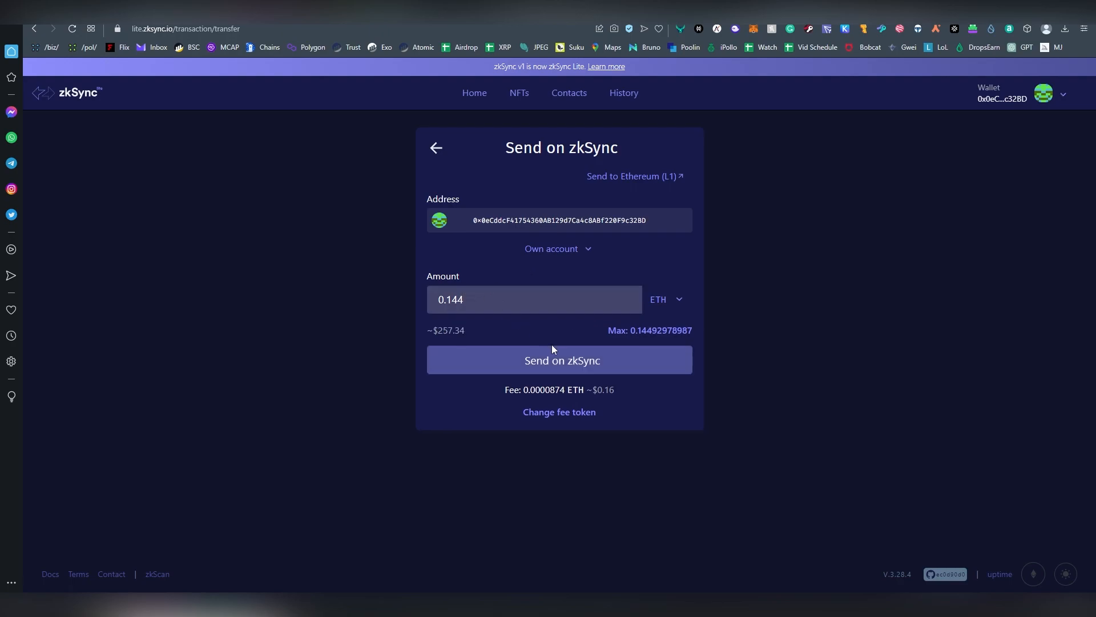
{"action": "left_click", "coordinate": [558, 359]}
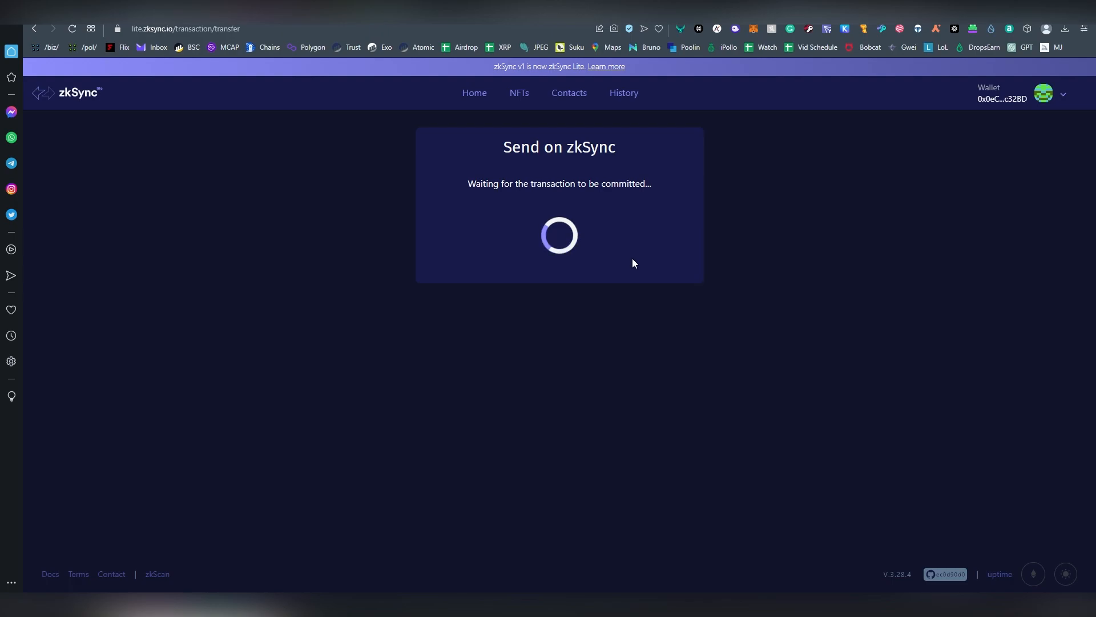
{"action": "mouse_move", "coordinate": [627, 260]}
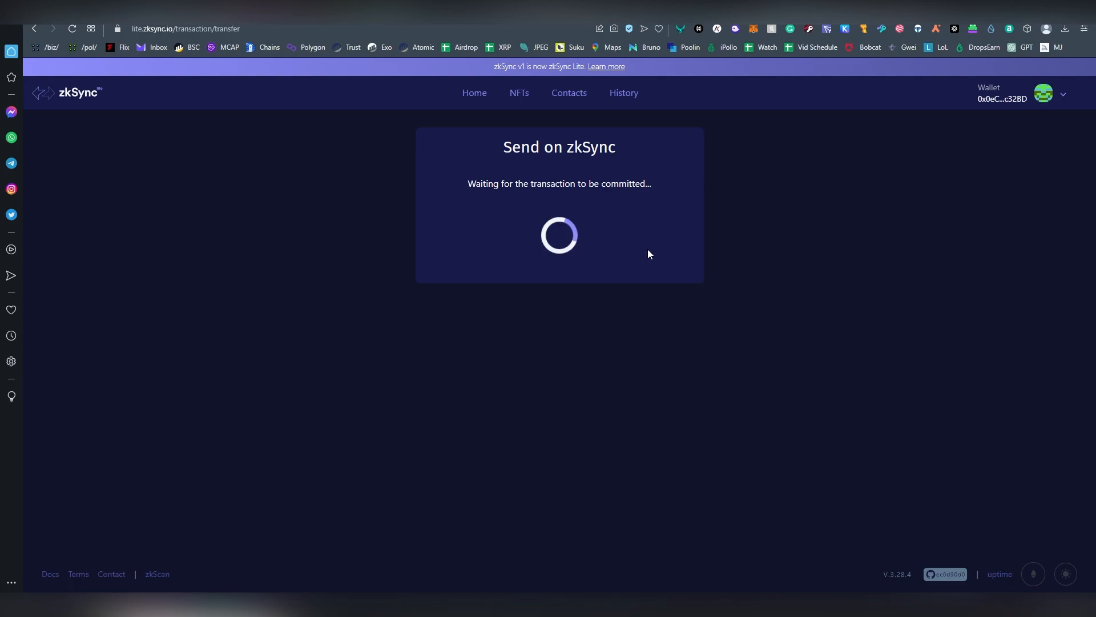
{"action": "mouse_move", "coordinate": [615, 250]}
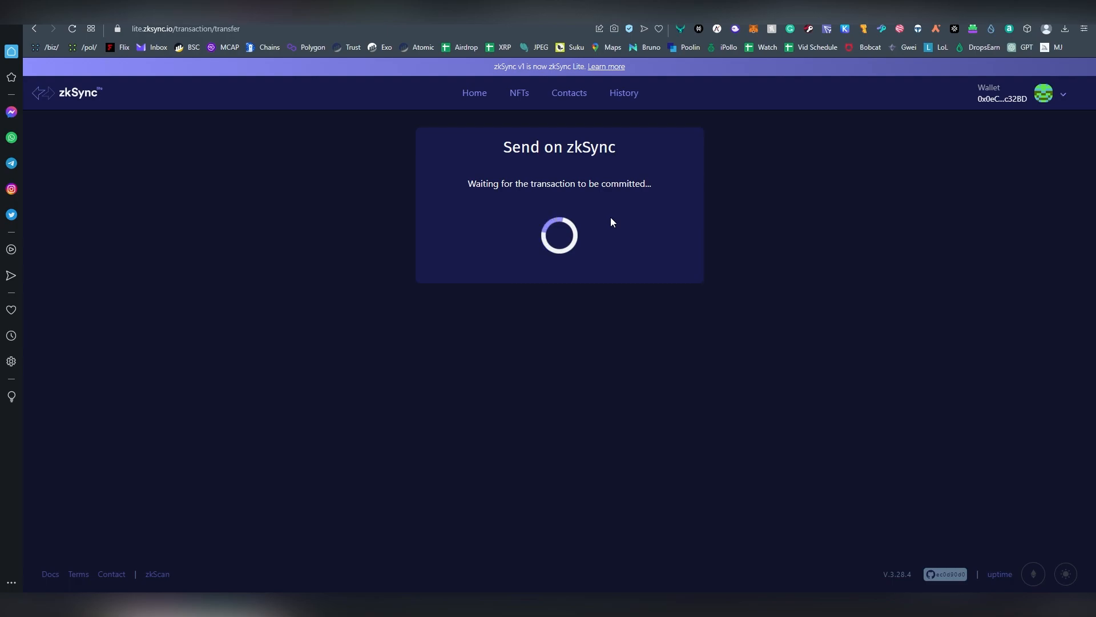
{"action": "mouse_move", "coordinate": [767, 47]}
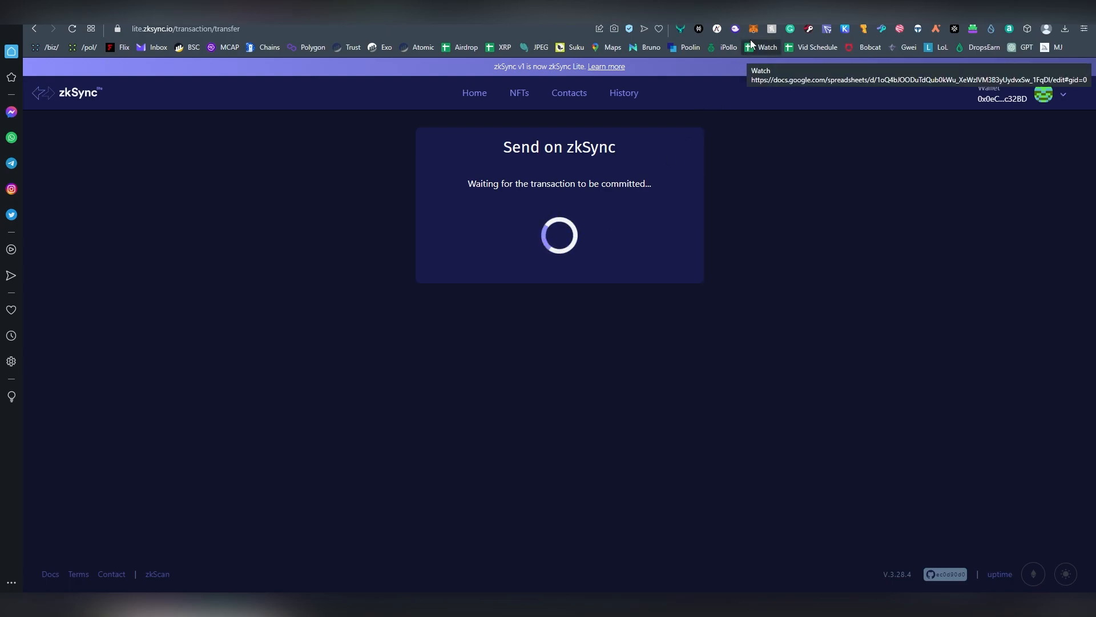
{"action": "mouse_move", "coordinate": [626, 130]}
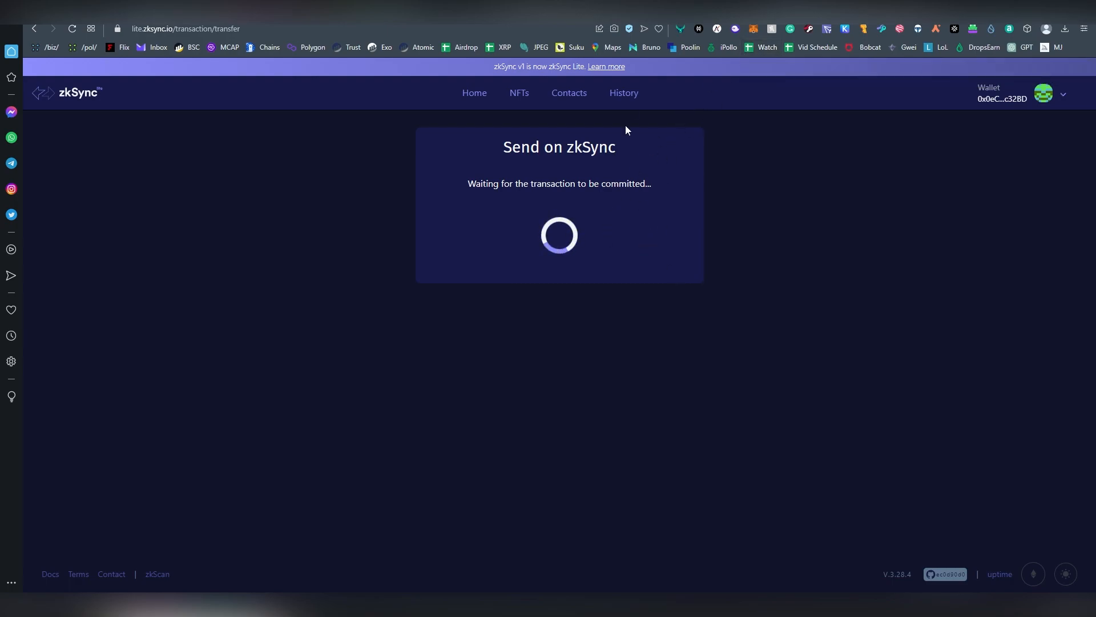
{"action": "mouse_move", "coordinate": [528, 462]}
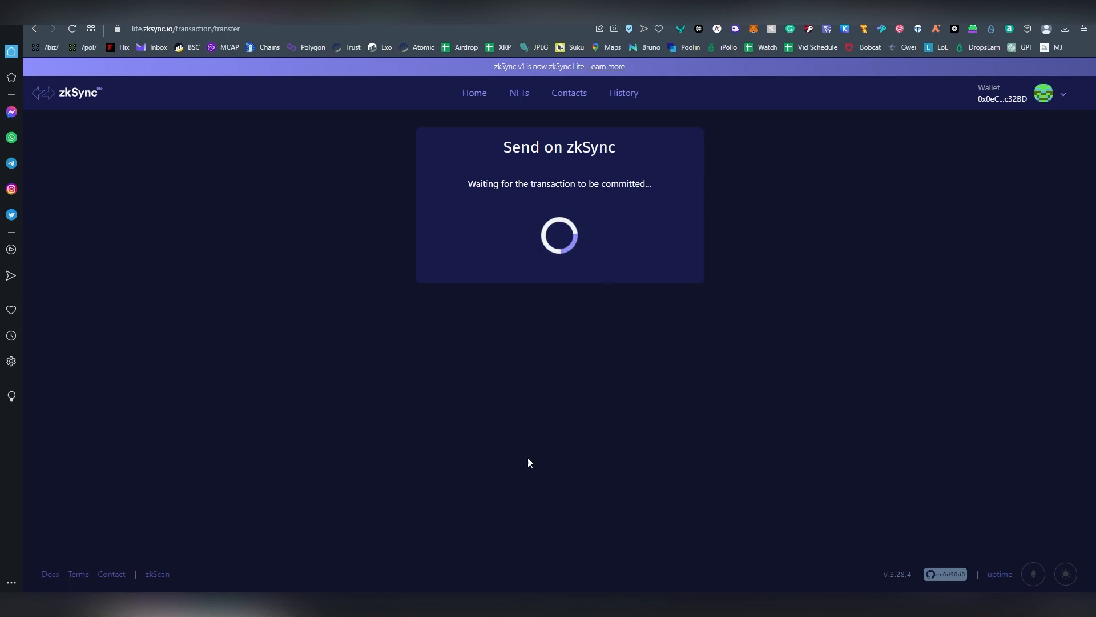
{"action": "mouse_move", "coordinate": [744, 145]}
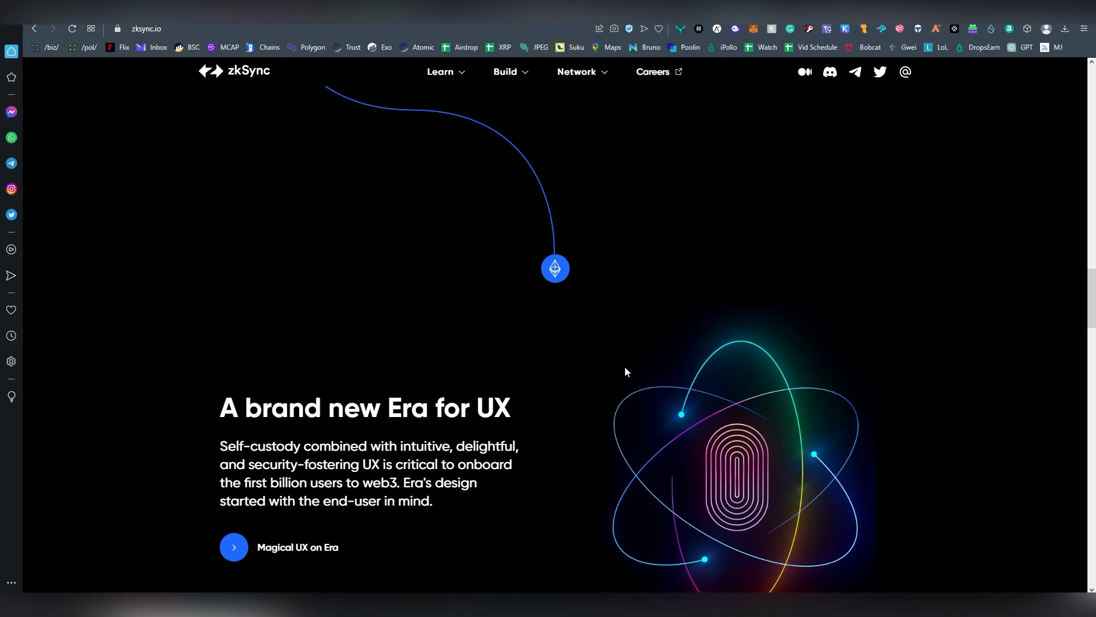
Submit a 0.1 ETH deposit from Ethereum Mainnet to zkSync Era Mainnet on the bridge
{"action": "scroll", "scroll_direction": "down", "scroll_amount": 3}
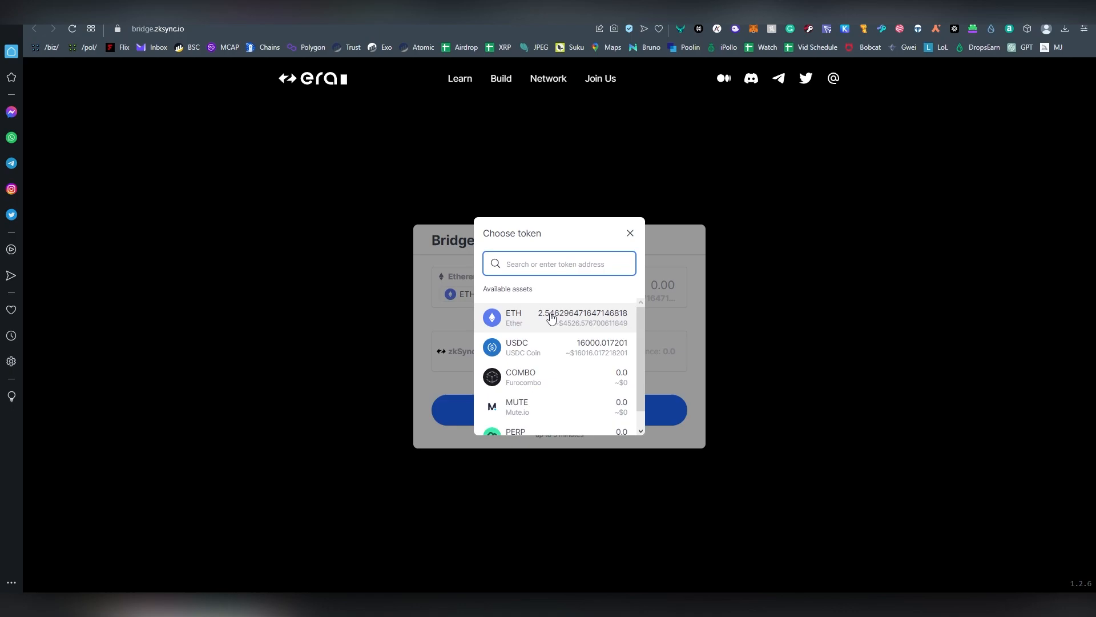
{"action": "scroll", "scroll_direction": "down", "scroll_amount": 3}
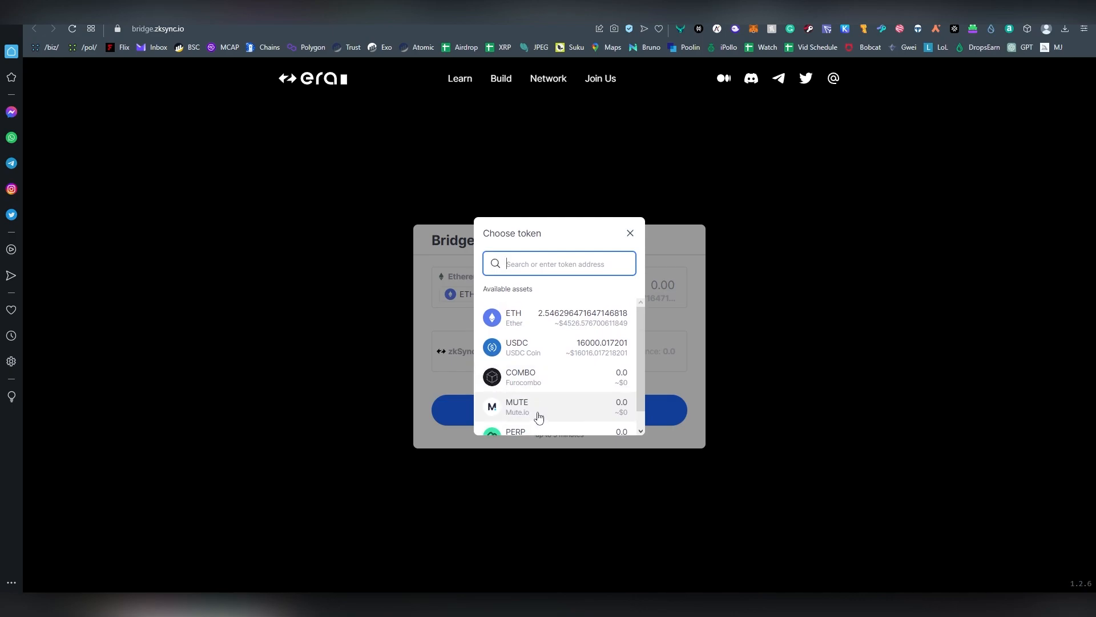
{"action": "mouse_move", "coordinate": [539, 408]}
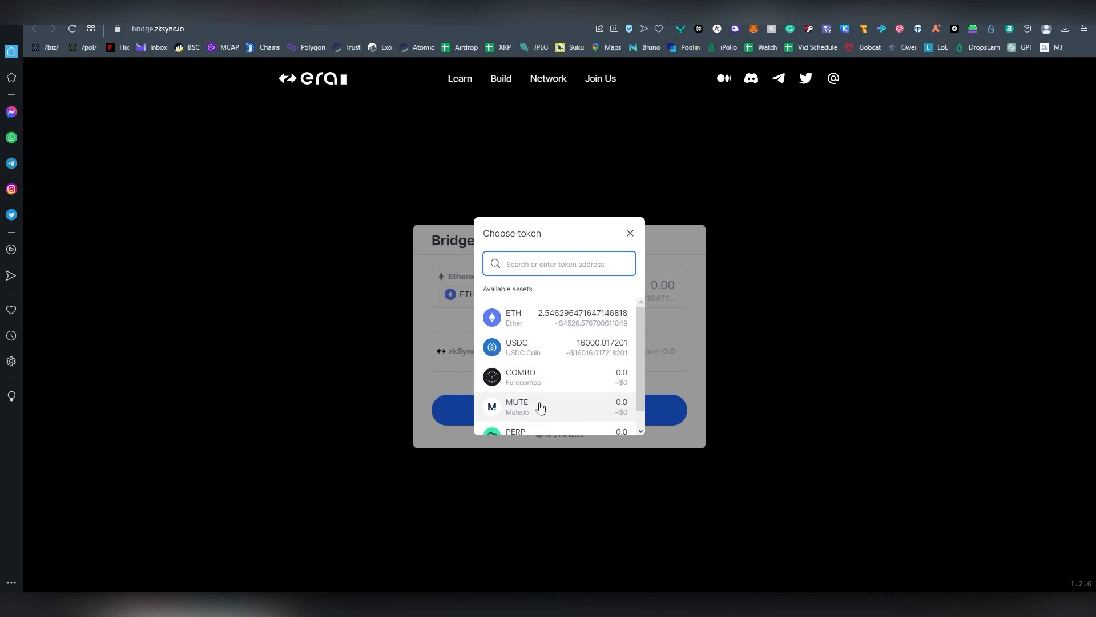
{"action": "mouse_move", "coordinate": [402, 371]}
{"action": "type", "text": "0.1"}
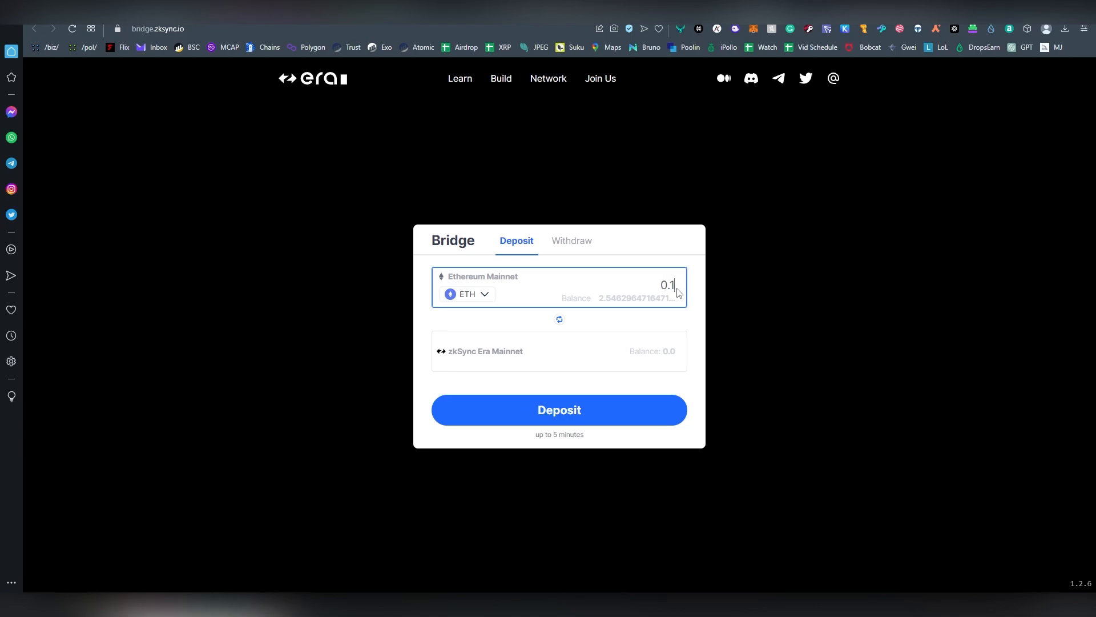
{"action": "mouse_move", "coordinate": [369, 470]}
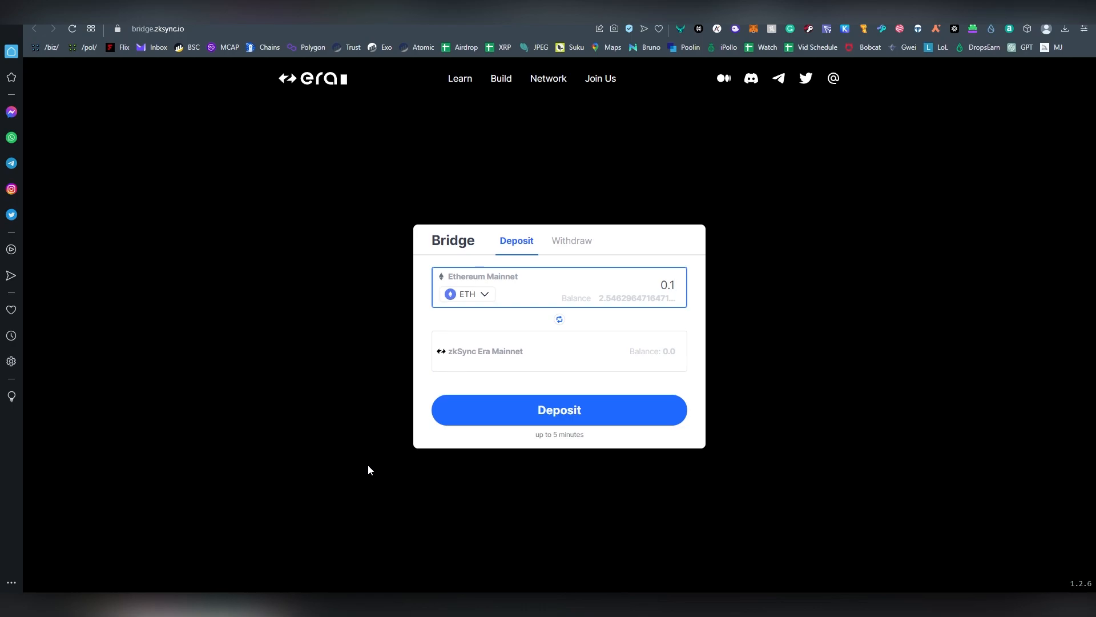
{"action": "mouse_move", "coordinate": [420, 329]}
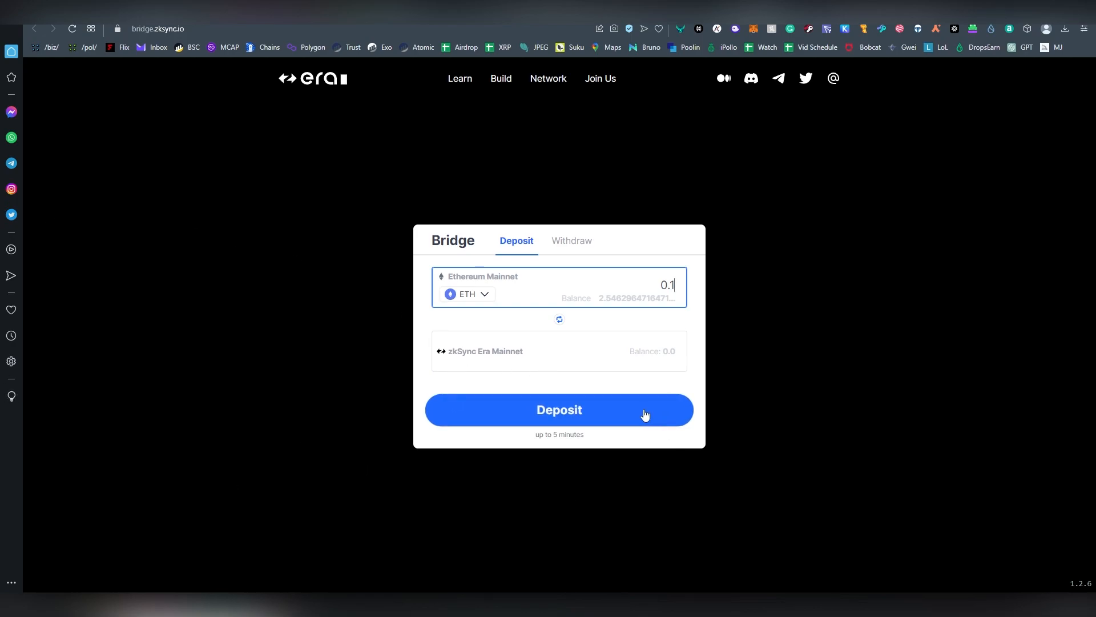
{"action": "left_click", "coordinate": [559, 410]}
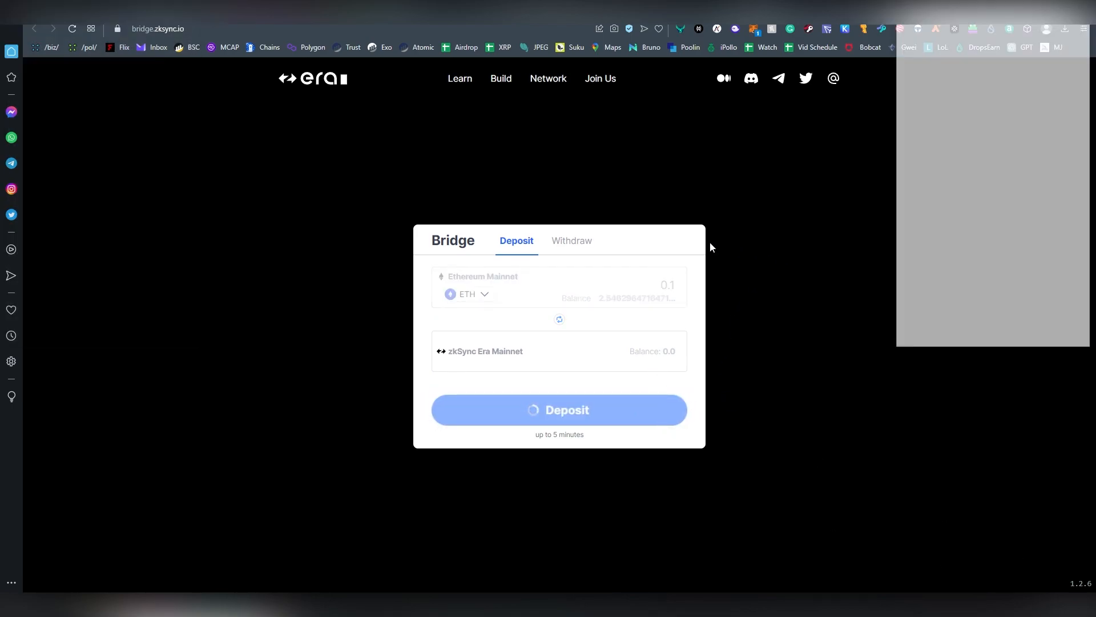
Confirm the 0.1 ETH deposit in MetaMask and view the submitted transaction on Etherscan
{"action": "left_click", "coordinate": [559, 410]}
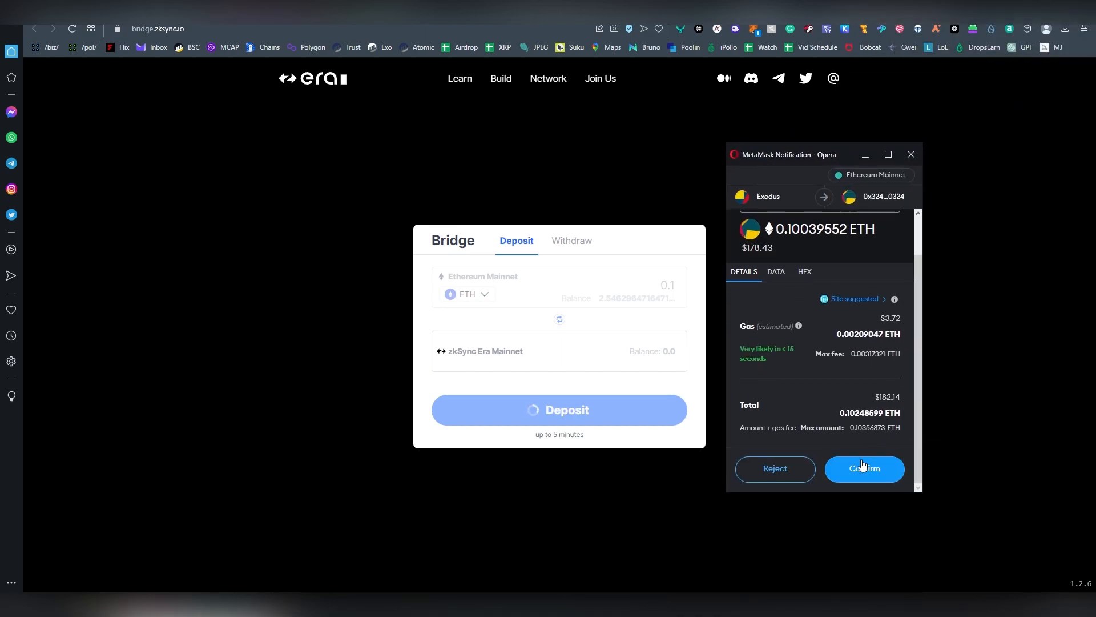
{"action": "left_click", "coordinate": [864, 468]}
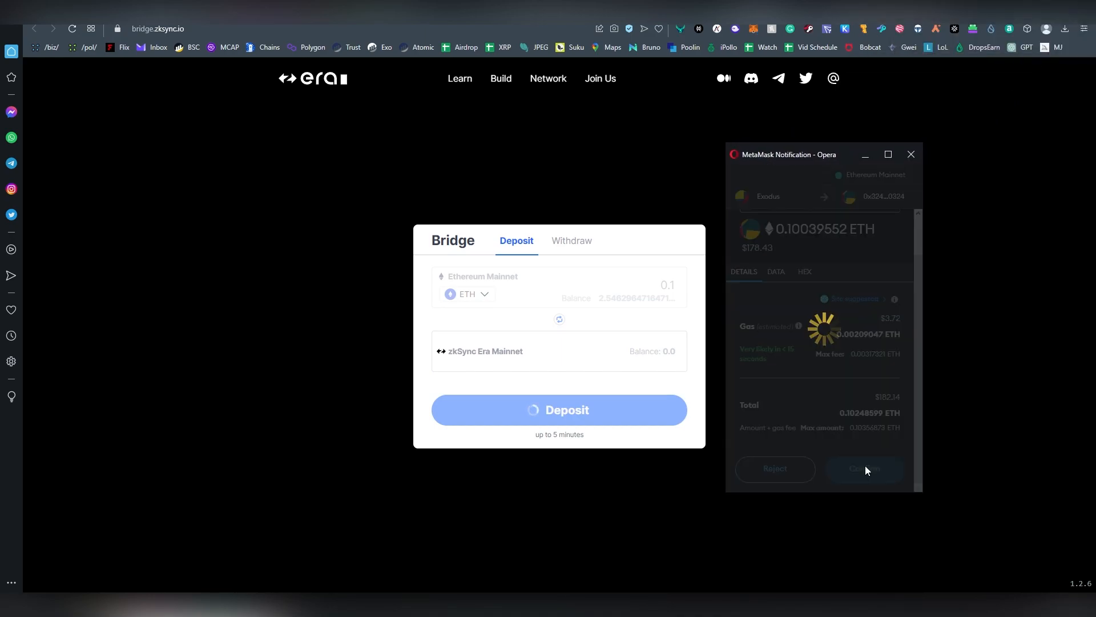
{"action": "left_click", "coordinate": [865, 468]}
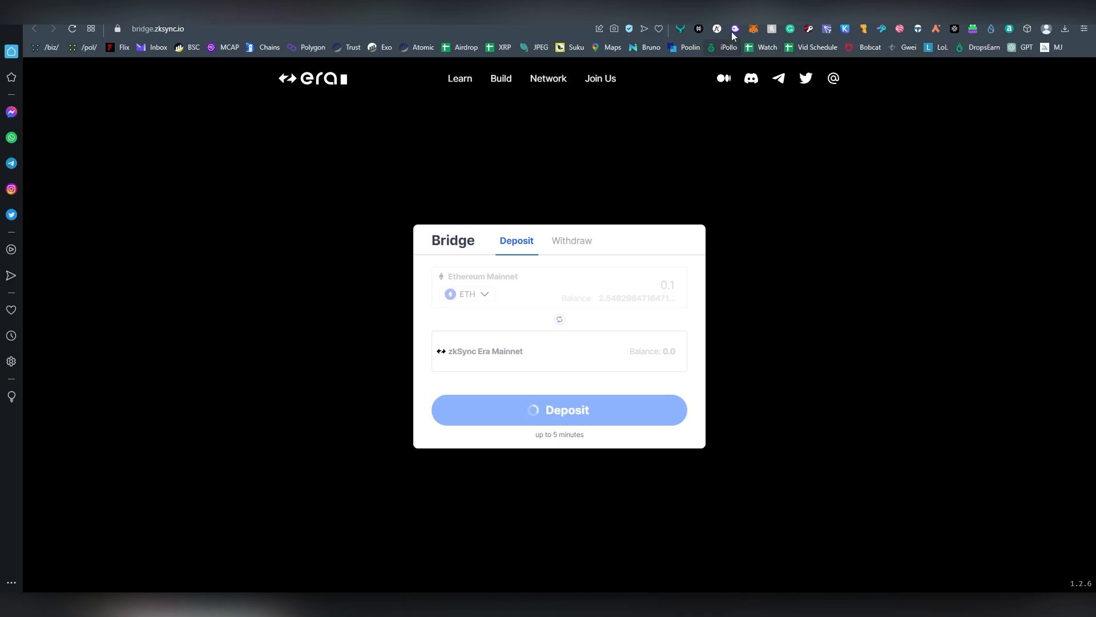
{"action": "left_click", "coordinate": [559, 410]}
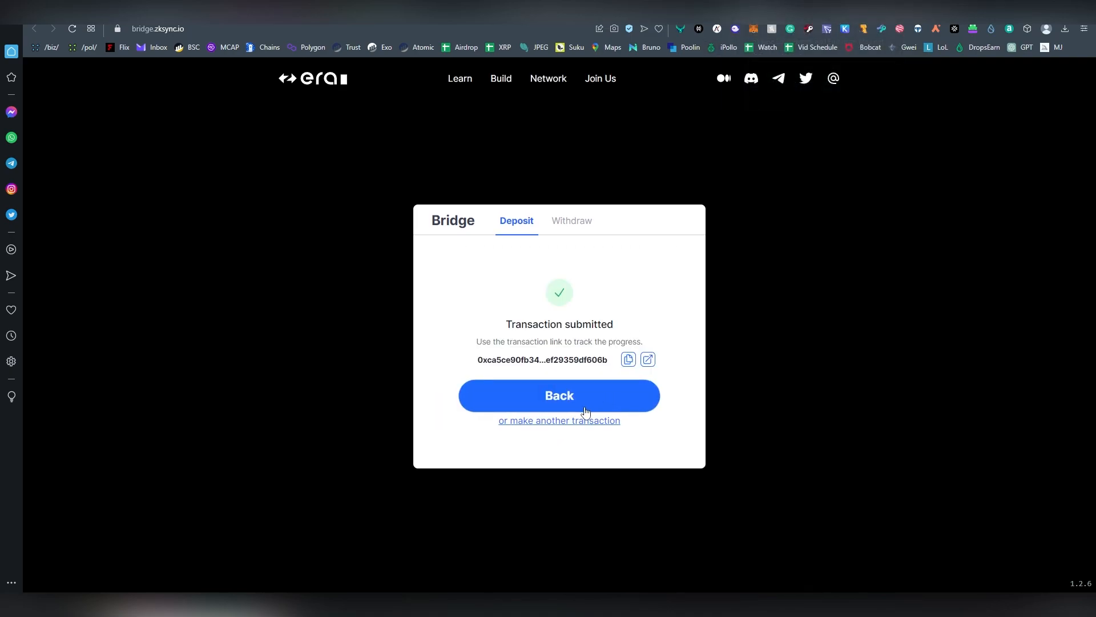
{"action": "left_click", "coordinate": [647, 358]}
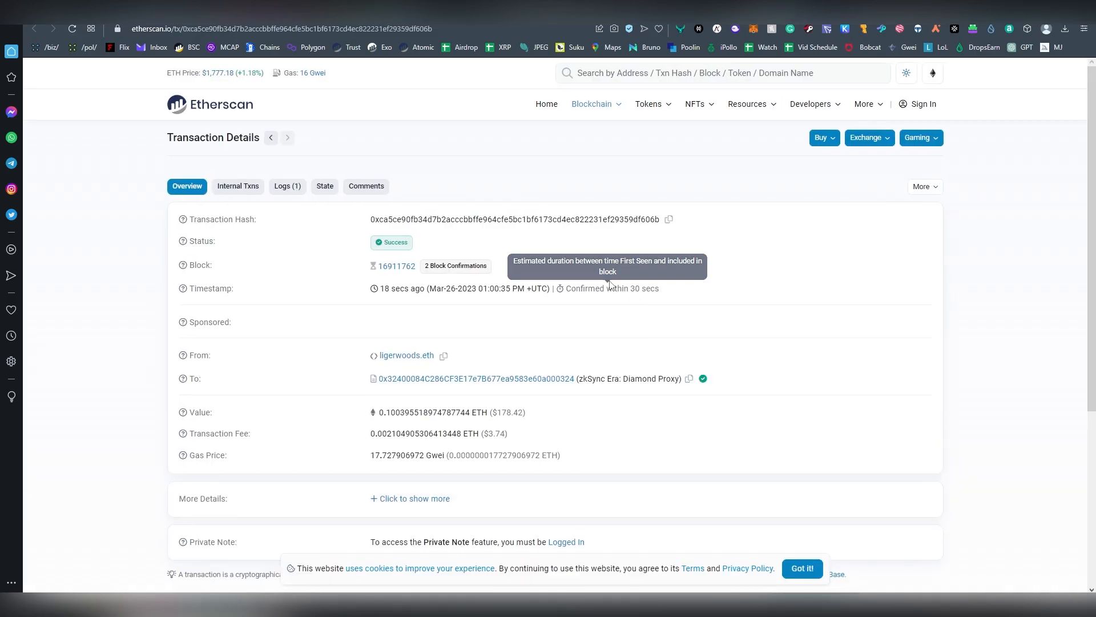
Scroll the Etherscan transaction details to the ~0.1004 ETH value and ~0.0021 ETH fee
{"action": "scroll", "scroll_direction": "down", "scroll_amount": 3}
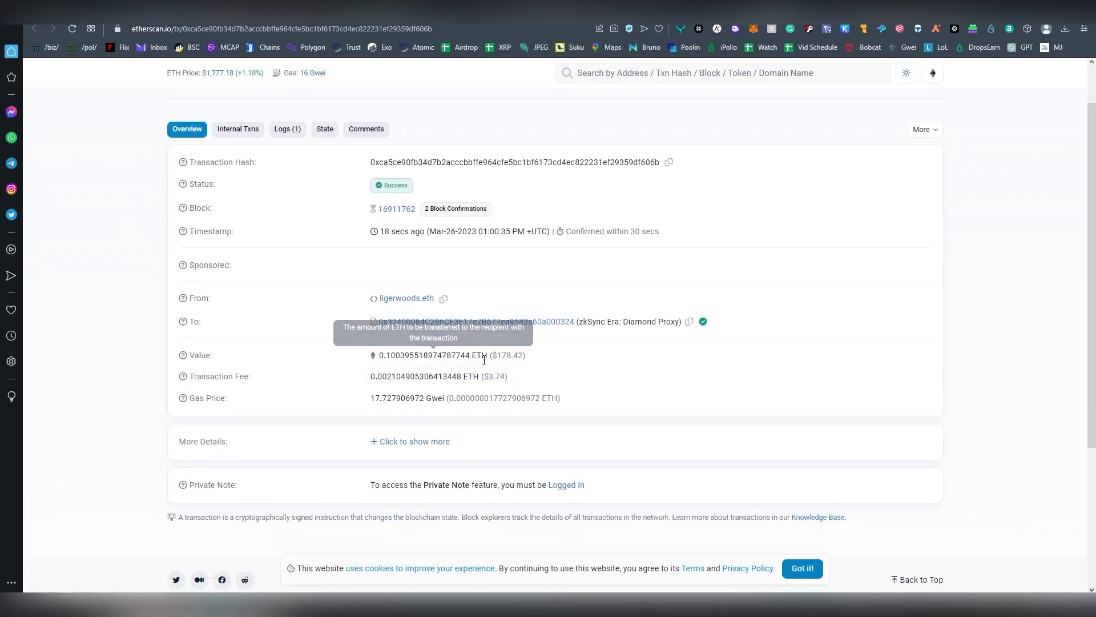
{"action": "mouse_move", "coordinate": [634, 271]}
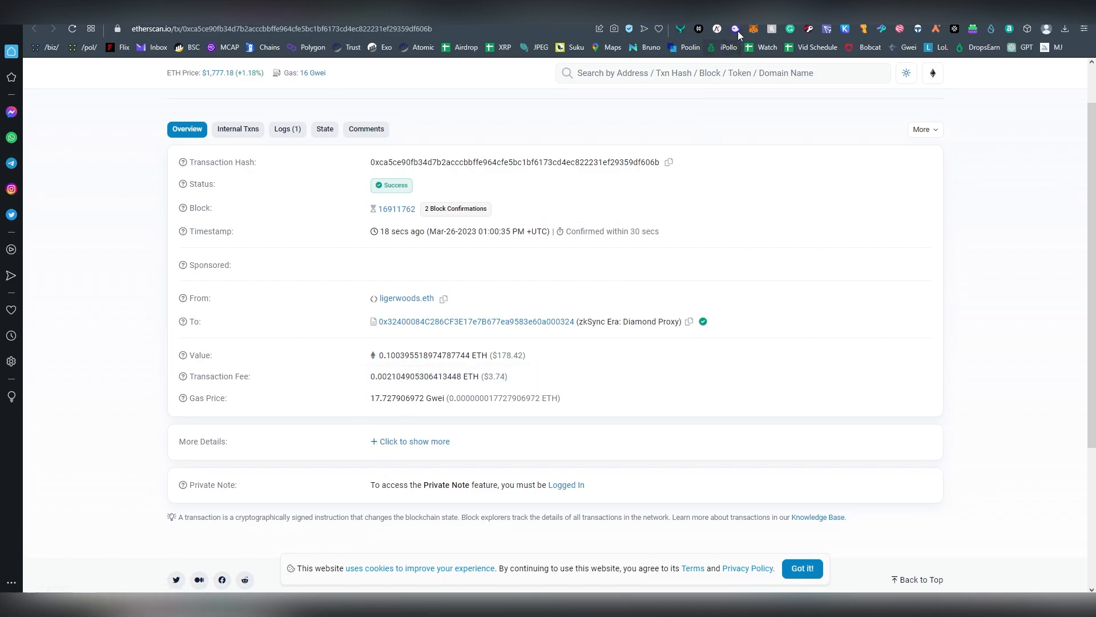
{"action": "mouse_move", "coordinate": [736, 29]}
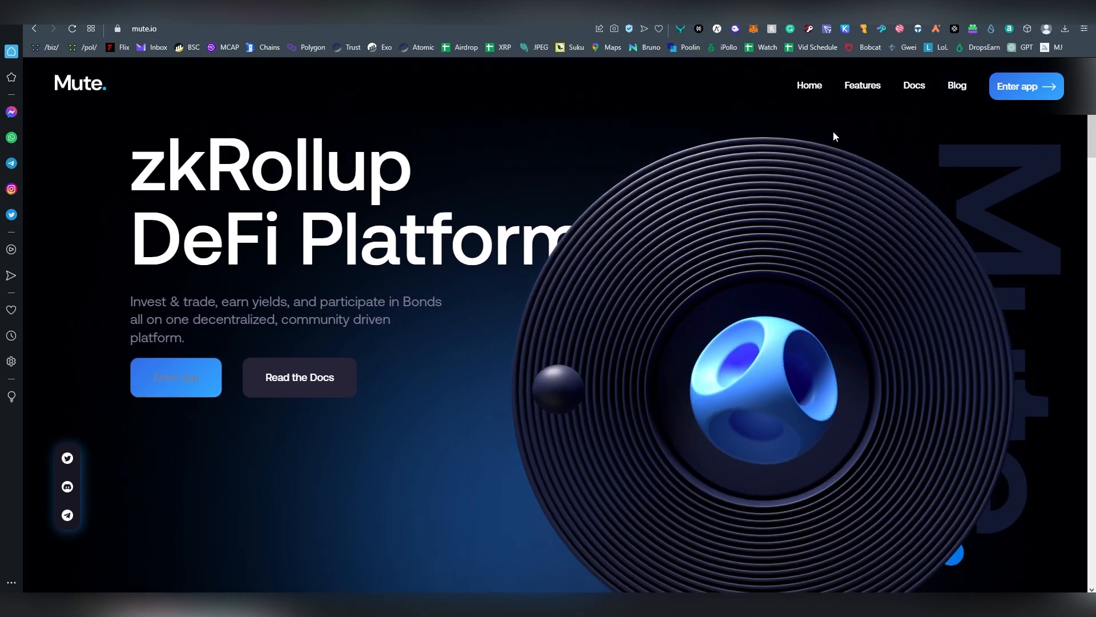
Enter the Mute.Switch app and disconnect all connected wallets
{"action": "left_click", "coordinate": [1025, 85]}
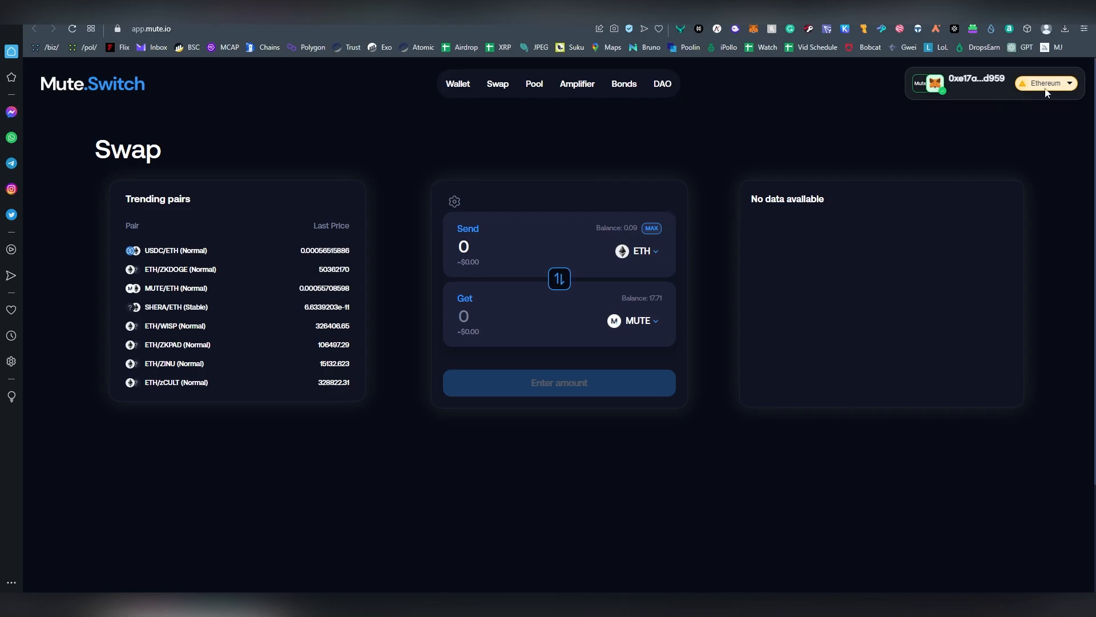
{"action": "left_click", "coordinate": [1045, 83]}
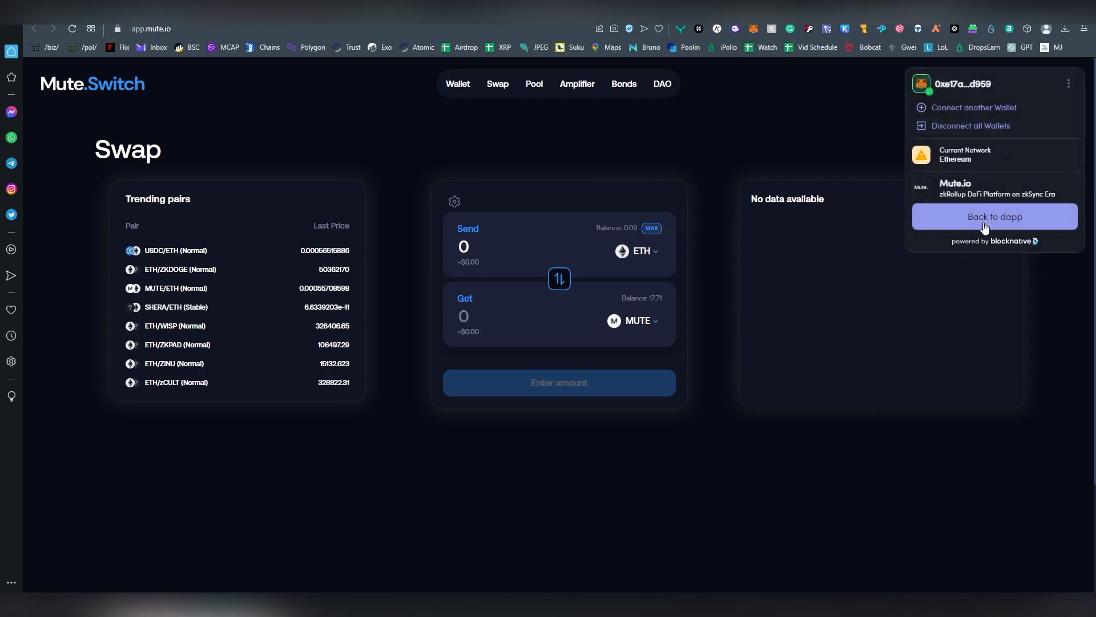
{"action": "left_click", "coordinate": [969, 125]}
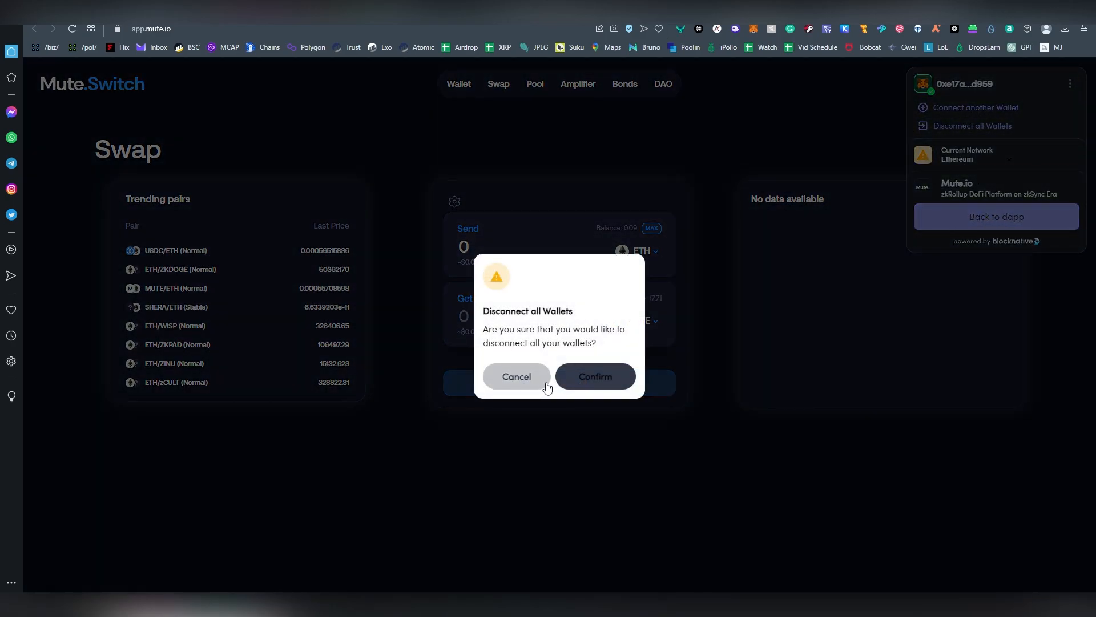
{"action": "left_click", "coordinate": [516, 376]}
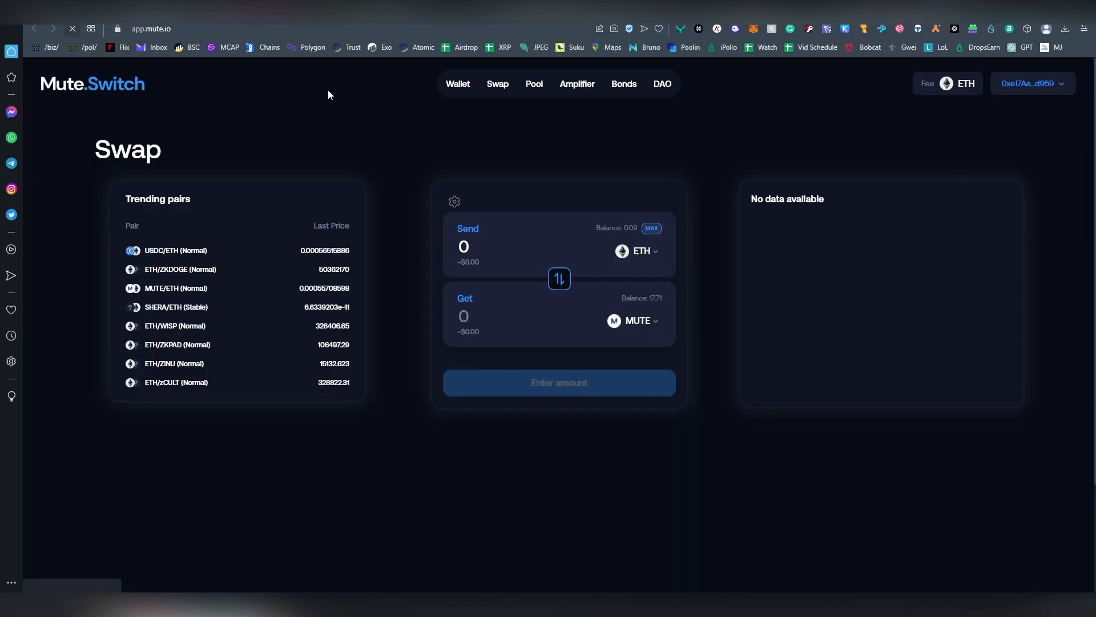
Reconnect with MetaMask on zkSync Era Mainnet and switch to a different wallet account
{"action": "left_click", "coordinate": [1030, 84]}
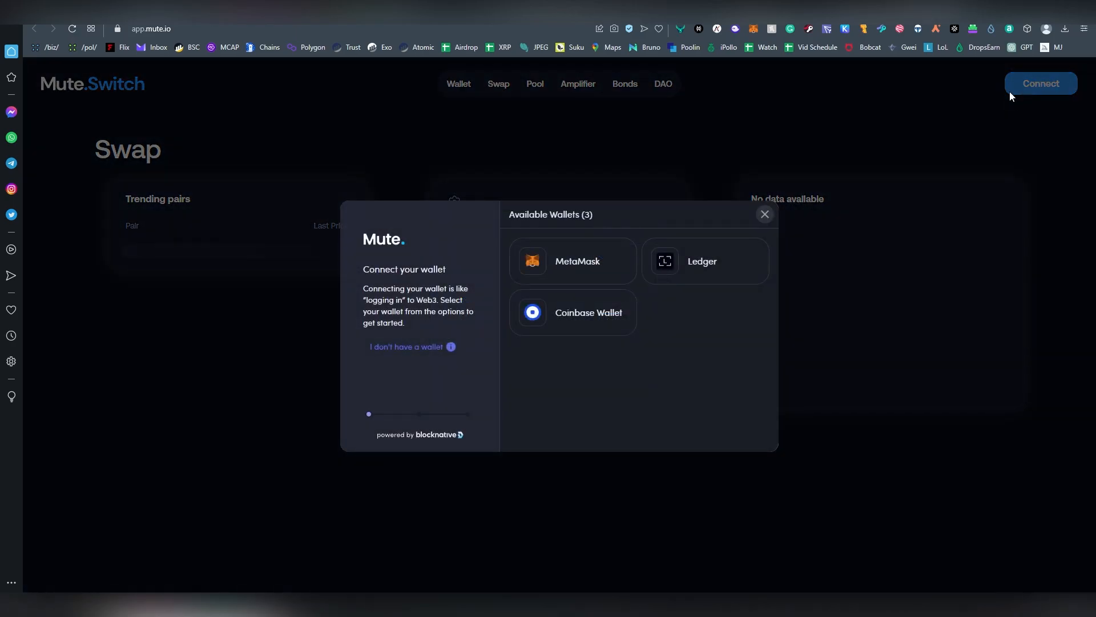
{"action": "left_click", "coordinate": [573, 260]}
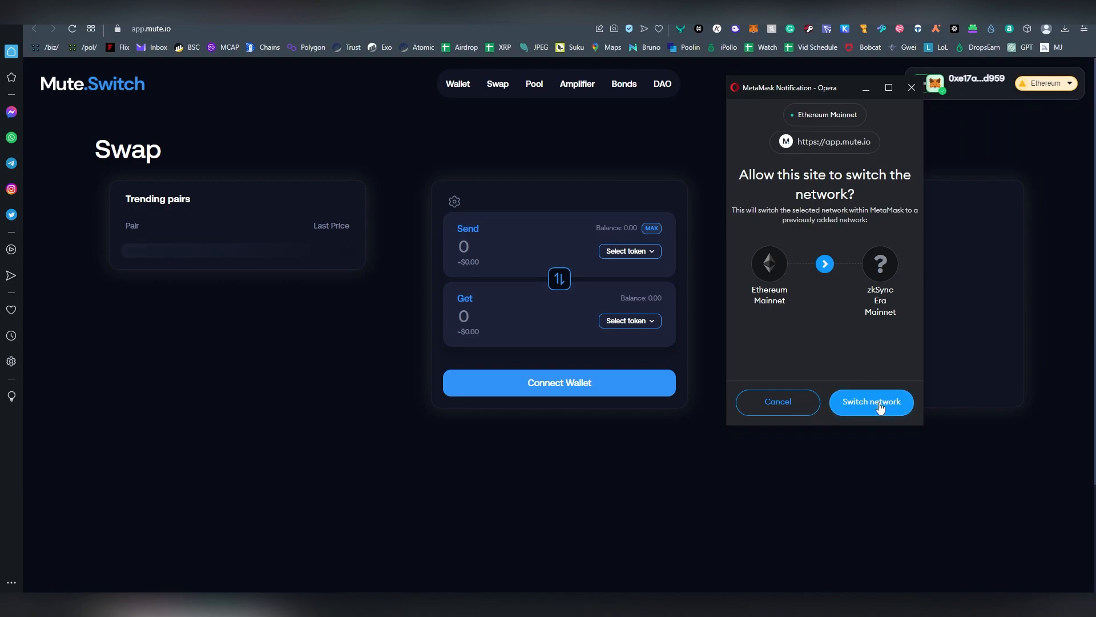
{"action": "left_click", "coordinate": [871, 401]}
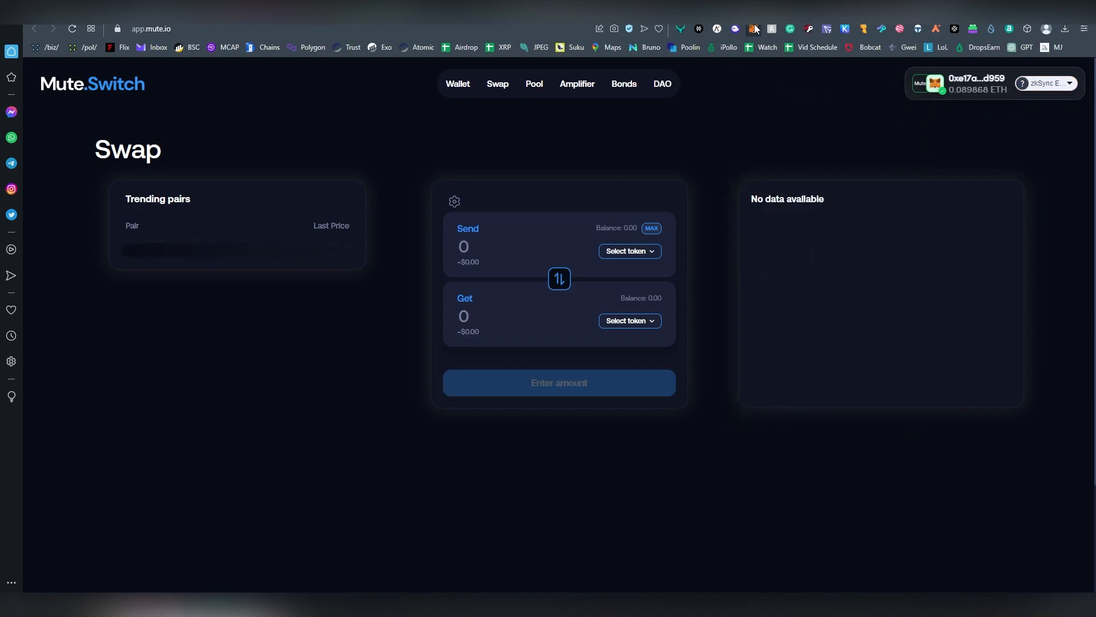
{"action": "left_click", "coordinate": [753, 28]}
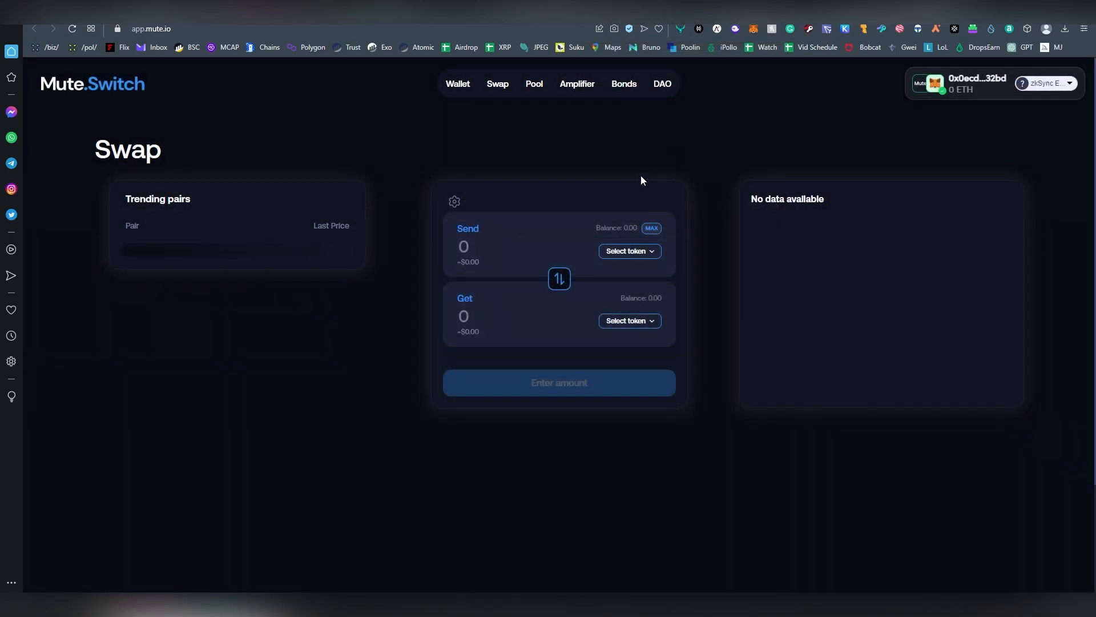
{"action": "left_click", "coordinate": [629, 251]}
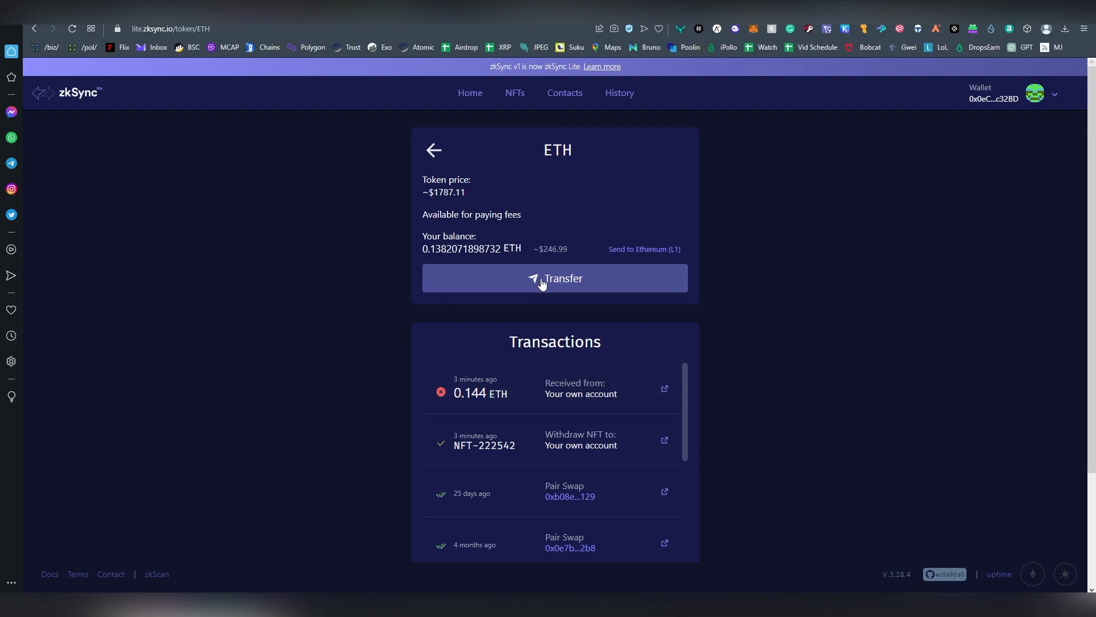
Start a transfer of 0.1377 ETH to the own account and submit it, triggering the wrong-network warning
{"action": "left_click", "coordinate": [555, 278]}
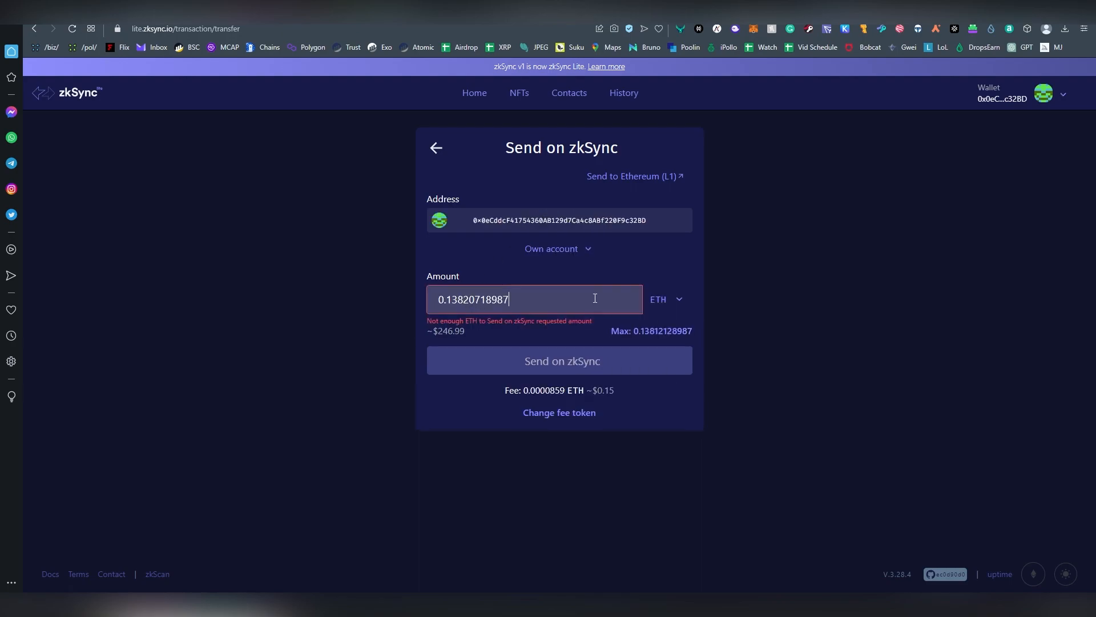
{"action": "type", "text": "0.1377"}
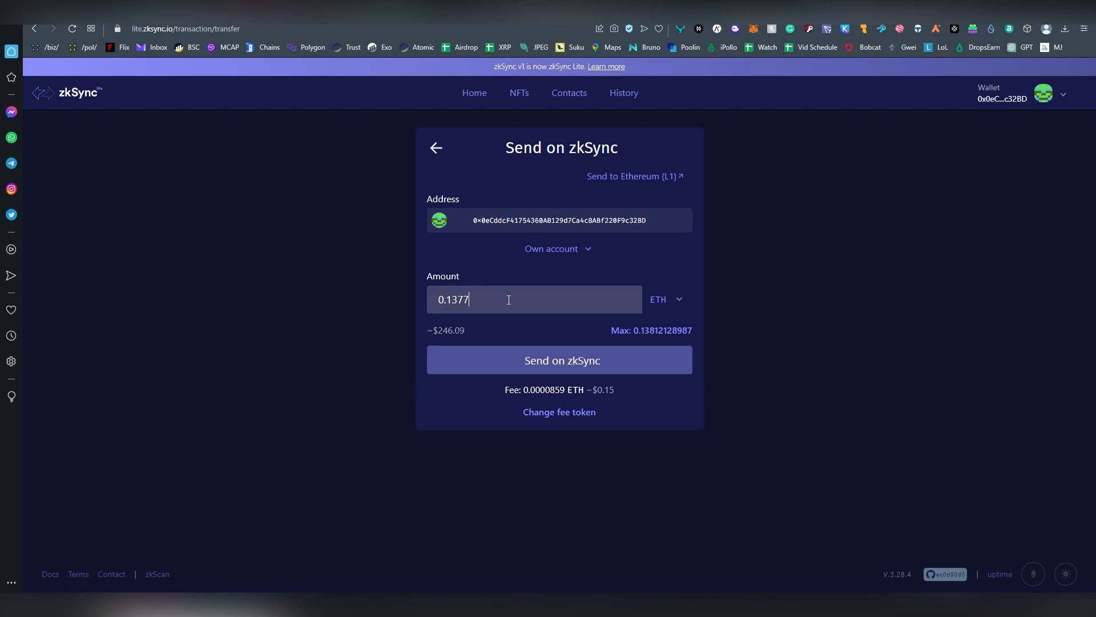
{"action": "left_click", "coordinate": [558, 360]}
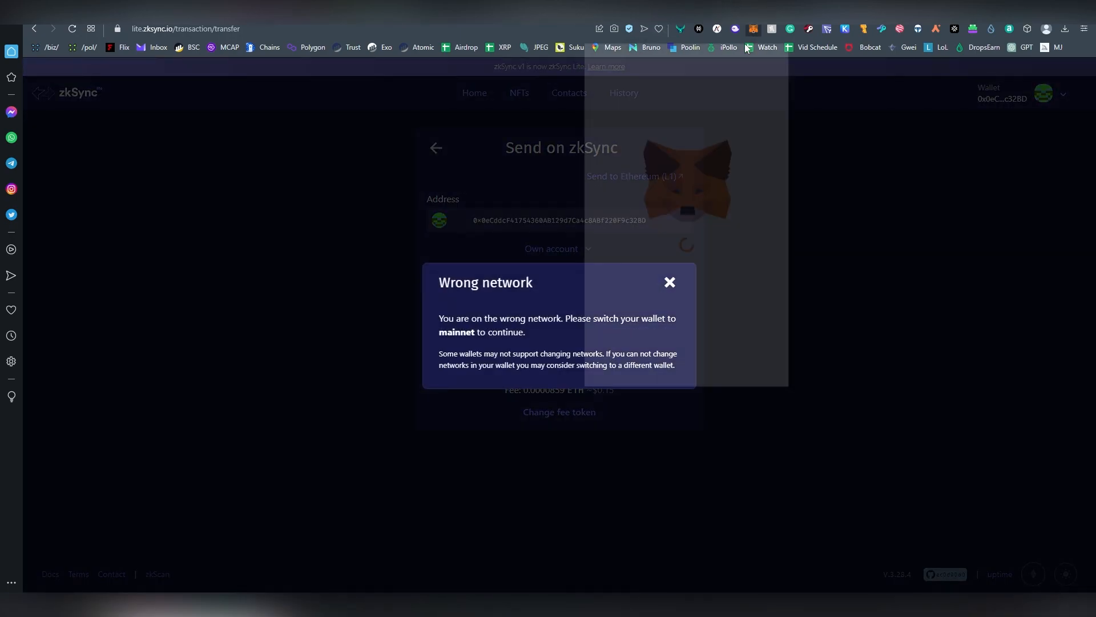
Dismiss the wrong-network warning, sign the 0.1377 ETH transfer in MetaMask and return to L2 balances
{"action": "left_click", "coordinate": [754, 28]}
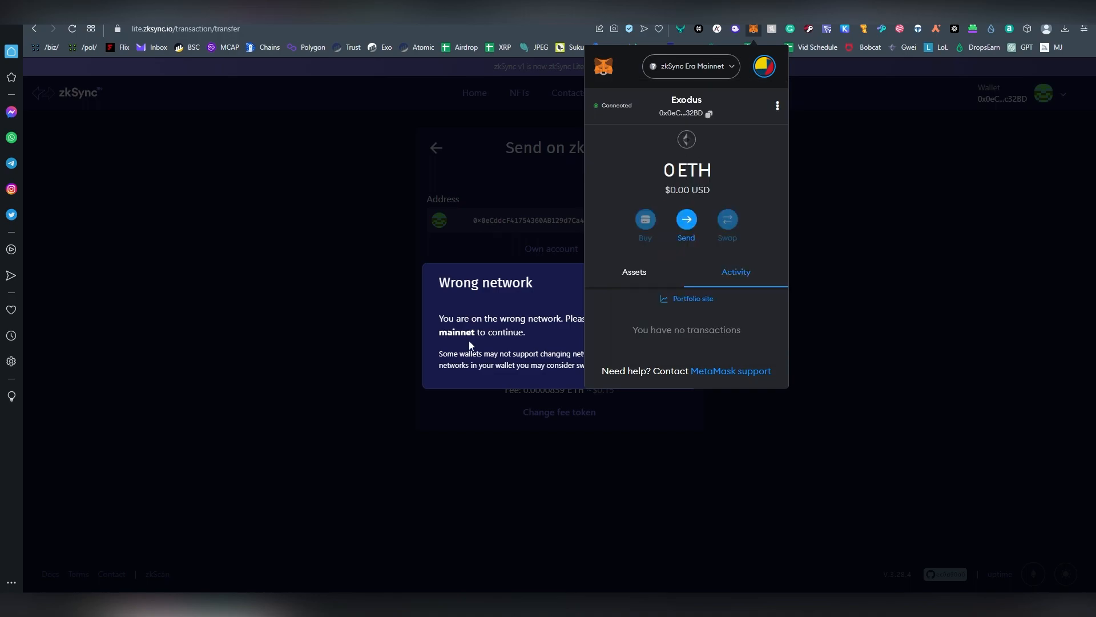
{"action": "left_click", "coordinate": [752, 28]}
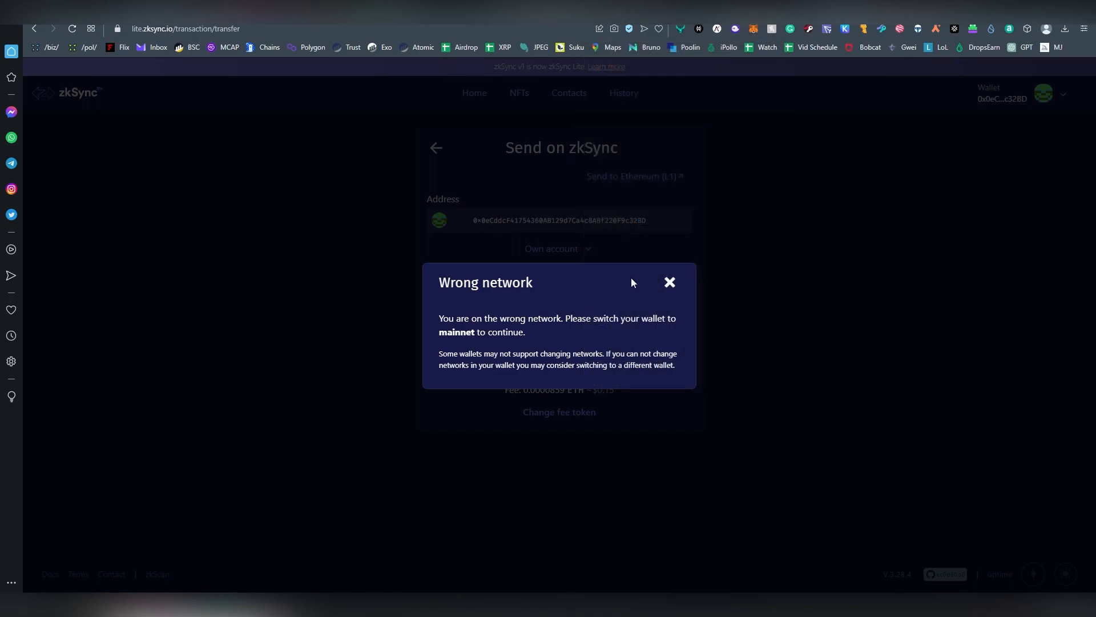
{"action": "left_click", "coordinate": [668, 282]}
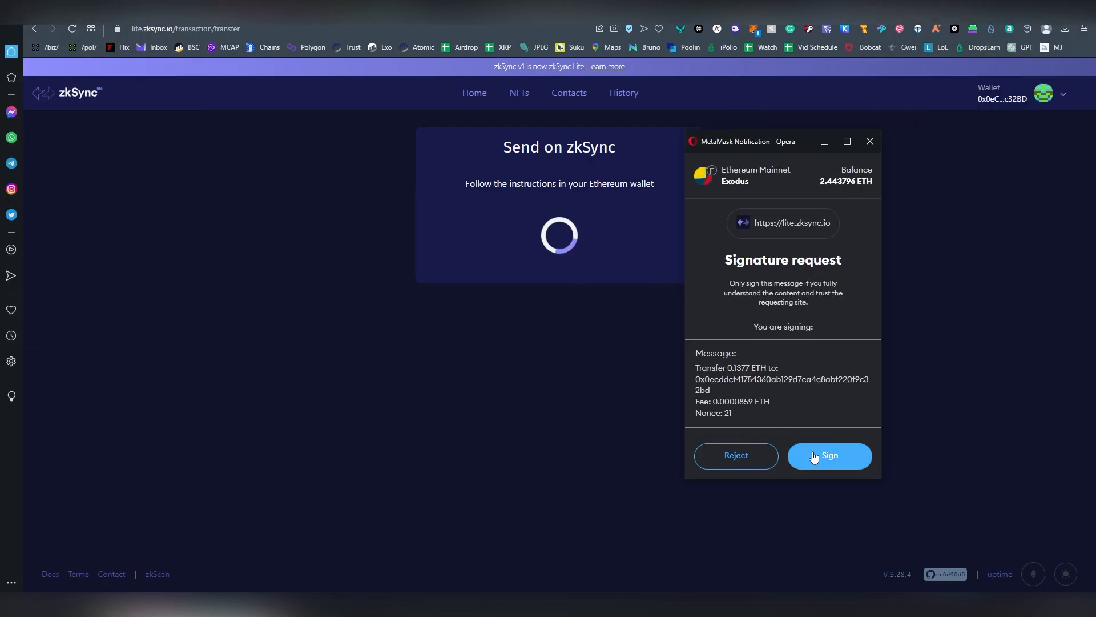
{"action": "left_click", "coordinate": [829, 455]}
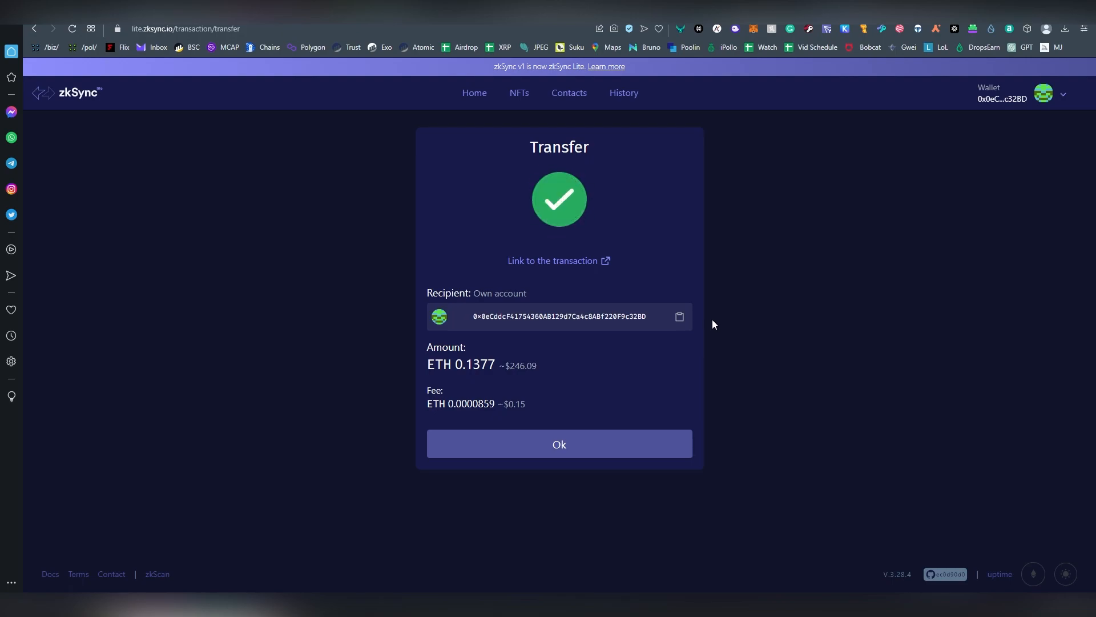
{"action": "mouse_move", "coordinate": [648, 343]}
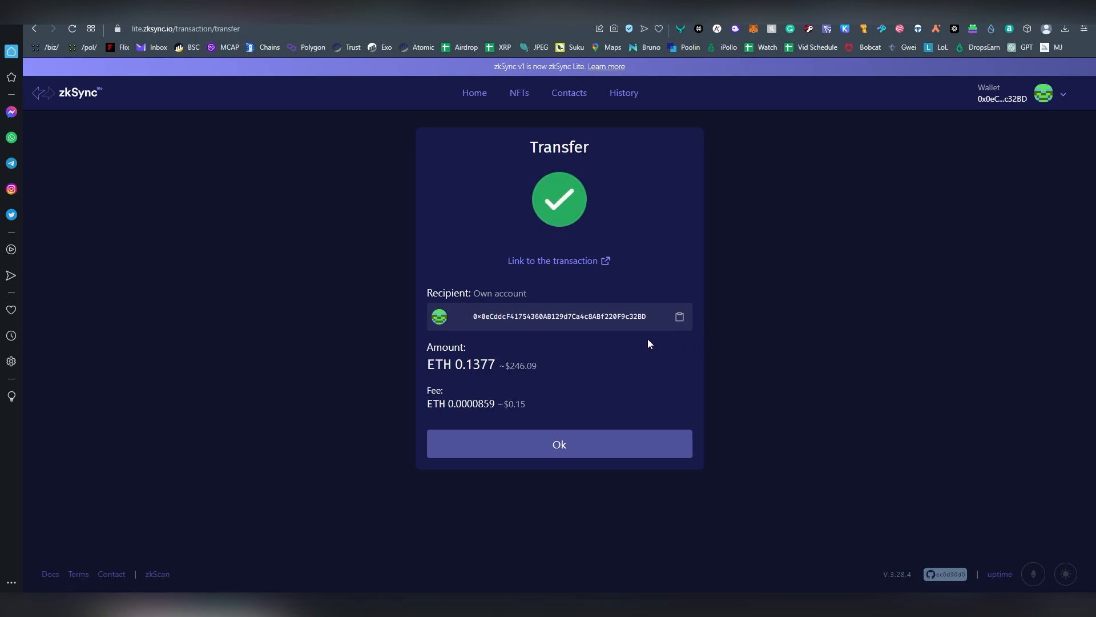
{"action": "mouse_move", "coordinate": [657, 437]}
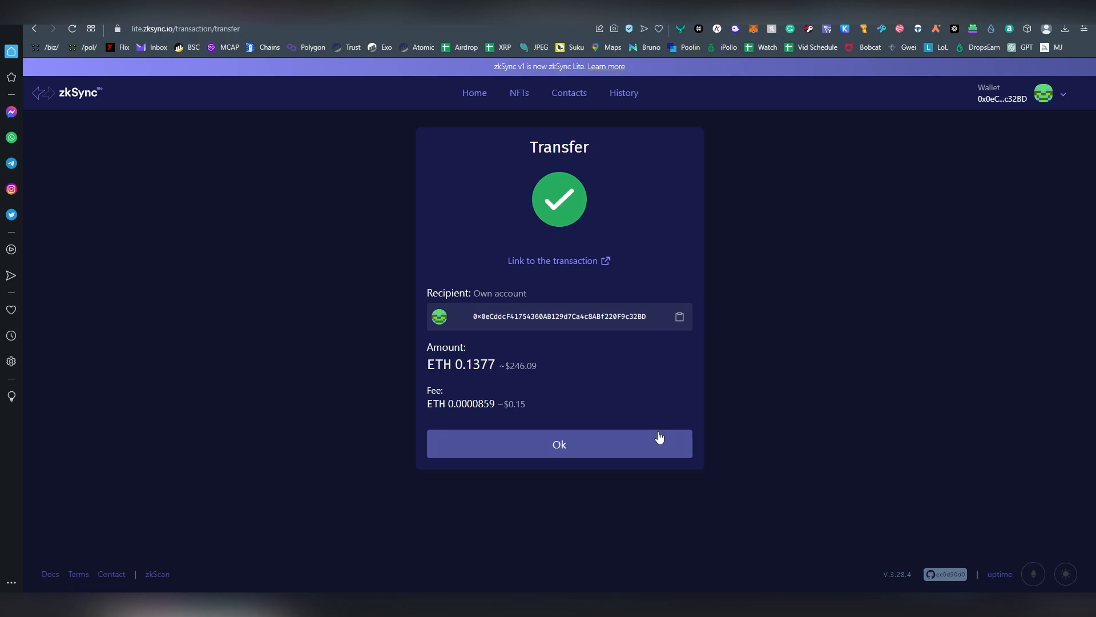
{"action": "left_click", "coordinate": [559, 444]}
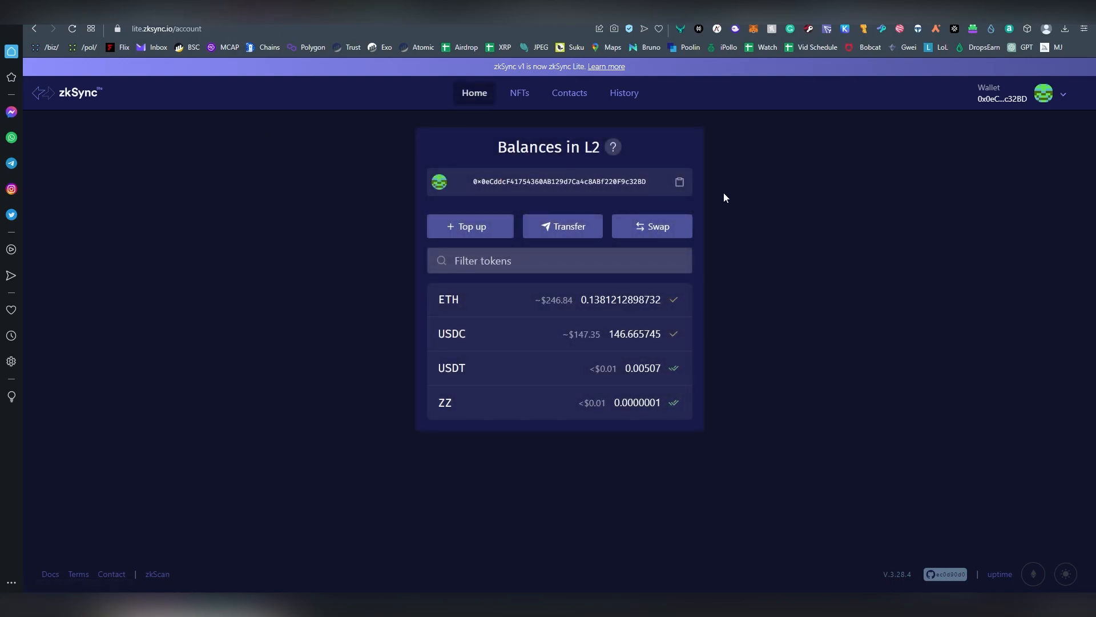
{"action": "mouse_move", "coordinate": [547, 294]}
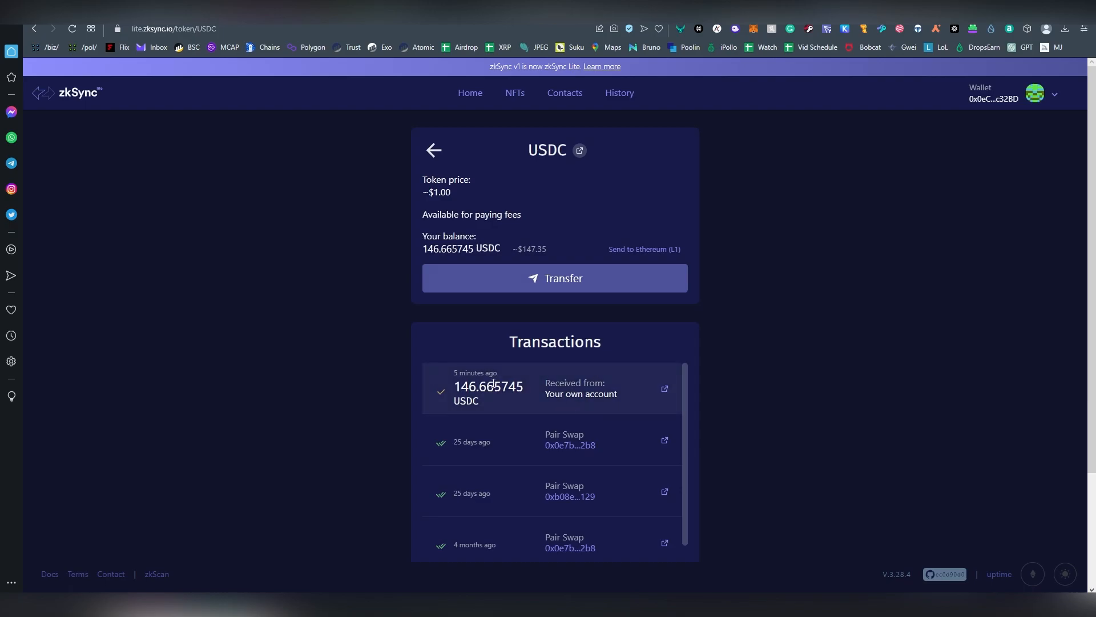
Go from the zkSync Era bridge to mute.io and enter the Mute.Switch app
{"action": "left_click", "coordinate": [433, 150]}
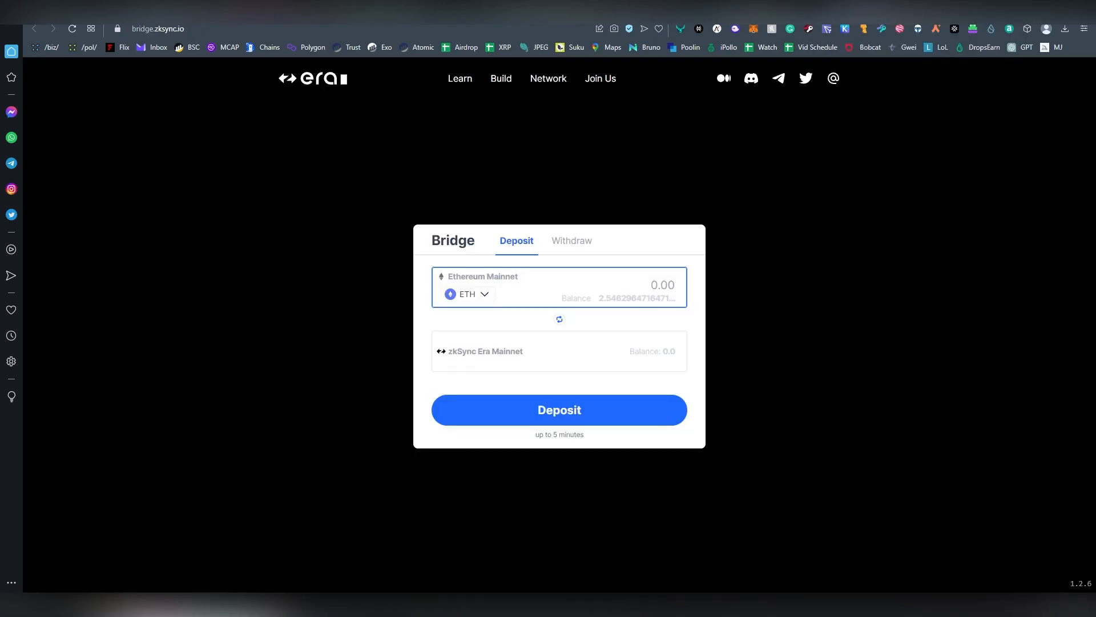
{"action": "left_click", "coordinate": [571, 240]}
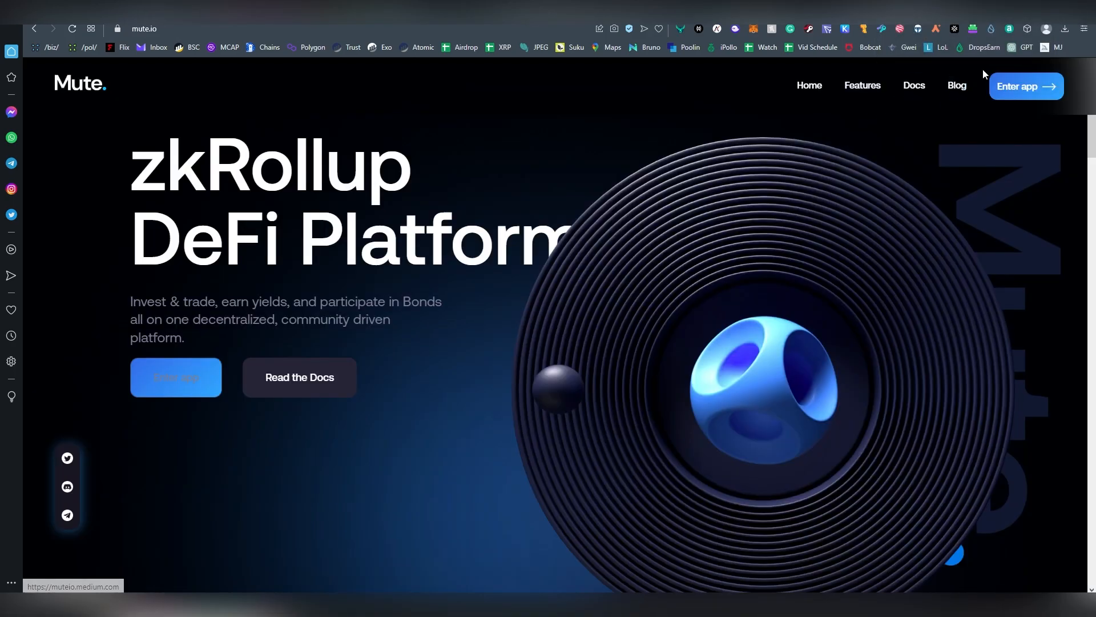
{"action": "left_click", "coordinate": [1025, 86]}
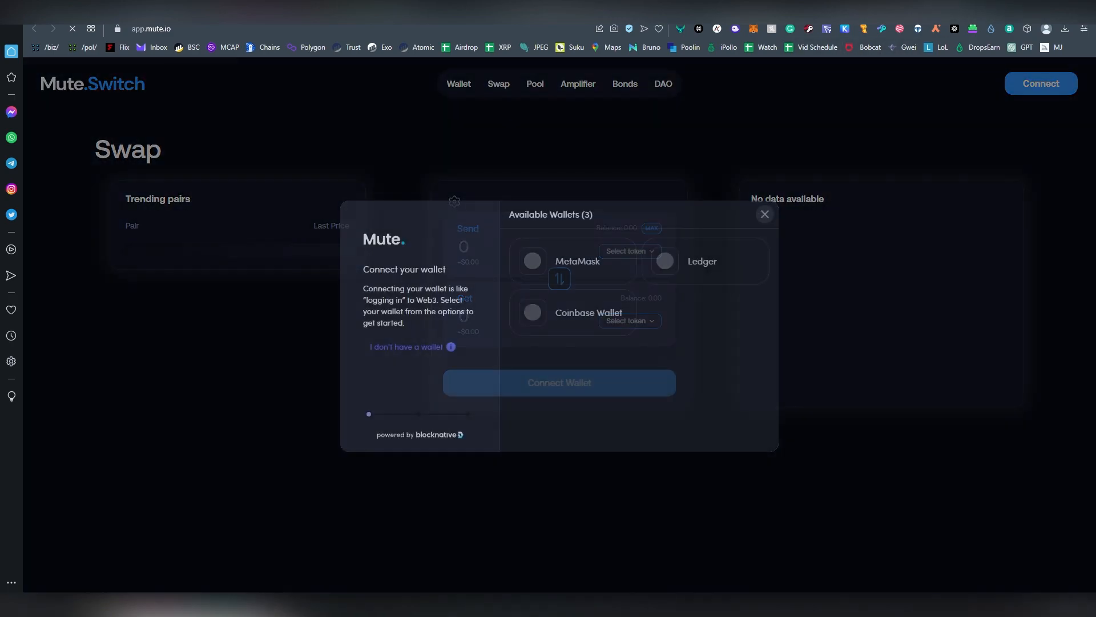
Connect MetaMask to Mute.Switch and approve switching to zkSync Era Mainnet
{"action": "left_click", "coordinate": [577, 260]}
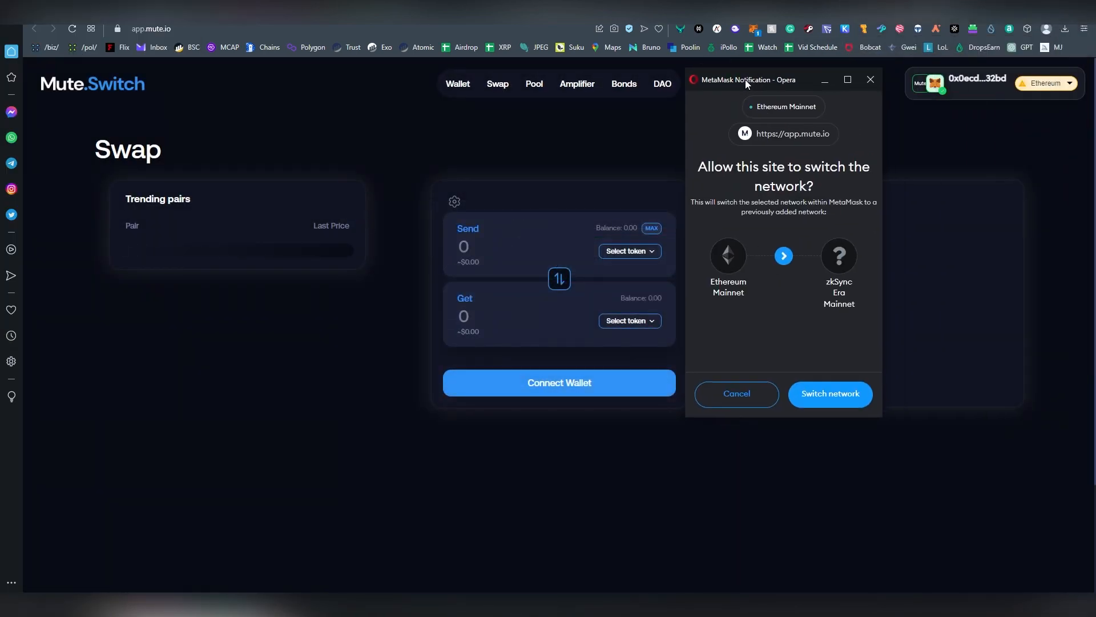
{"action": "left_click", "coordinate": [829, 393]}
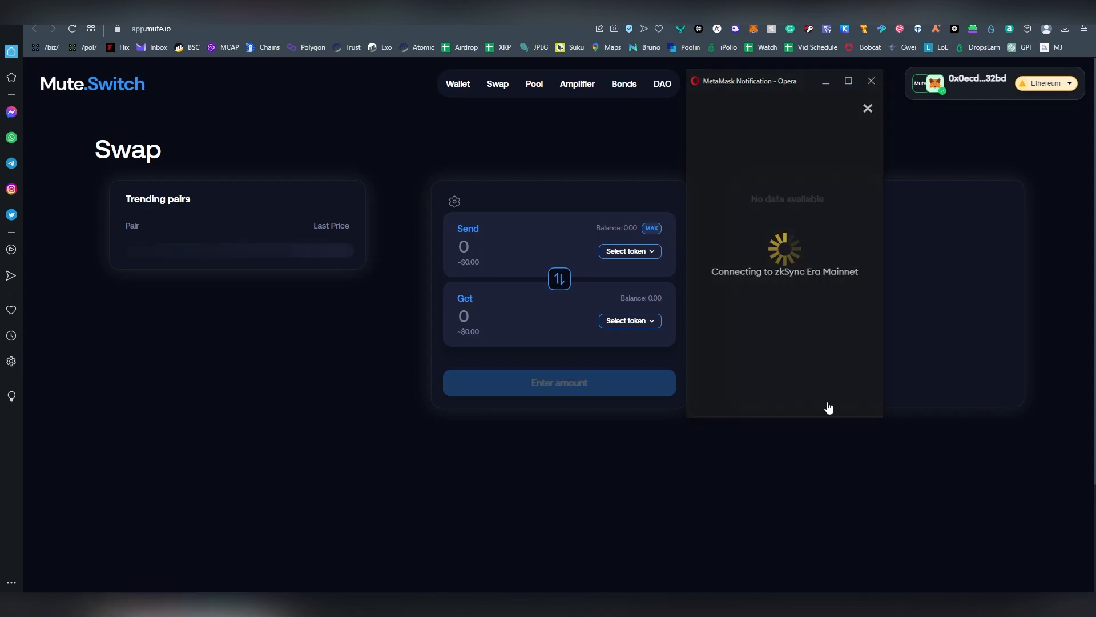
{"action": "left_click", "coordinate": [867, 108]}
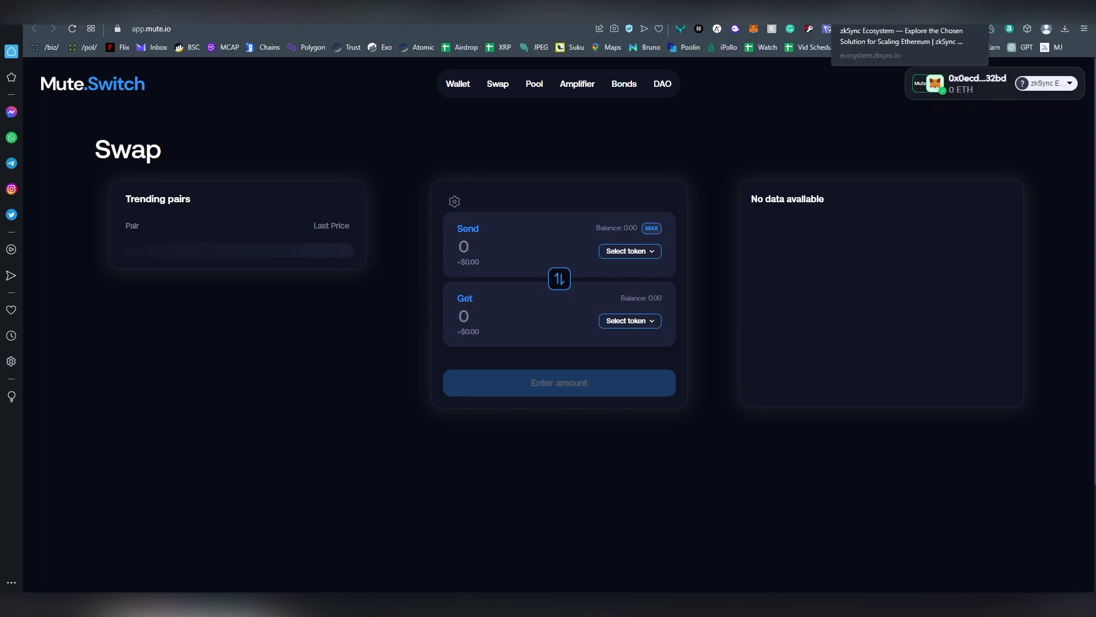
Filter the zkSync Ecosystem directory to Live on Era projects and reveal the SyncSwap card's description
{"action": "left_click", "coordinate": [900, 40]}
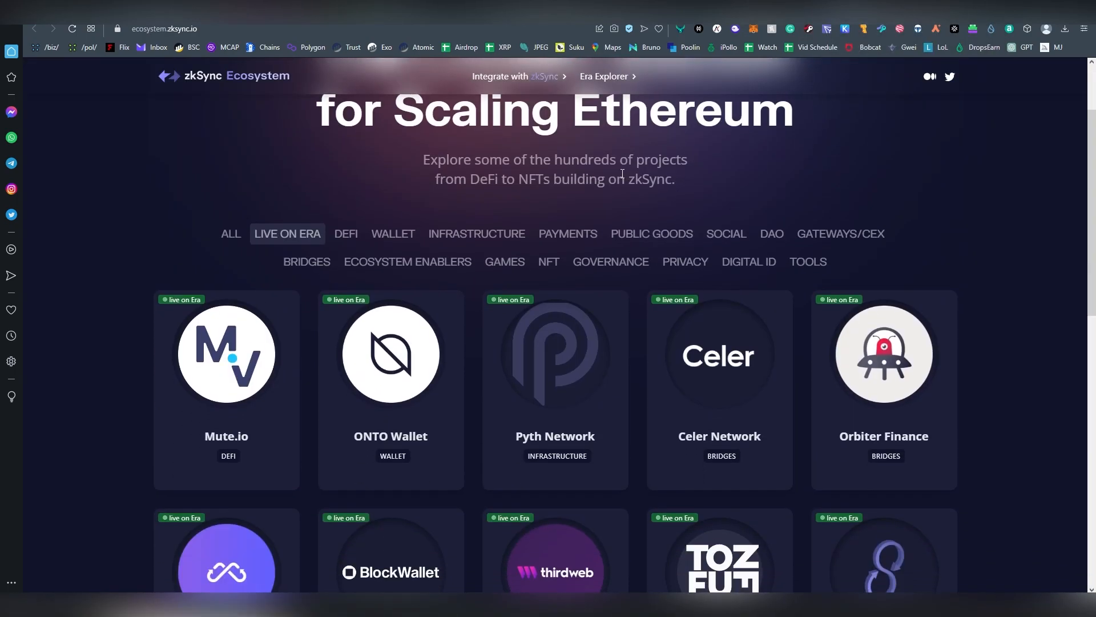
{"action": "mouse_move", "coordinate": [393, 233]}
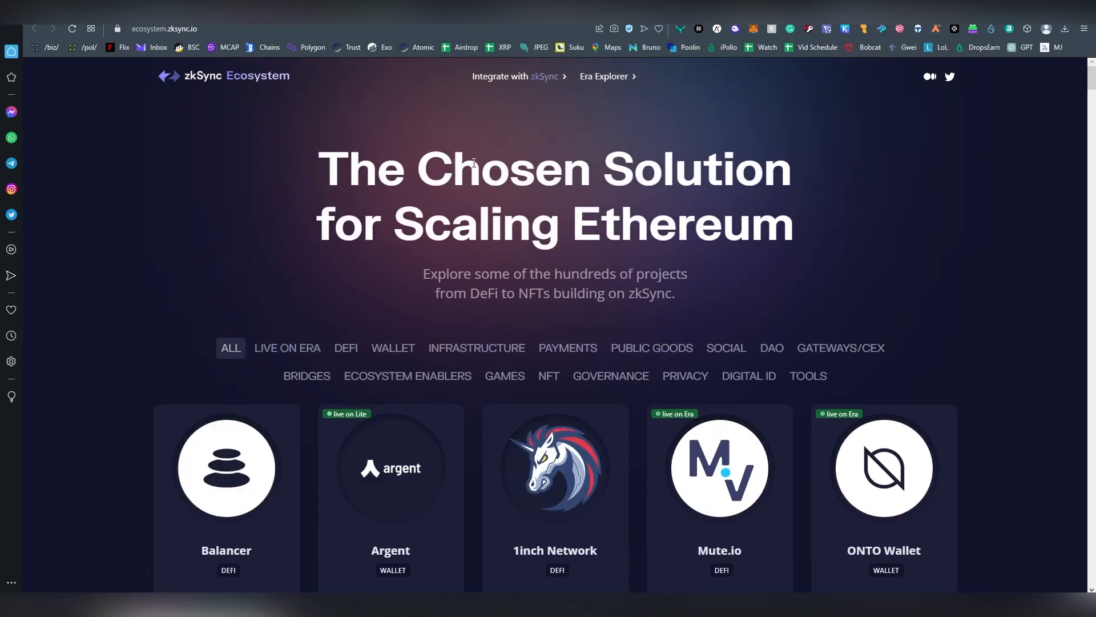
{"action": "scroll", "scroll_direction": "down", "scroll_amount": 3}
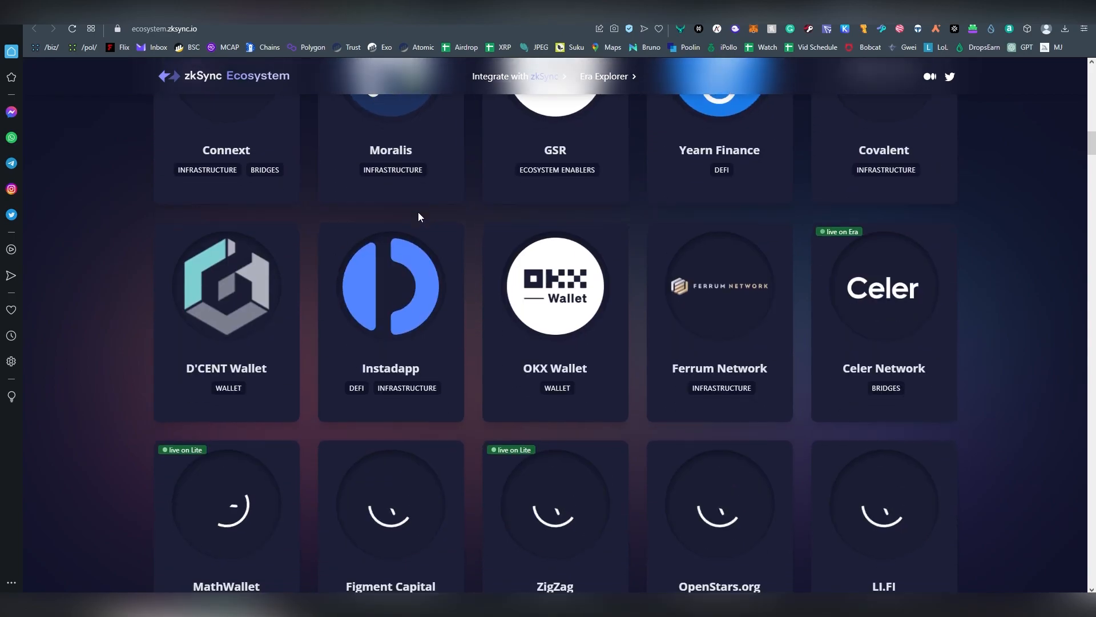
{"action": "scroll", "scroll_direction": "down", "scroll_amount": 3}
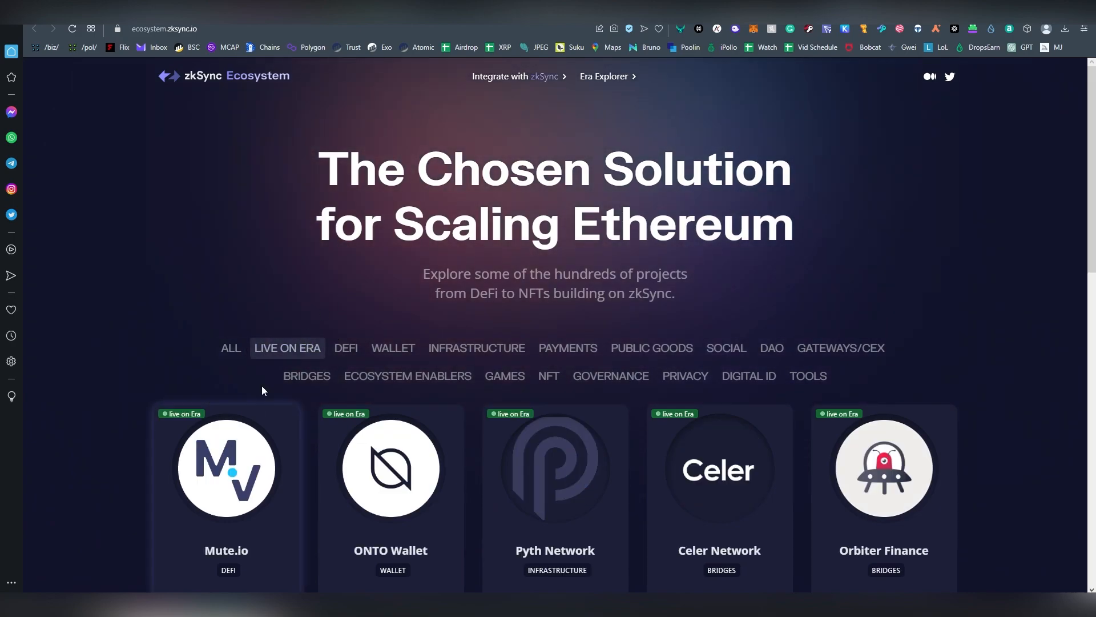
{"action": "scroll", "scroll_direction": "down", "scroll_amount": 3}
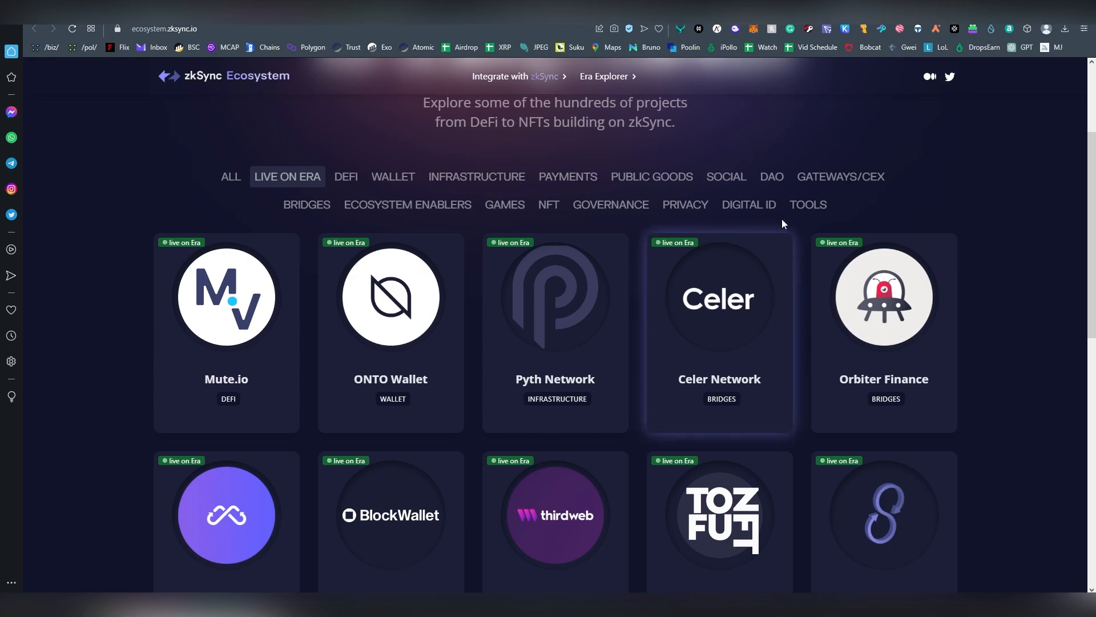
{"action": "scroll", "scroll_direction": "down", "scroll_amount": 3}
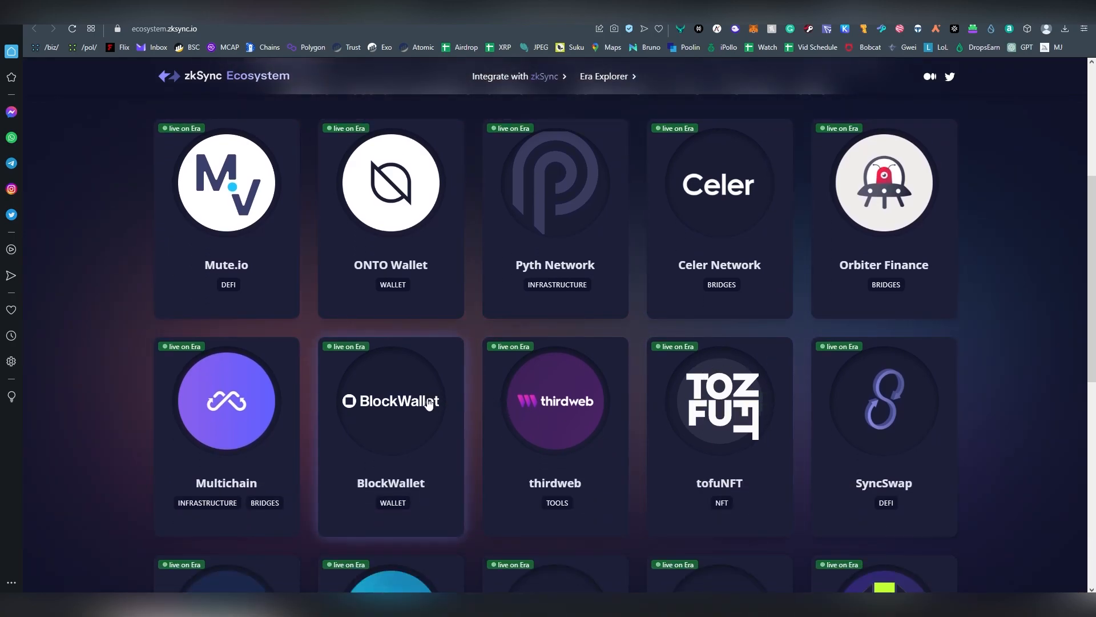
{"action": "mouse_move", "coordinate": [430, 443]}
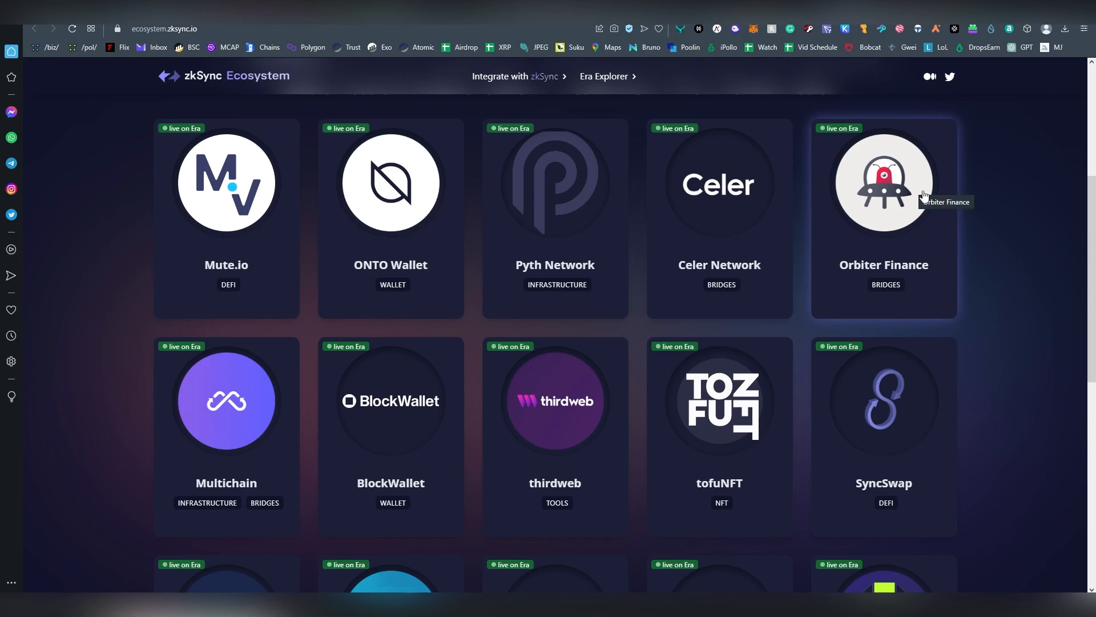
{"action": "mouse_move", "coordinate": [238, 210]}
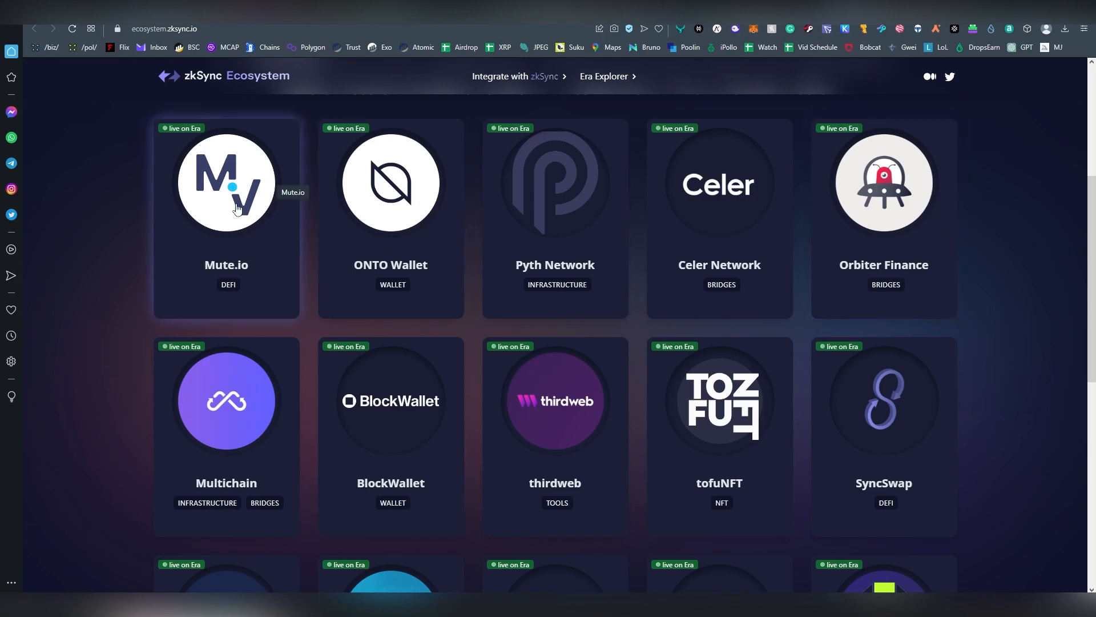
{"action": "mouse_move", "coordinate": [224, 252]}
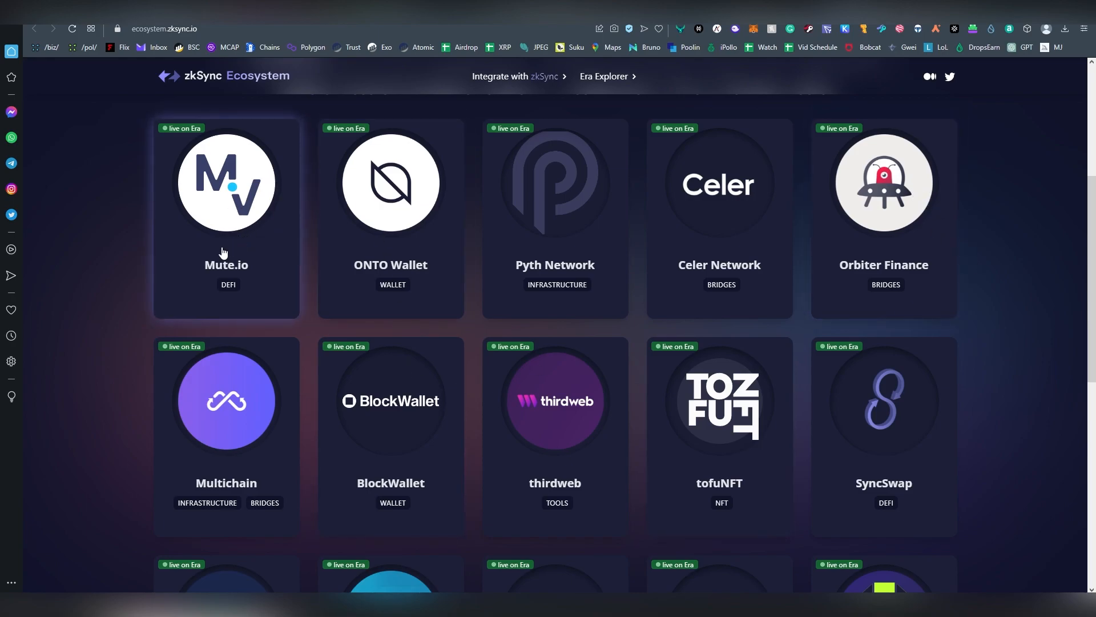
{"action": "right_click", "coordinate": [883, 401]}
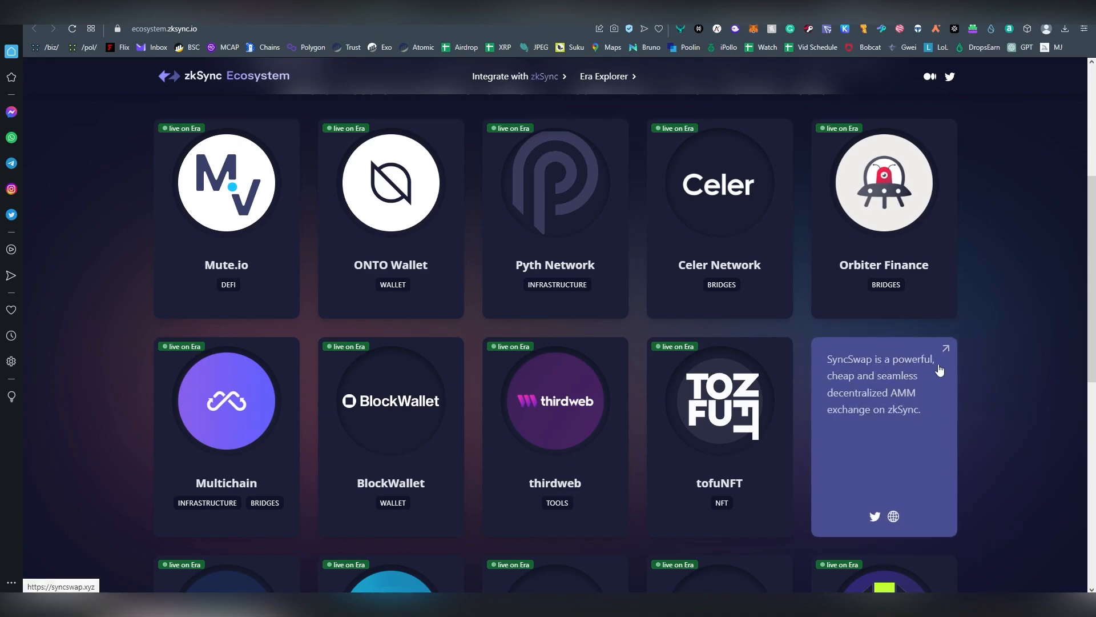
Open SyncSwap, dismiss its welcome popup and connect the MetaMask account, showing a 0.1001 ETH balance
{"action": "left_click", "coordinate": [884, 437]}
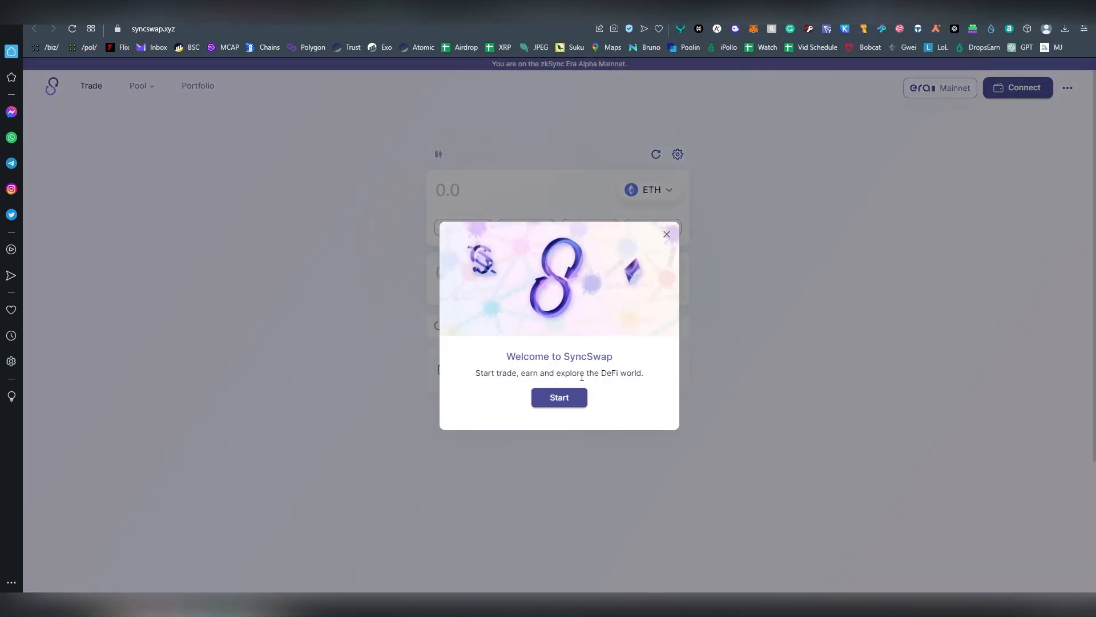
{"action": "left_click", "coordinate": [558, 397]}
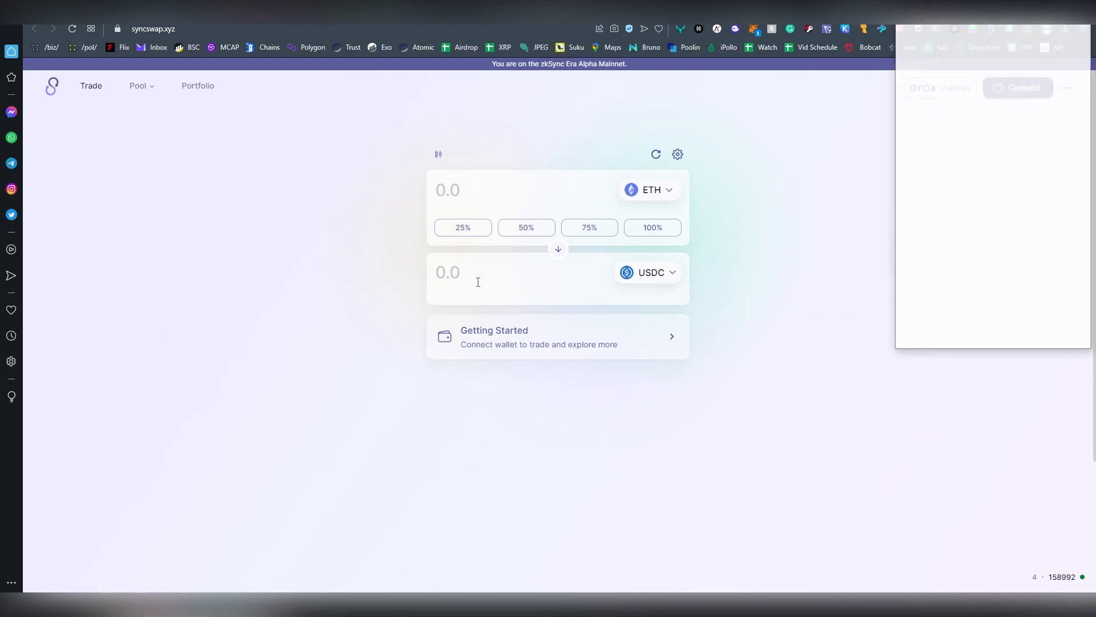
{"action": "left_click", "coordinate": [1018, 88]}
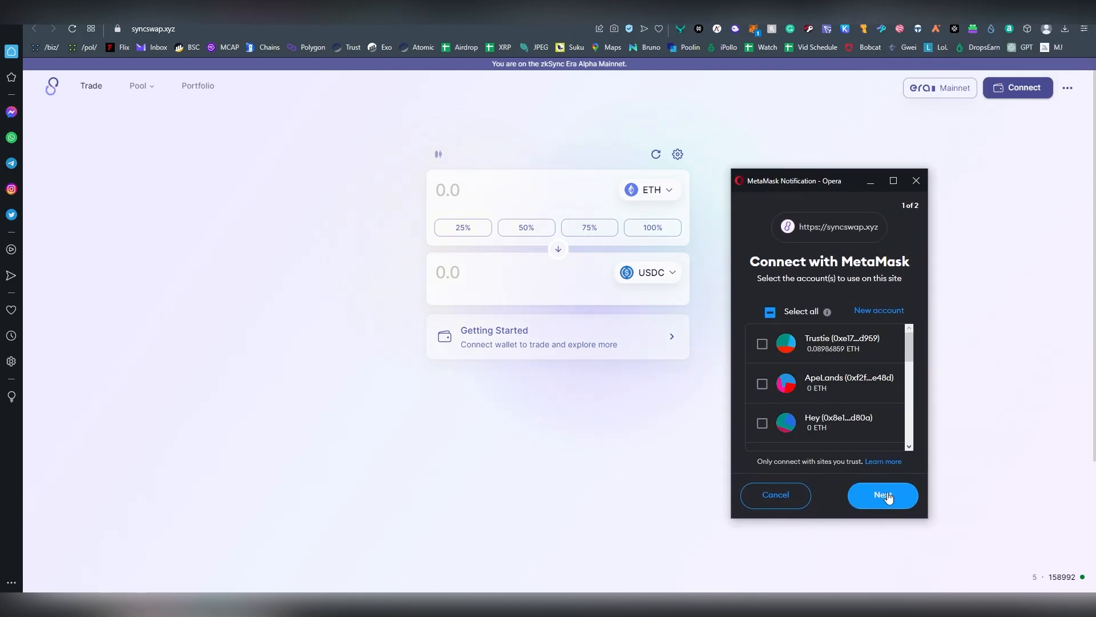
{"action": "left_click", "coordinate": [882, 495]}
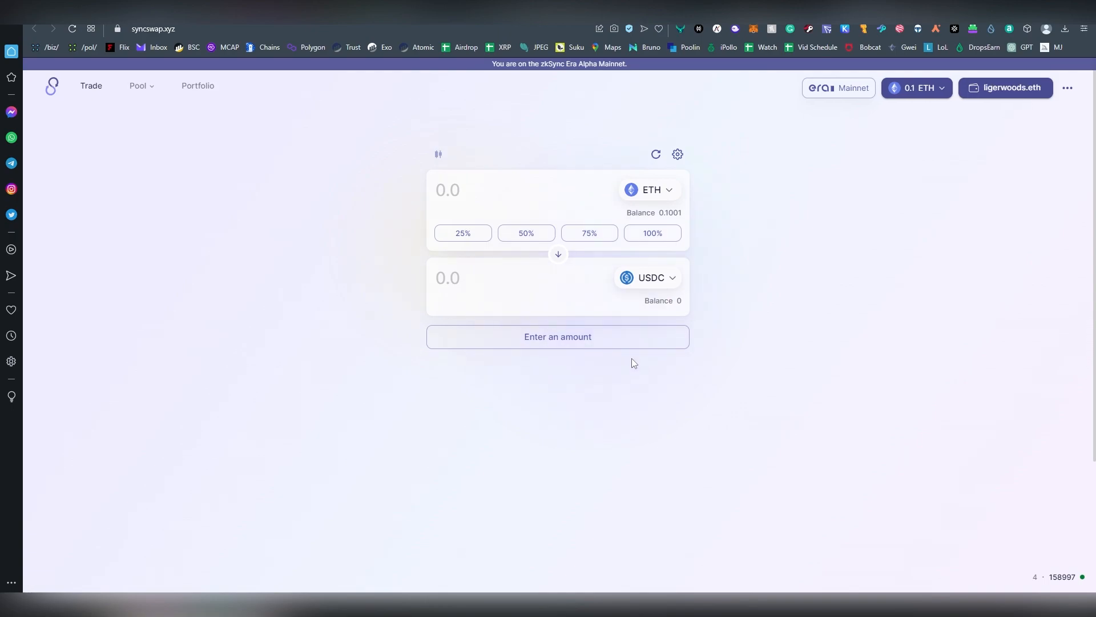
{"action": "mouse_move", "coordinate": [916, 88]}
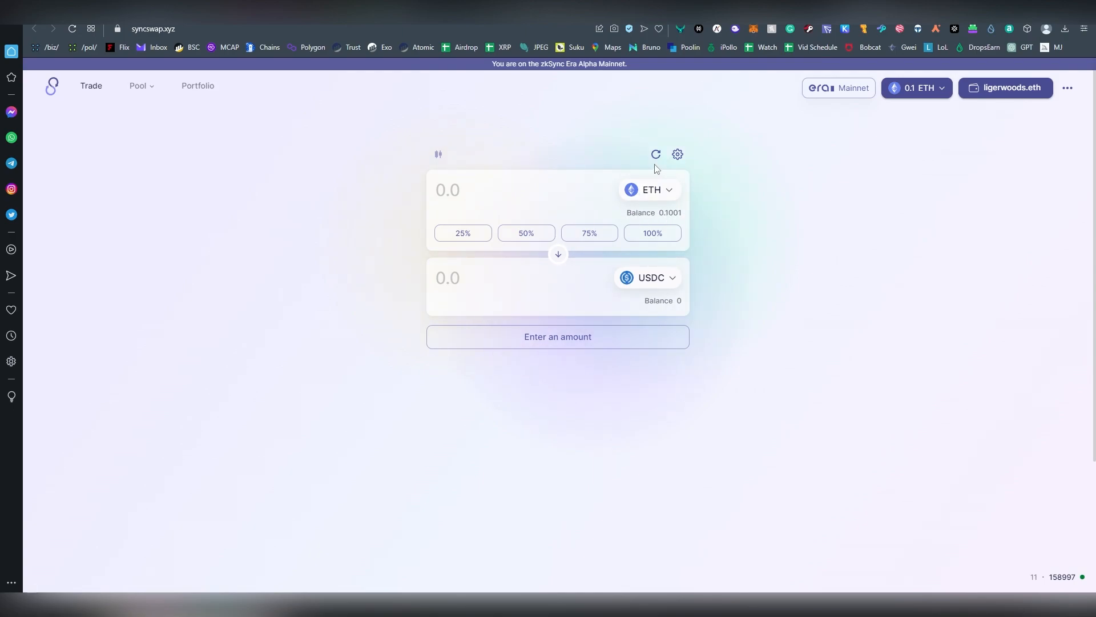
Choose WETH as the output token, wrap 0.025 ETH and confirm the transaction in MetaMask
{"action": "left_click", "coordinate": [648, 278]}
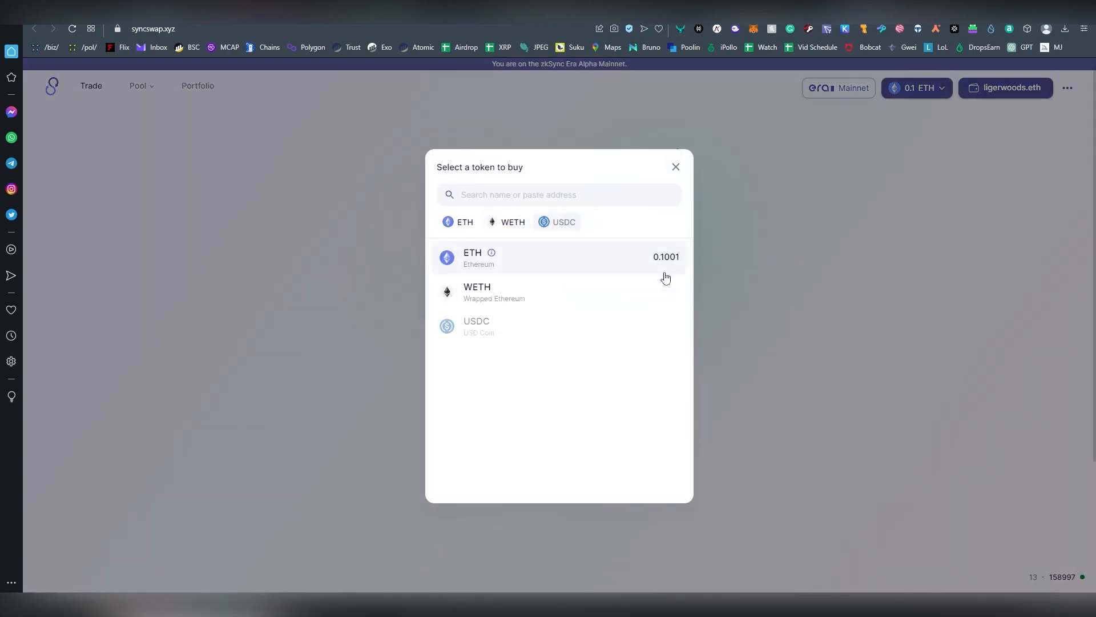
{"action": "left_click", "coordinate": [477, 291]}
{"action": "type", "text": "0.025"}
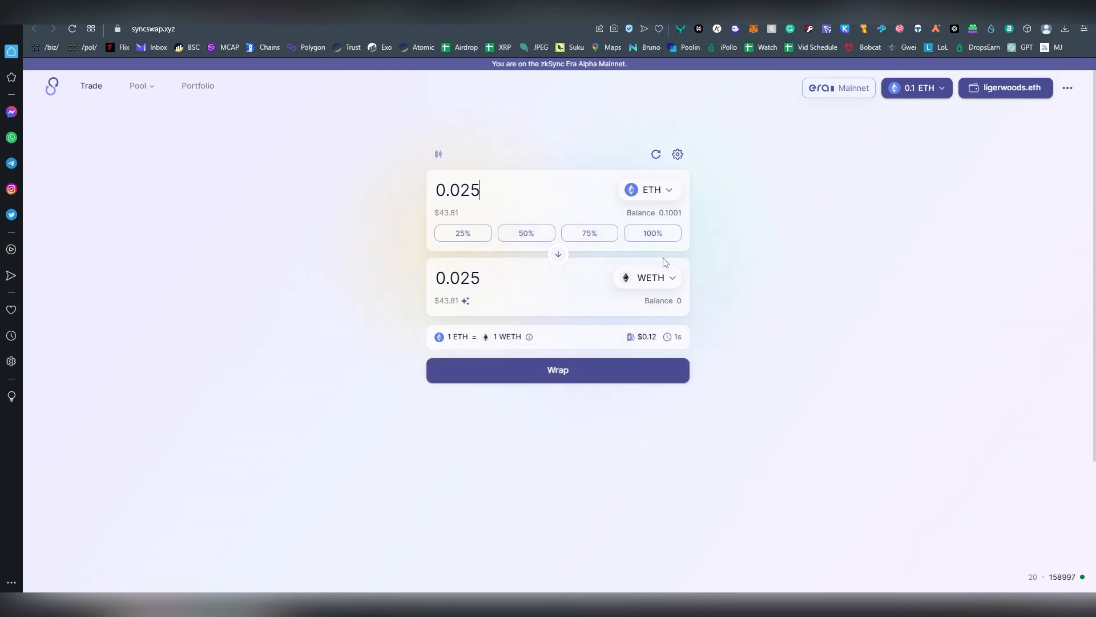
{"action": "left_click", "coordinate": [558, 370]}
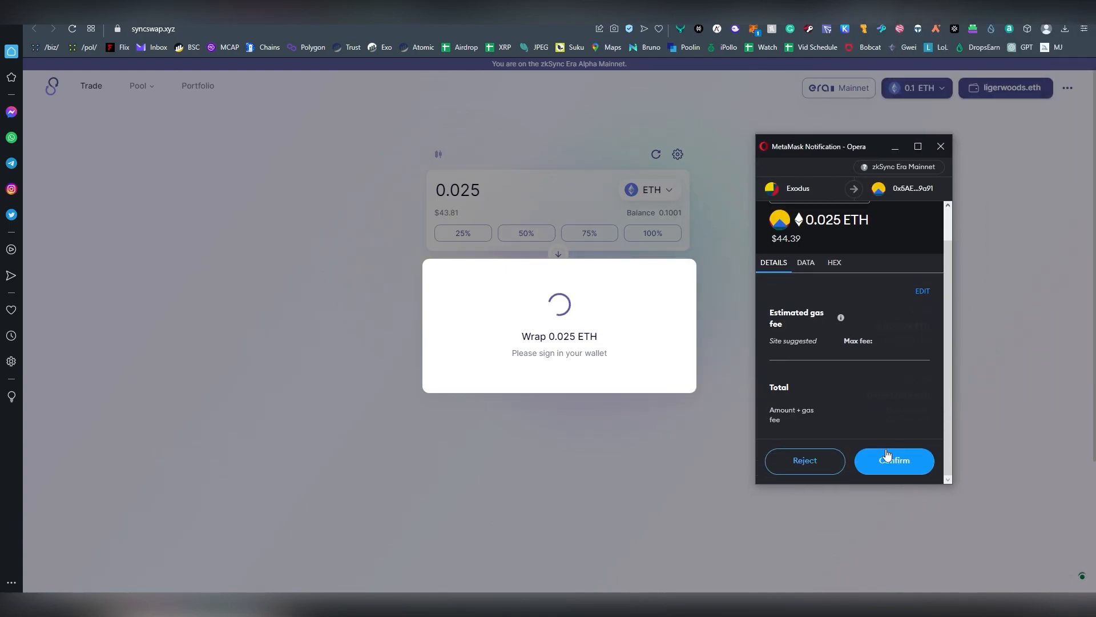
{"action": "left_click", "coordinate": [893, 461]}
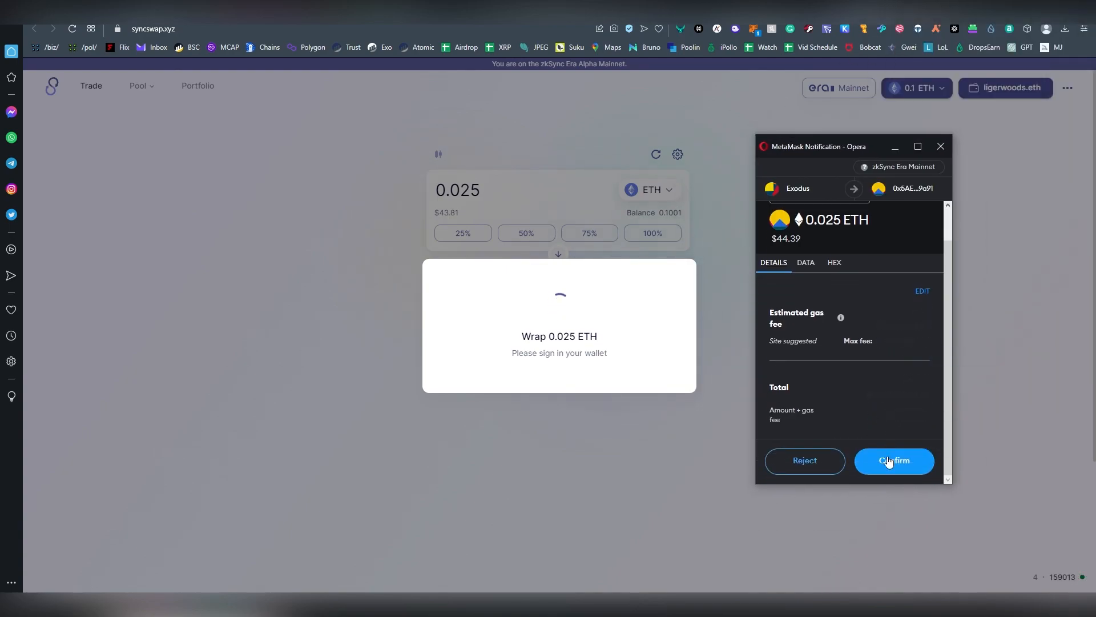
{"action": "left_click", "coordinate": [894, 461]}
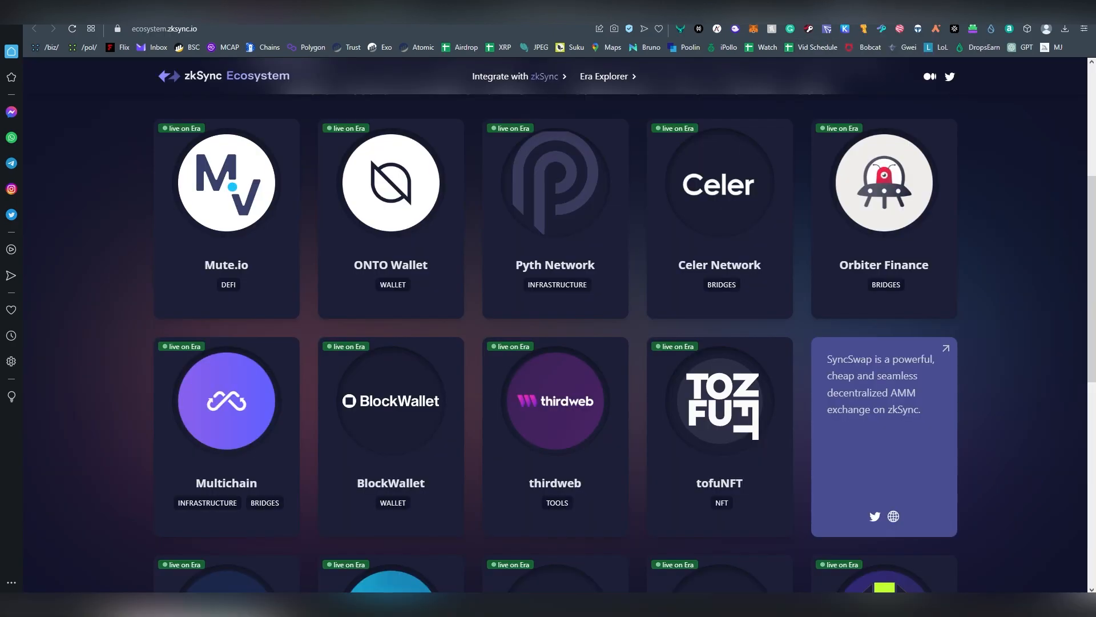
Scroll the ecosystem listings to reveal SpaceFi, MES Protocol, rhino.fi, RedStone Oracles and zkApe
{"action": "scroll", "scroll_direction": "down", "scroll_amount": 3}
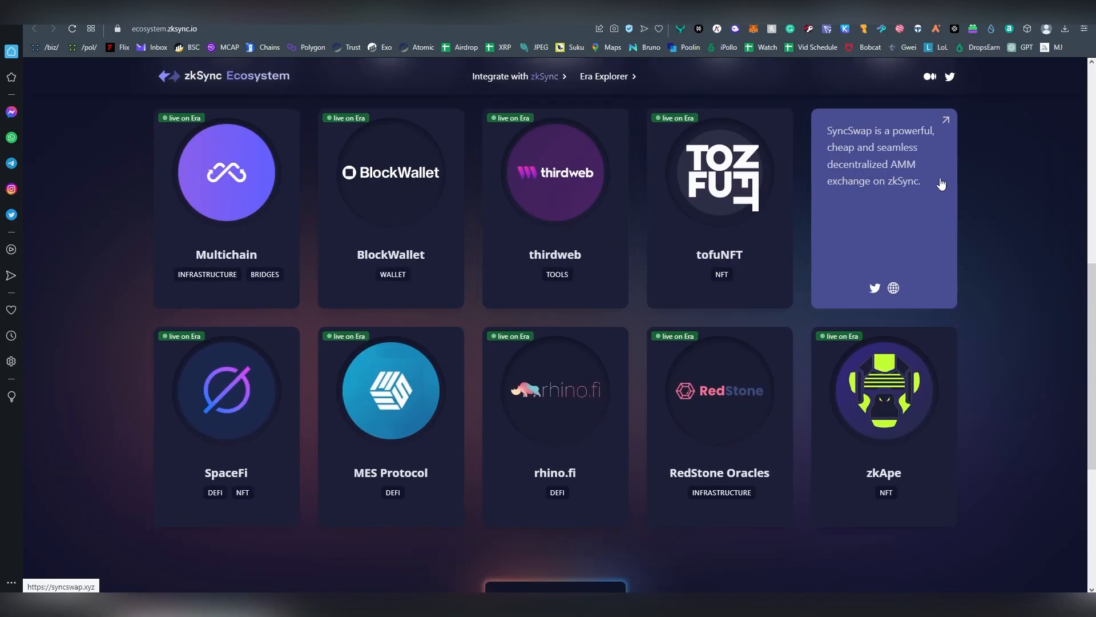
{"action": "mouse_move", "coordinate": [386, 442]}
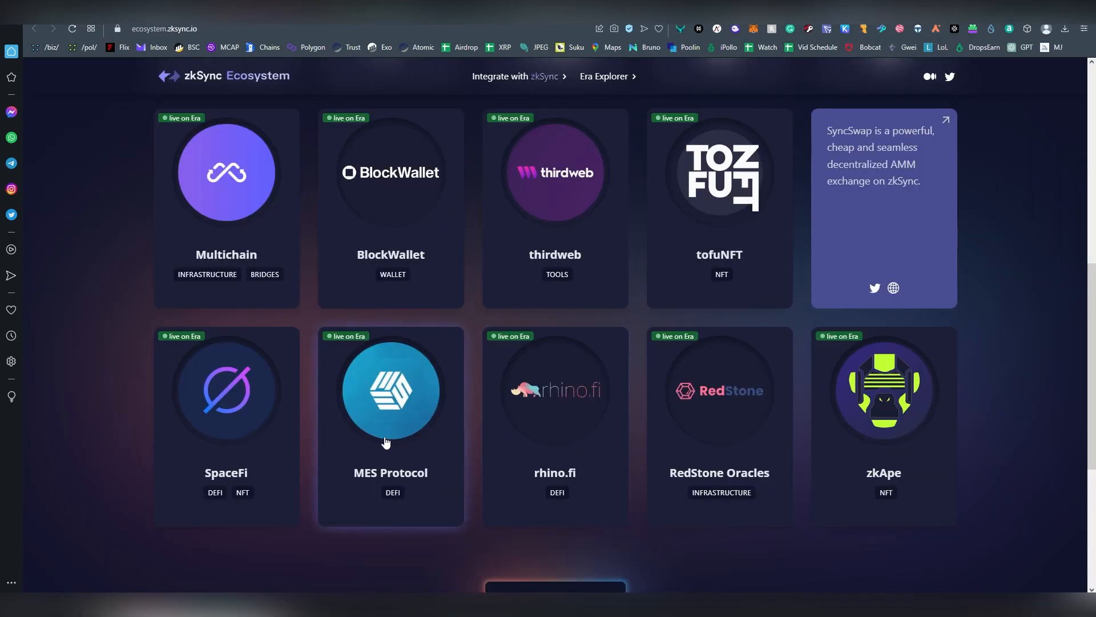
{"action": "mouse_move", "coordinate": [227, 397]}
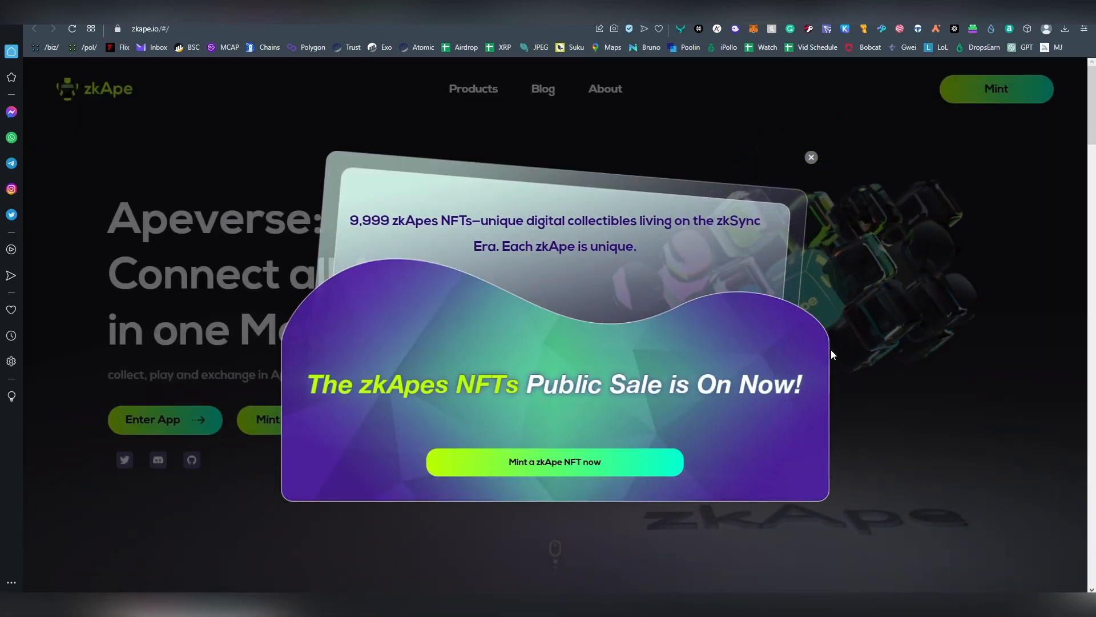
Go to the zkApe public mint page and connect the MetaMask wallet to it
{"action": "left_click", "coordinate": [554, 461]}
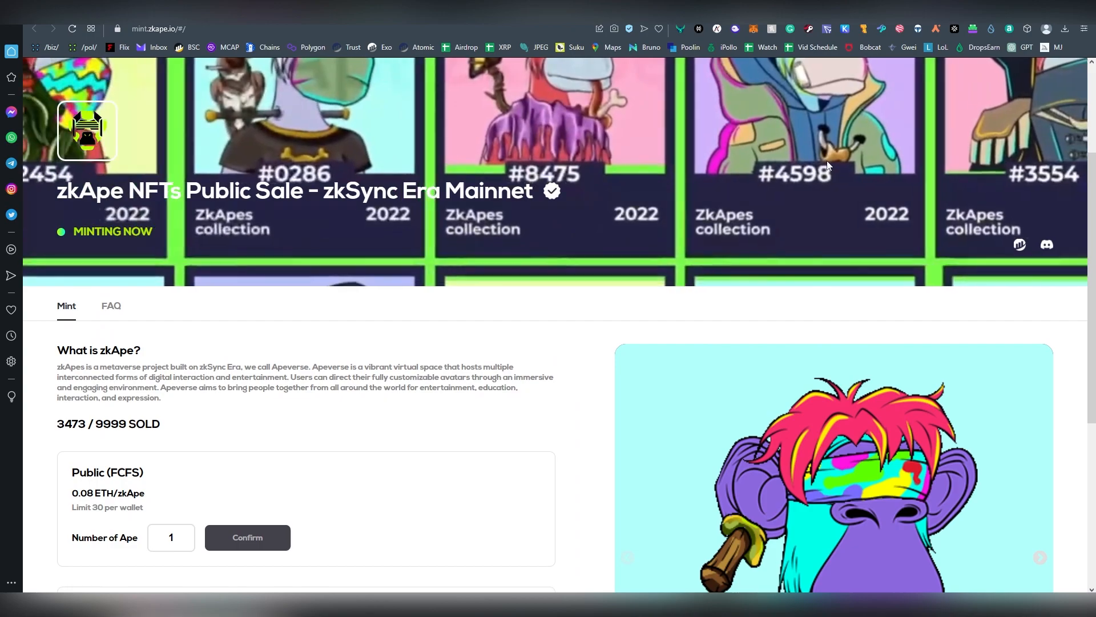
{"action": "left_click", "coordinate": [1012, 90]}
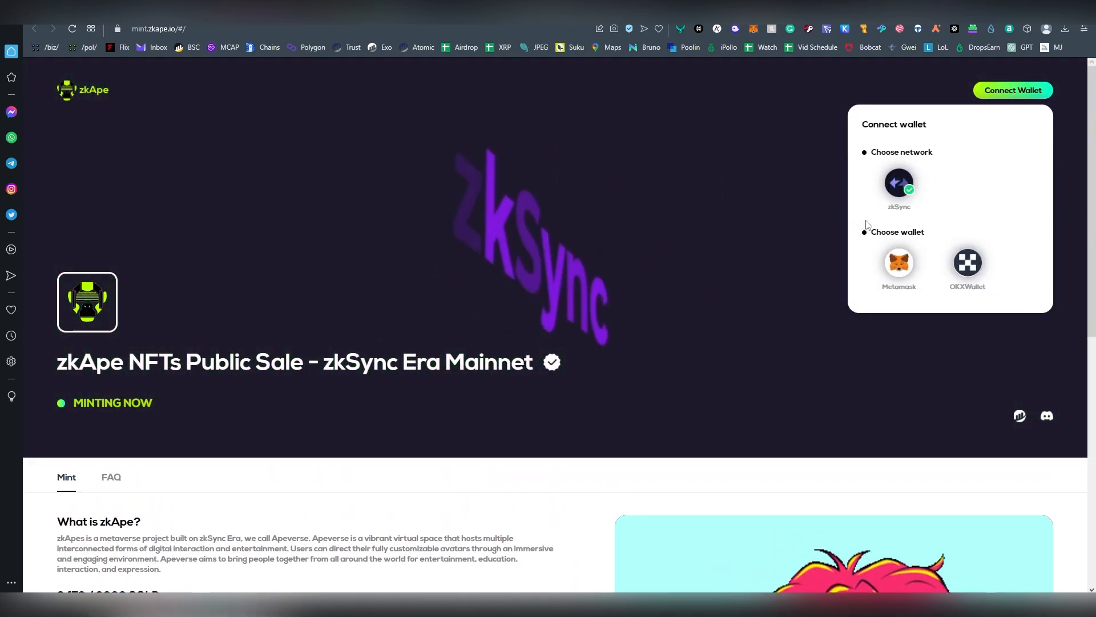
{"action": "left_click", "coordinate": [898, 267]}
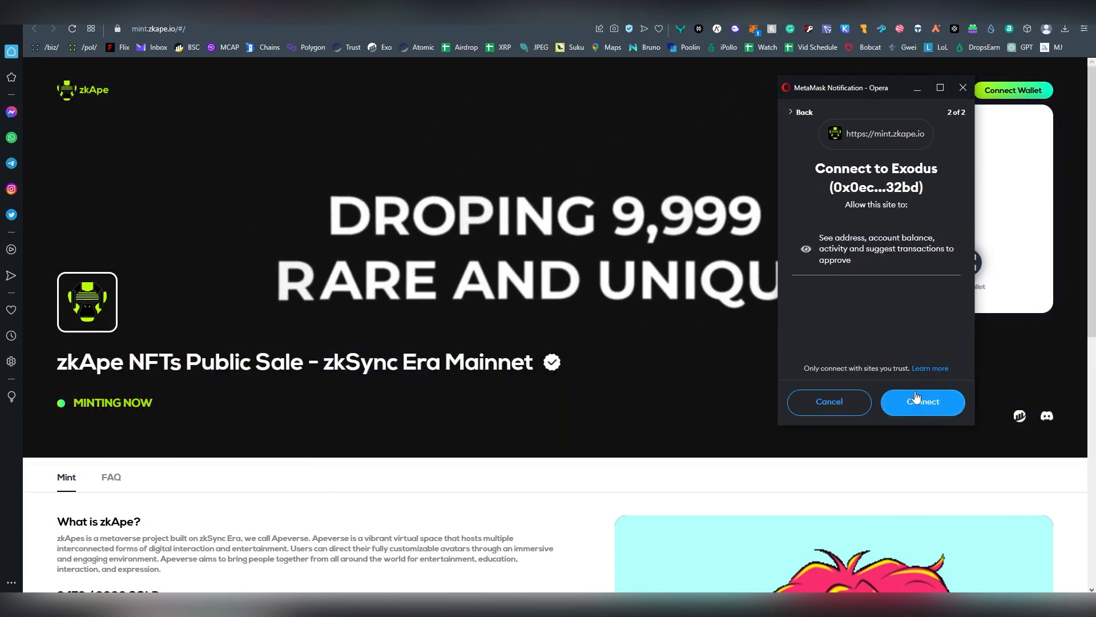
{"action": "left_click", "coordinate": [922, 401]}
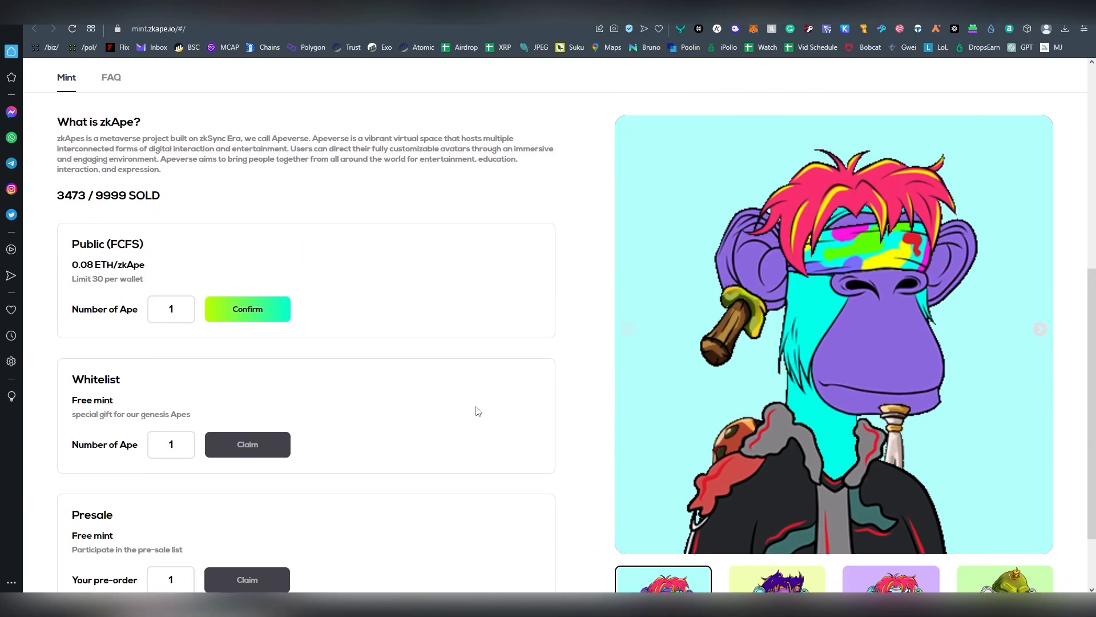
{"action": "mouse_move", "coordinate": [343, 282]}
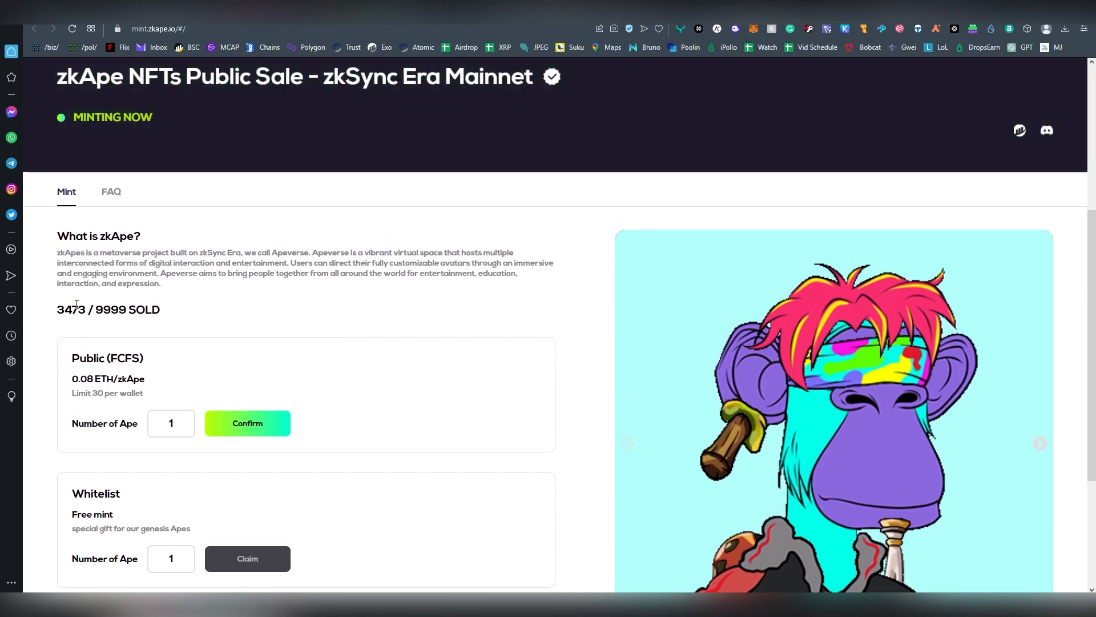
Browse the sample ape artwork and view the fourth ape thumbnail
{"action": "scroll", "scroll_direction": "down", "scroll_amount": 3}
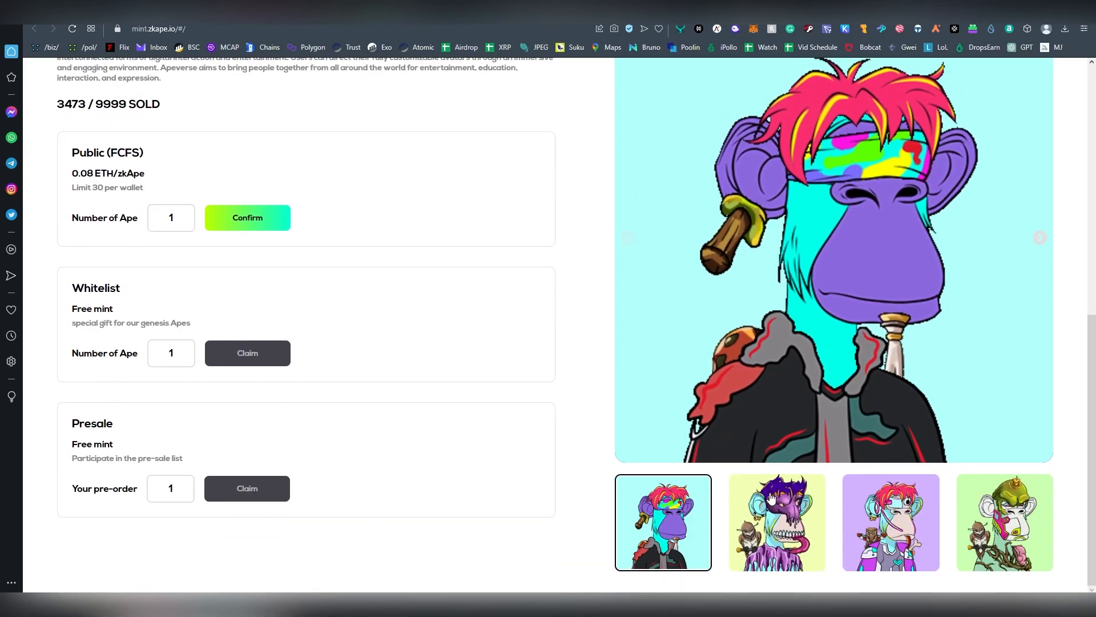
{"action": "left_click", "coordinate": [1005, 521]}
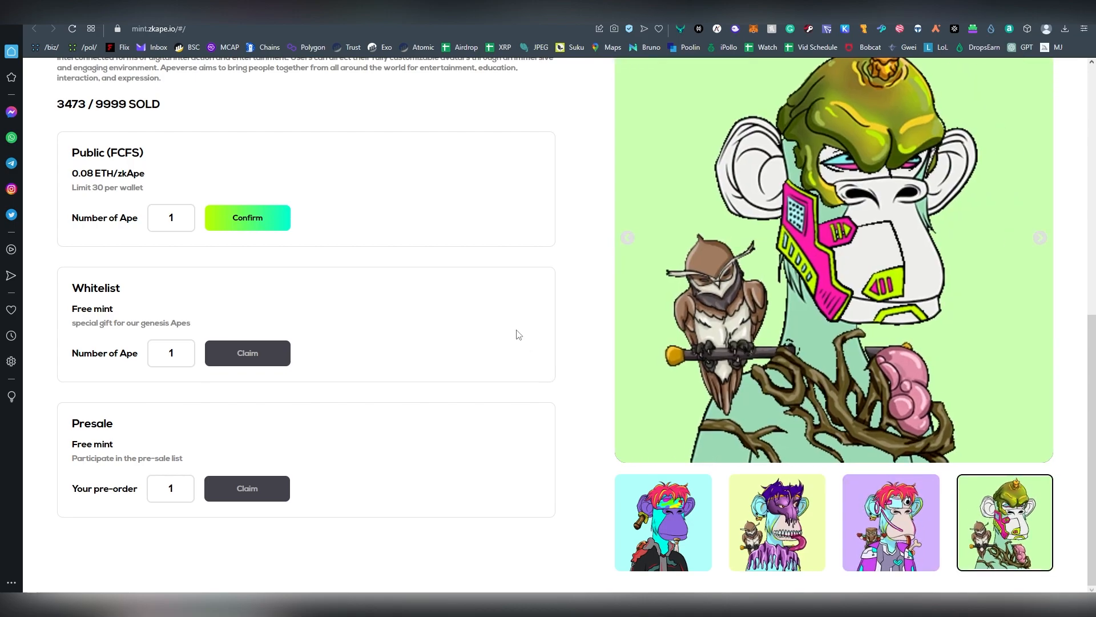
{"action": "scroll", "scroll_direction": "up", "scroll_amount": 3}
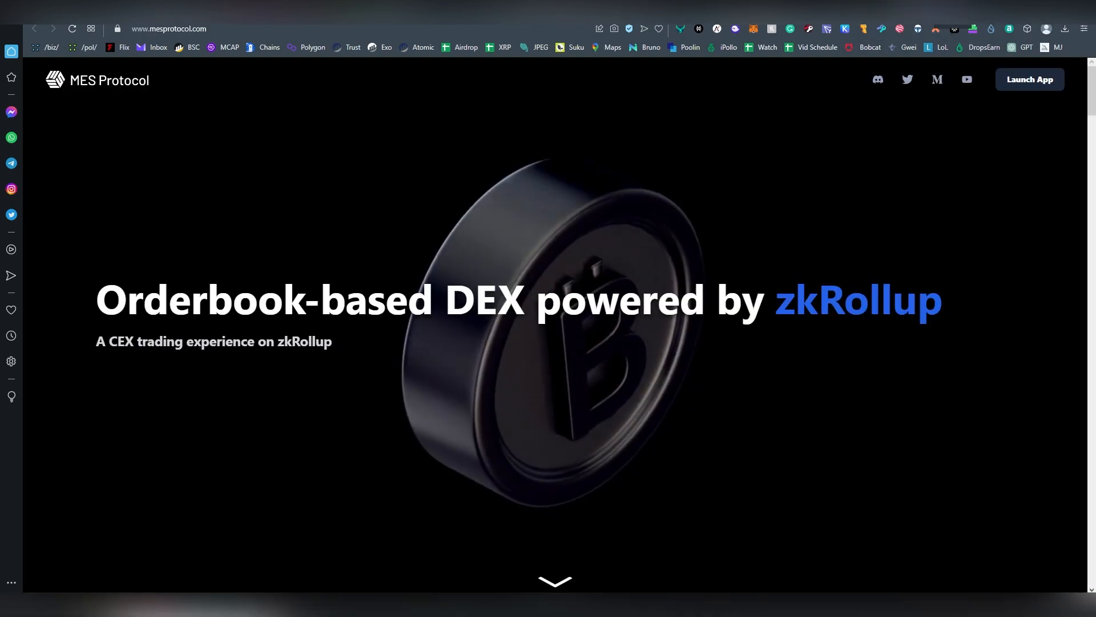
Read through MES Protocol's homepage features and roadmap, then check the latest 0.025 ETH transaction in MetaMask
{"action": "scroll", "scroll_direction": "down", "scroll_amount": 3}
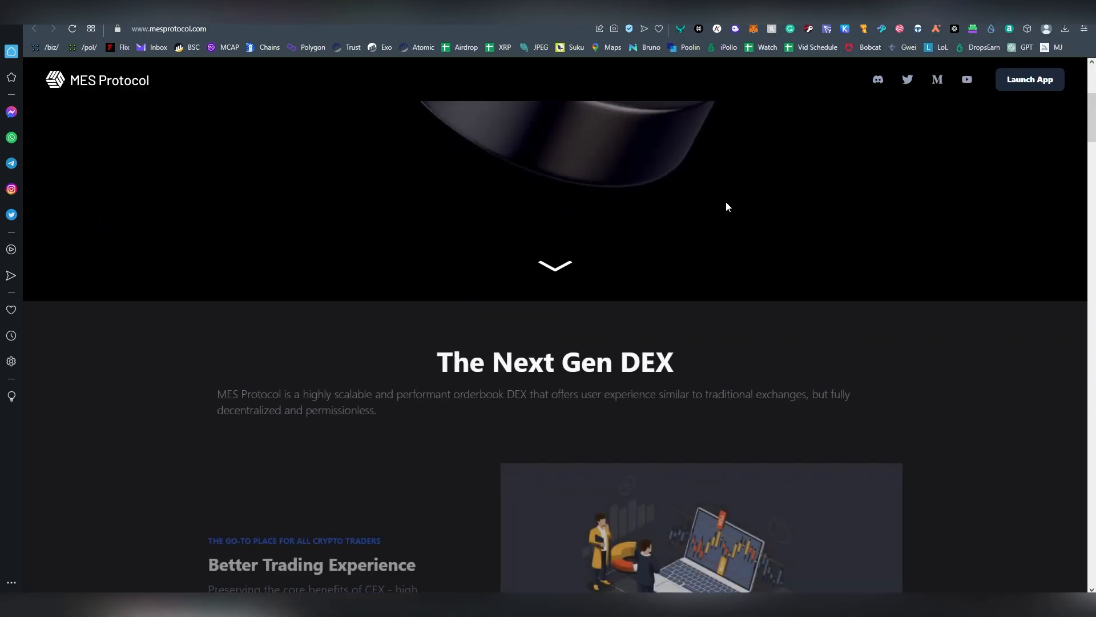
{"action": "scroll", "scroll_direction": "down", "scroll_amount": 3}
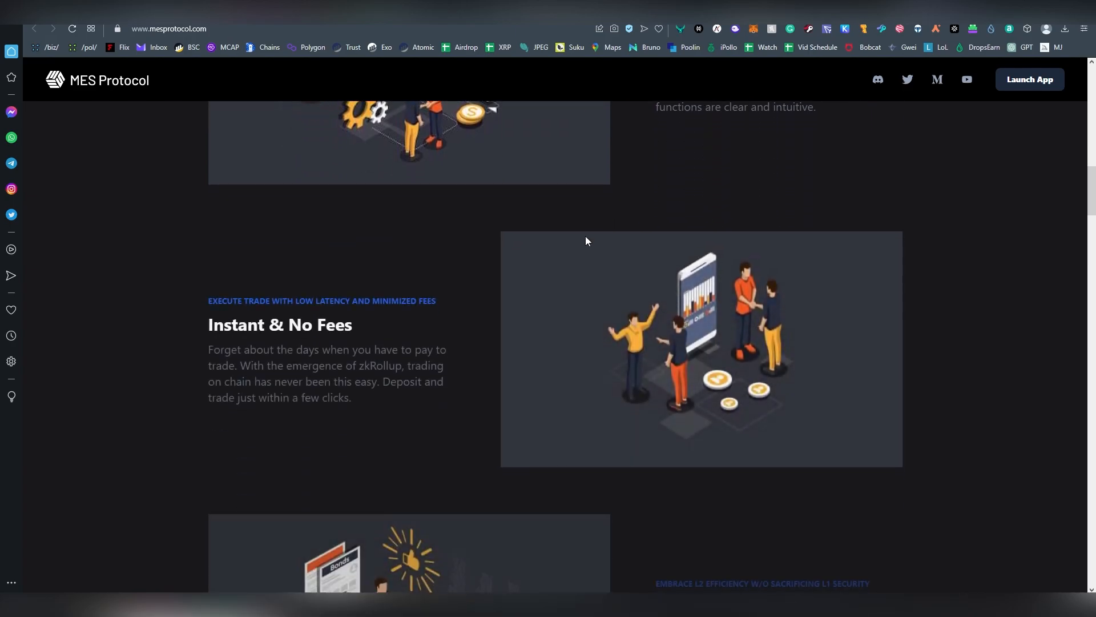
{"action": "scroll", "scroll_direction": "down", "scroll_amount": 3}
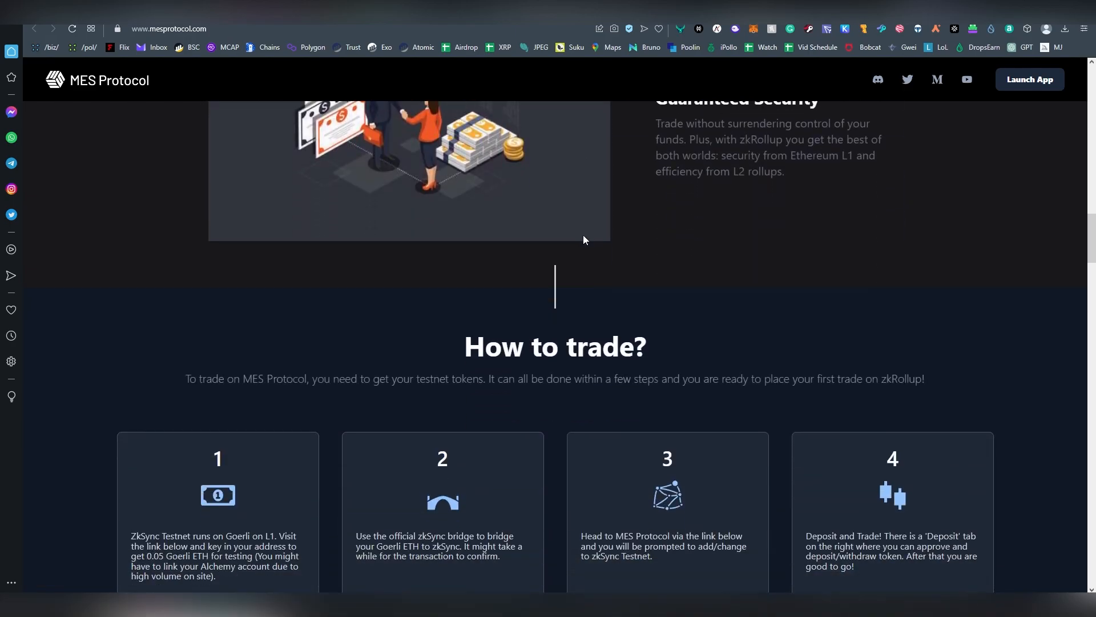
{"action": "scroll", "scroll_direction": "down", "scroll_amount": 3}
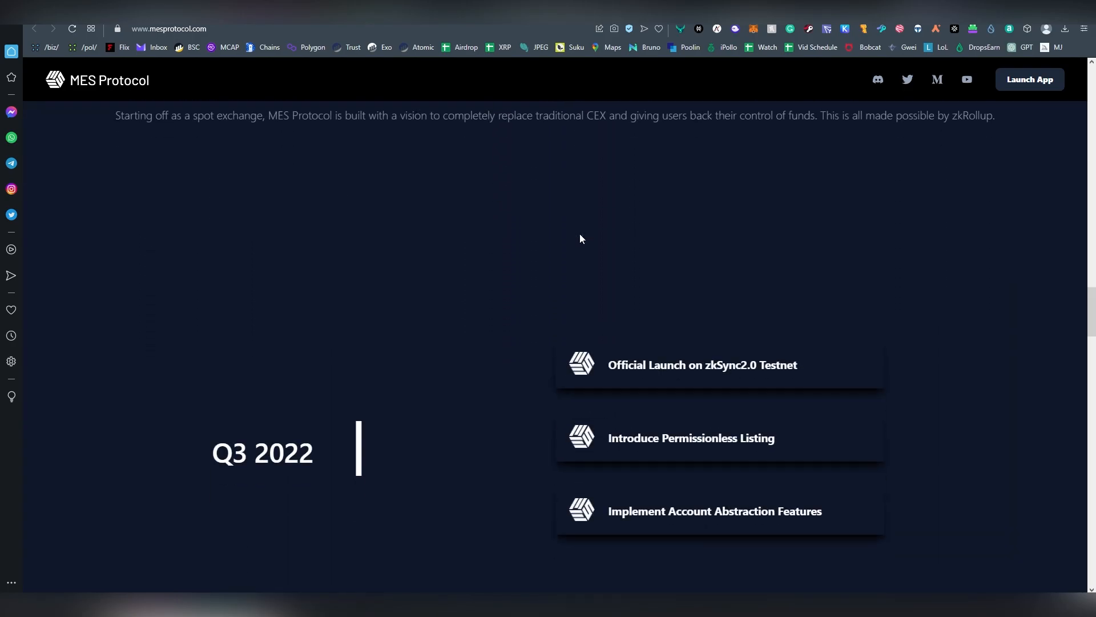
{"action": "scroll", "scroll_direction": "up", "scroll_amount": 3}
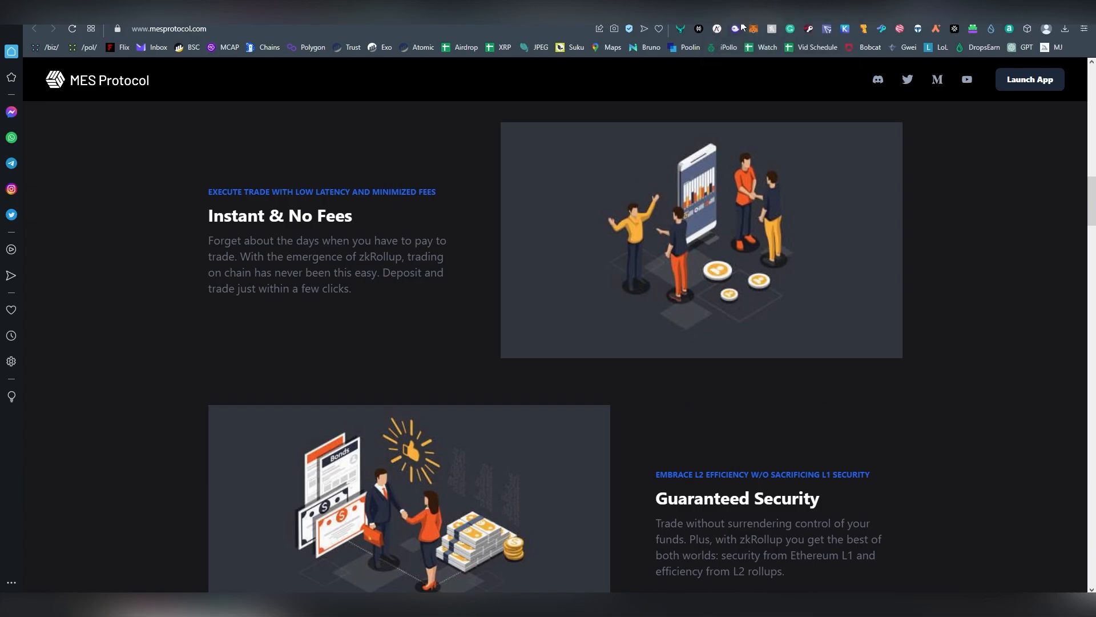
{"action": "left_click", "coordinate": [753, 28]}
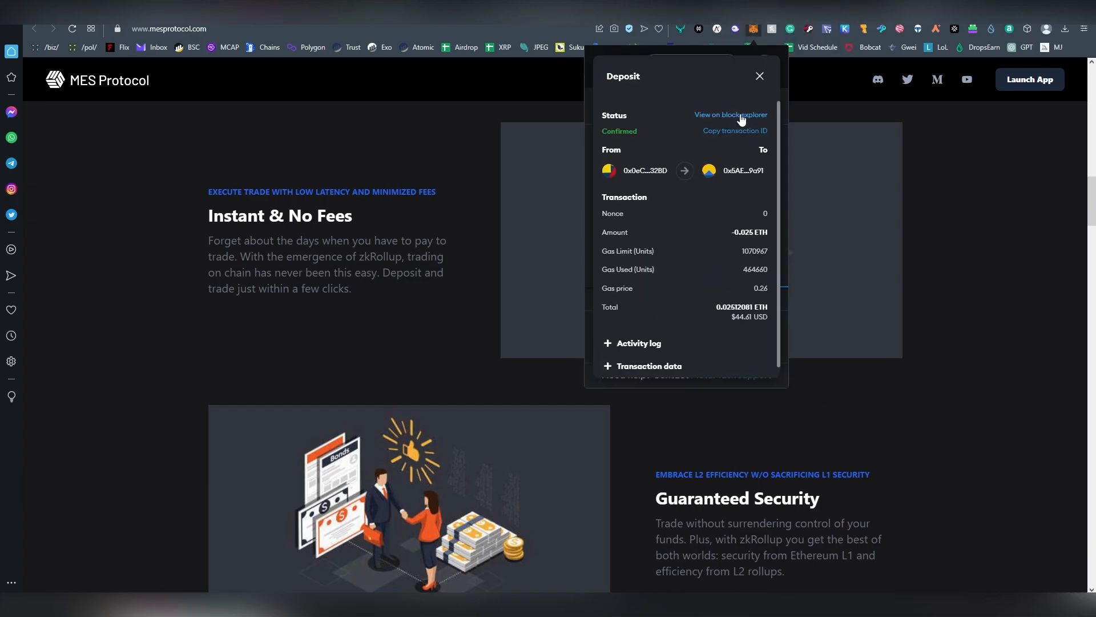
View the 0.025 ETH wrap transaction on the zkSync Era Block Explorer, reviewing its block 159020 and Verifying status
{"action": "left_click", "coordinate": [730, 114]}
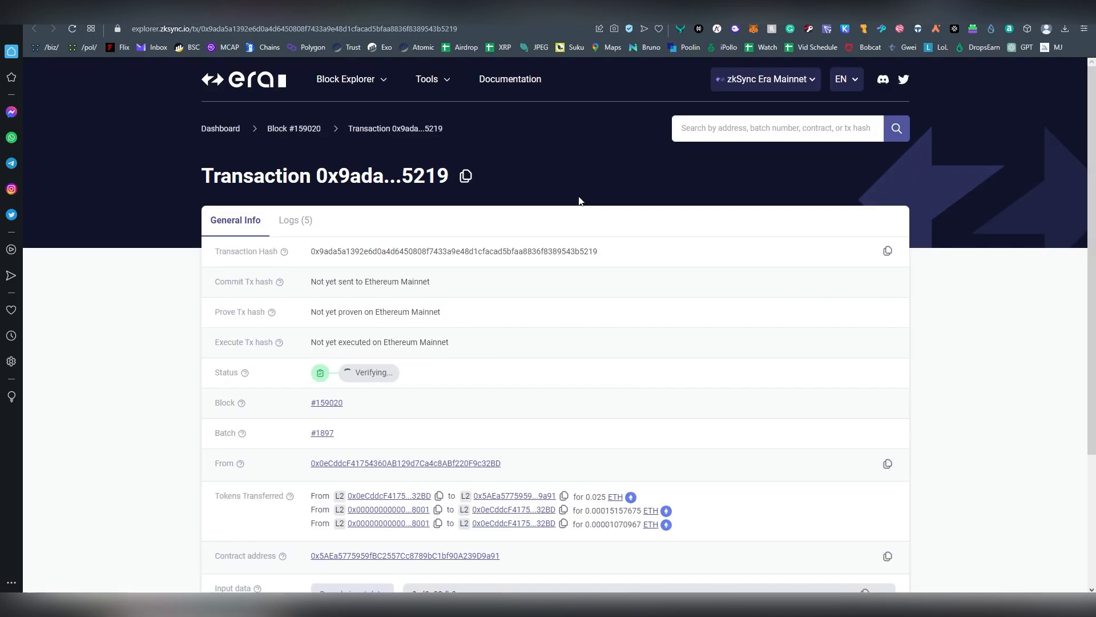
{"action": "mouse_move", "coordinate": [320, 371]}
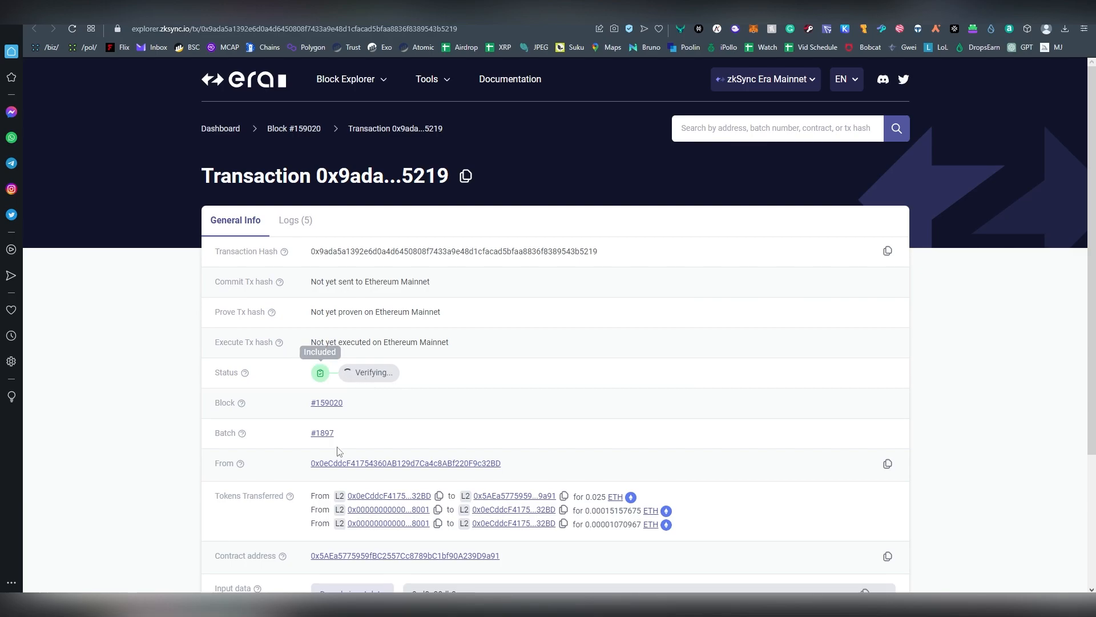
{"action": "scroll", "scroll_direction": "down", "scroll_amount": 3}
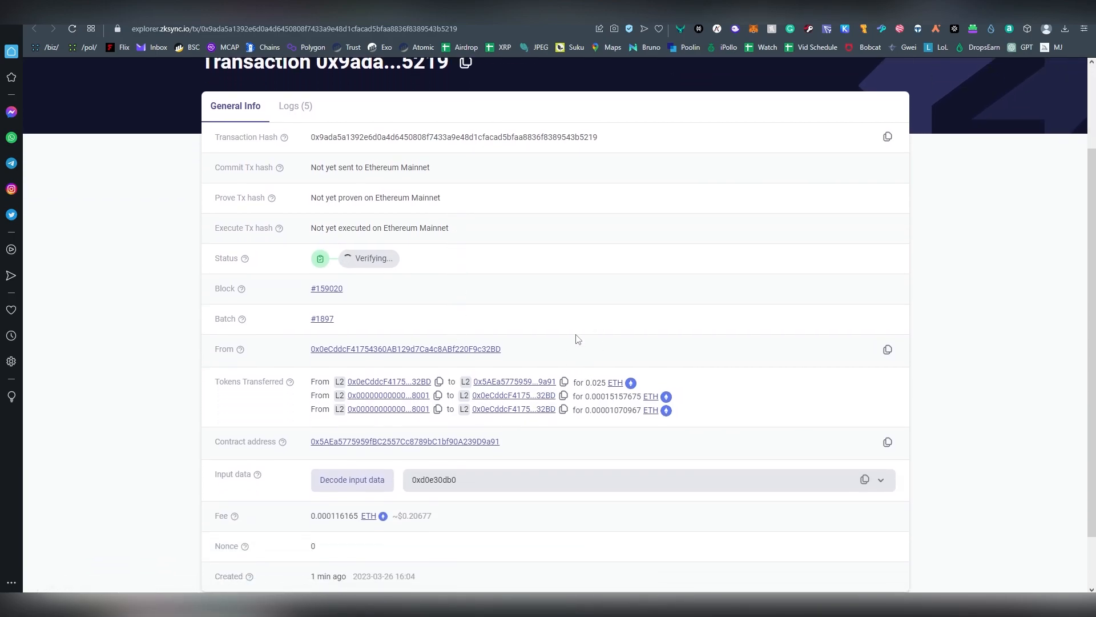
{"action": "scroll", "scroll_direction": "down", "scroll_amount": 3}
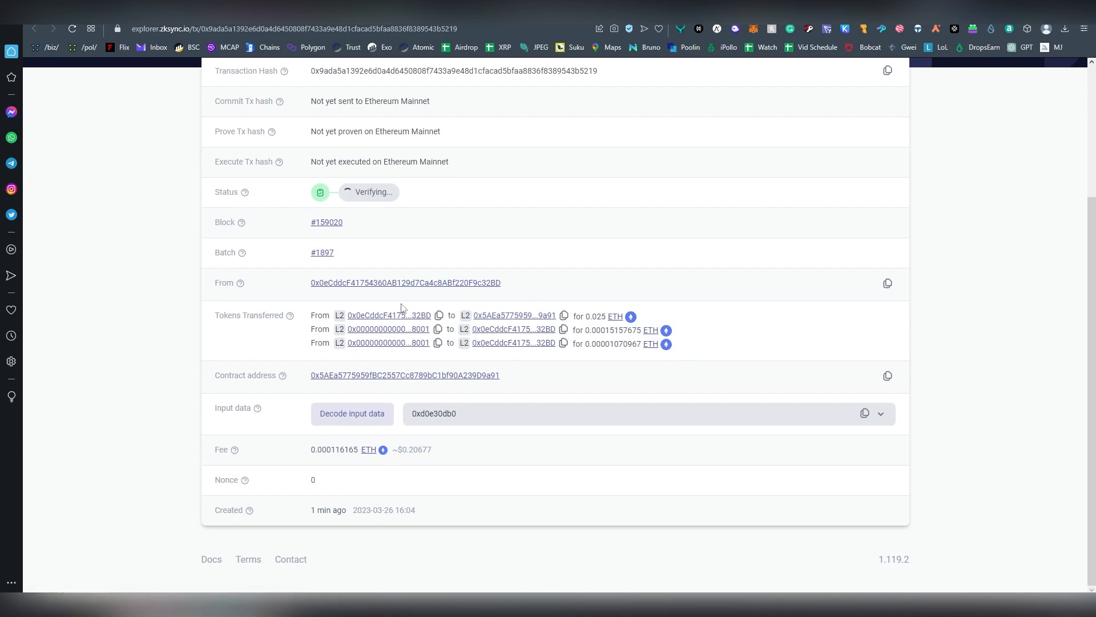
{"action": "mouse_move", "coordinate": [597, 401]}
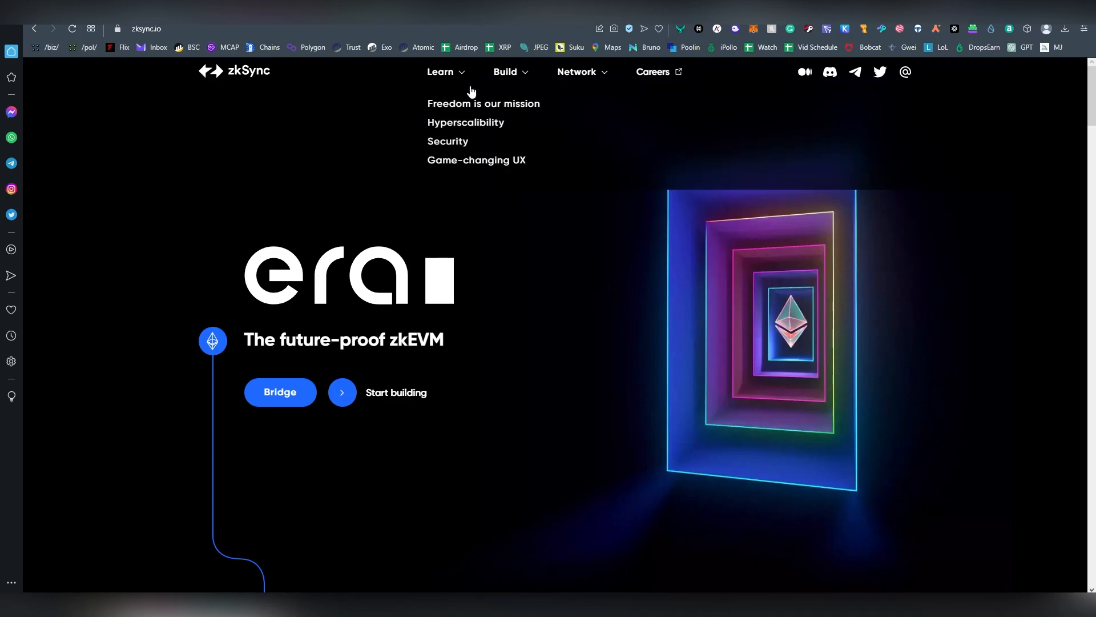
{"action": "scroll", "scroll_direction": "down", "scroll_amount": 3}
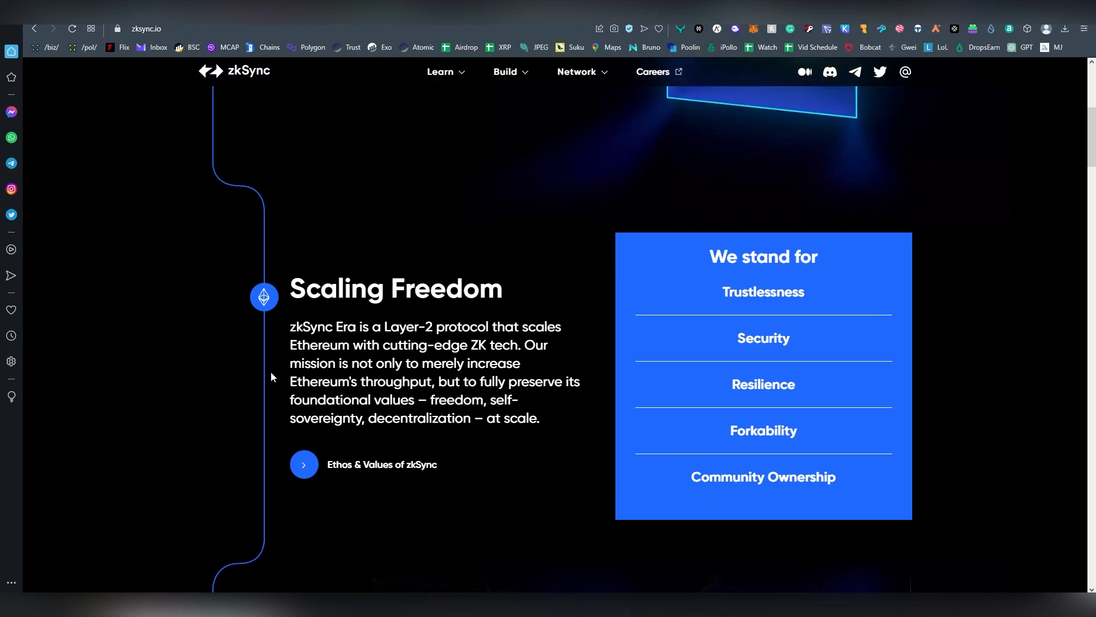